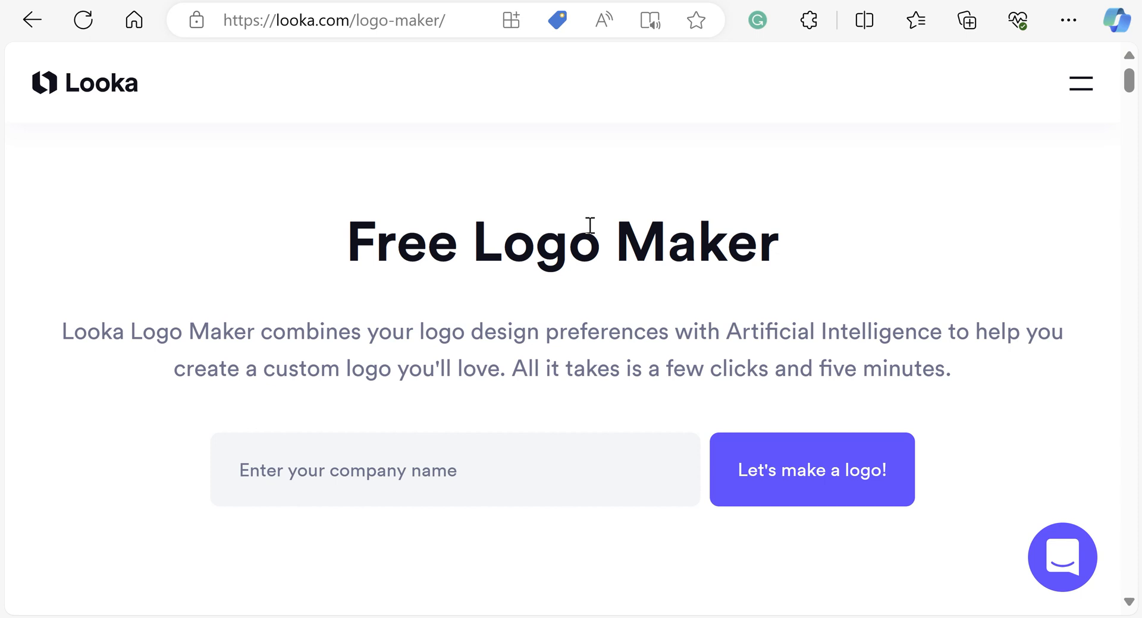
Enter HOW TO MIX BEATS as the company name in Looka and as the Tailor Brands business name
left_click(417, 469)
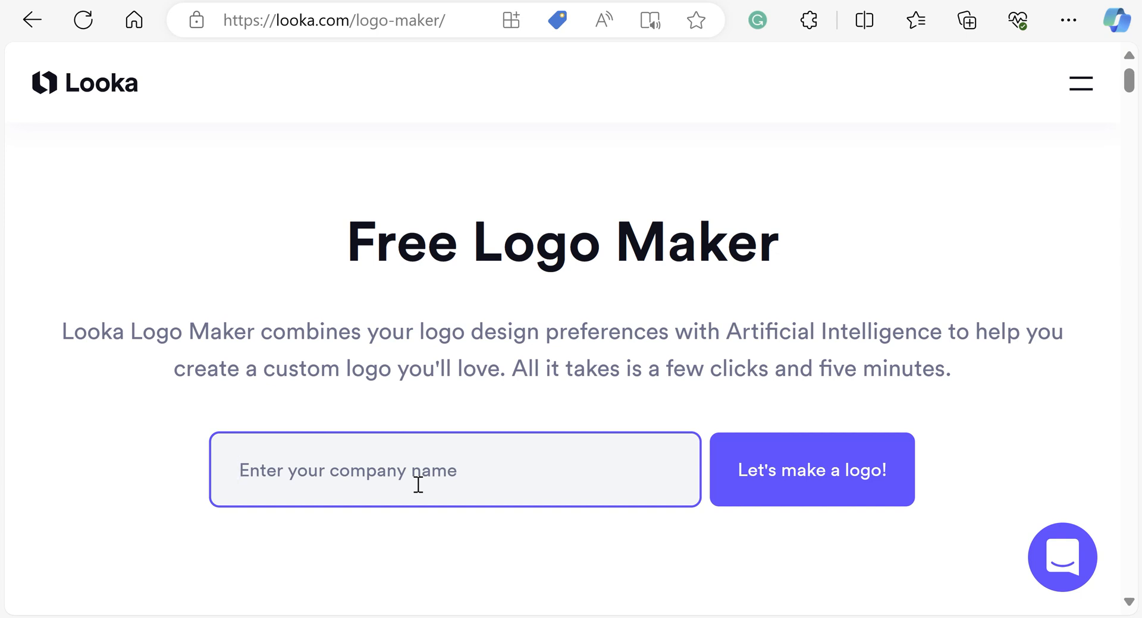
type("HOW TO M")
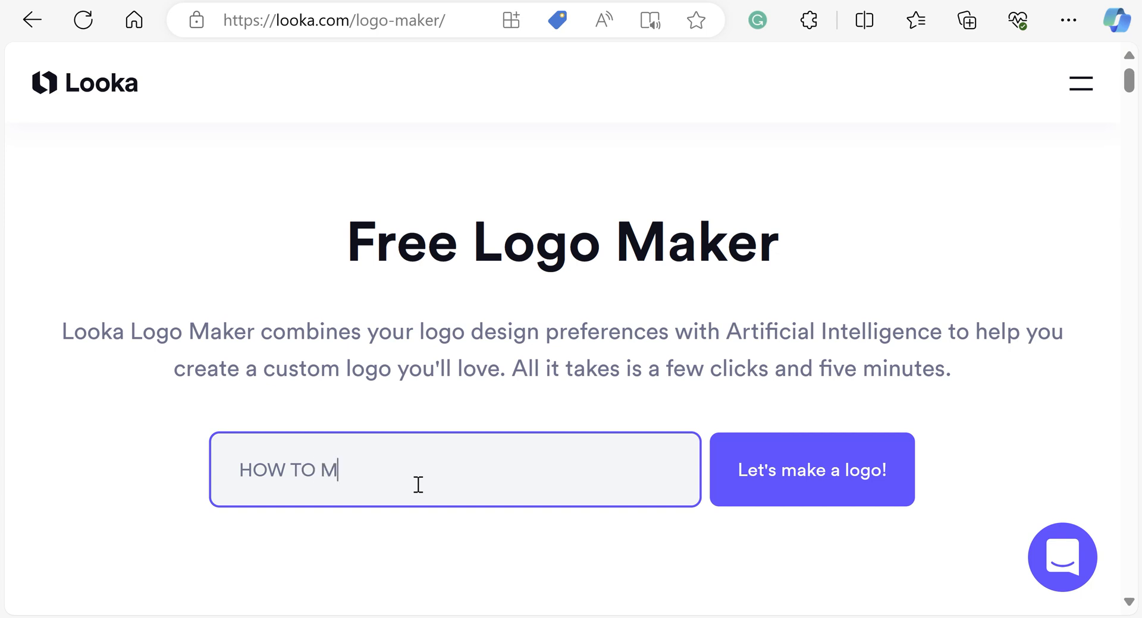
type("IX BEATS")
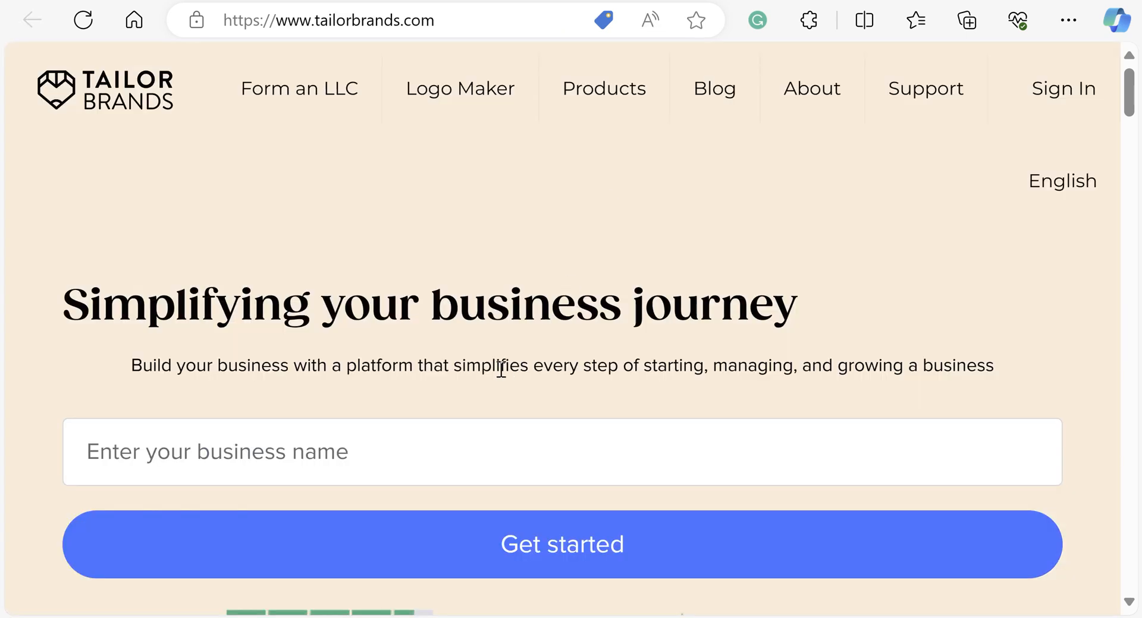
type("HOW TO MIX BEATS")
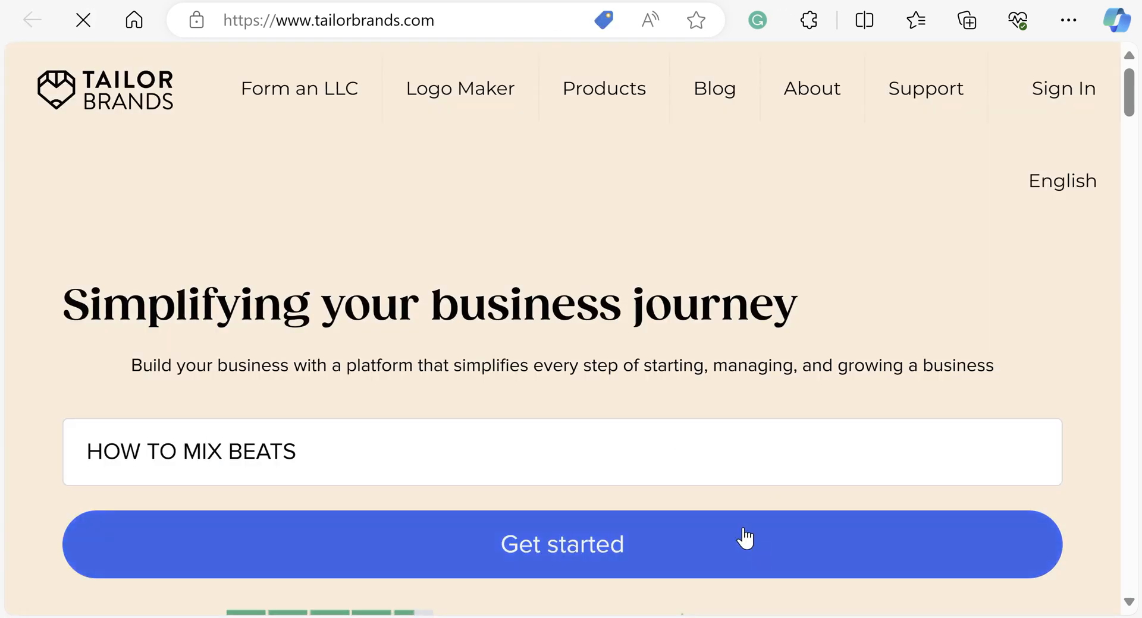
Search 'musi', choose Music Producer as the industry and continue to the next step
left_click(561, 545)
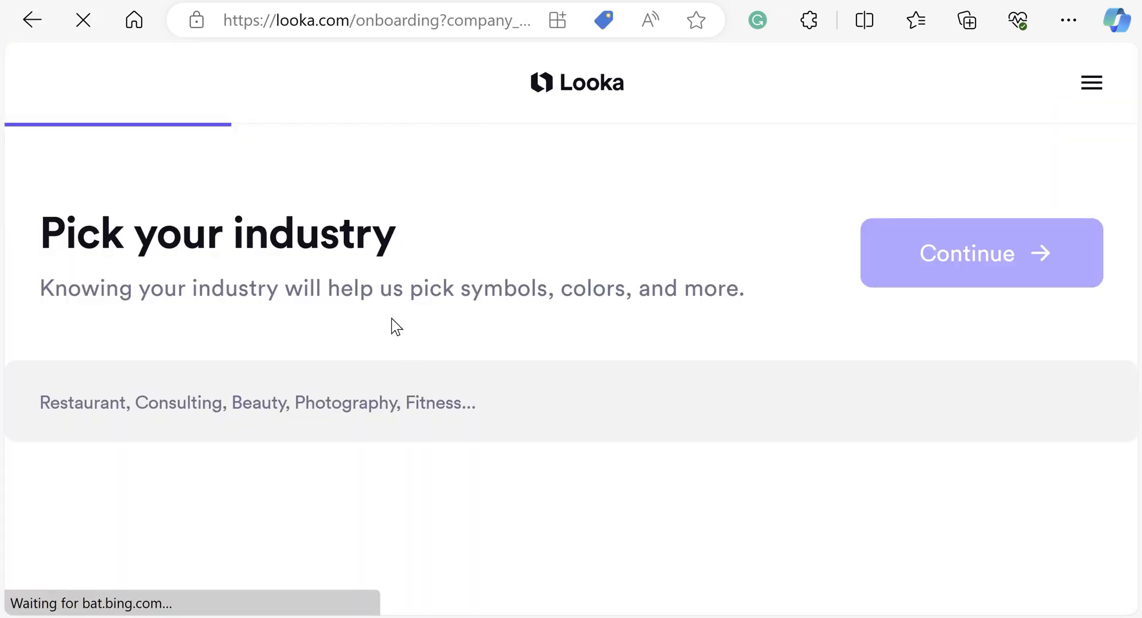
type("musi")
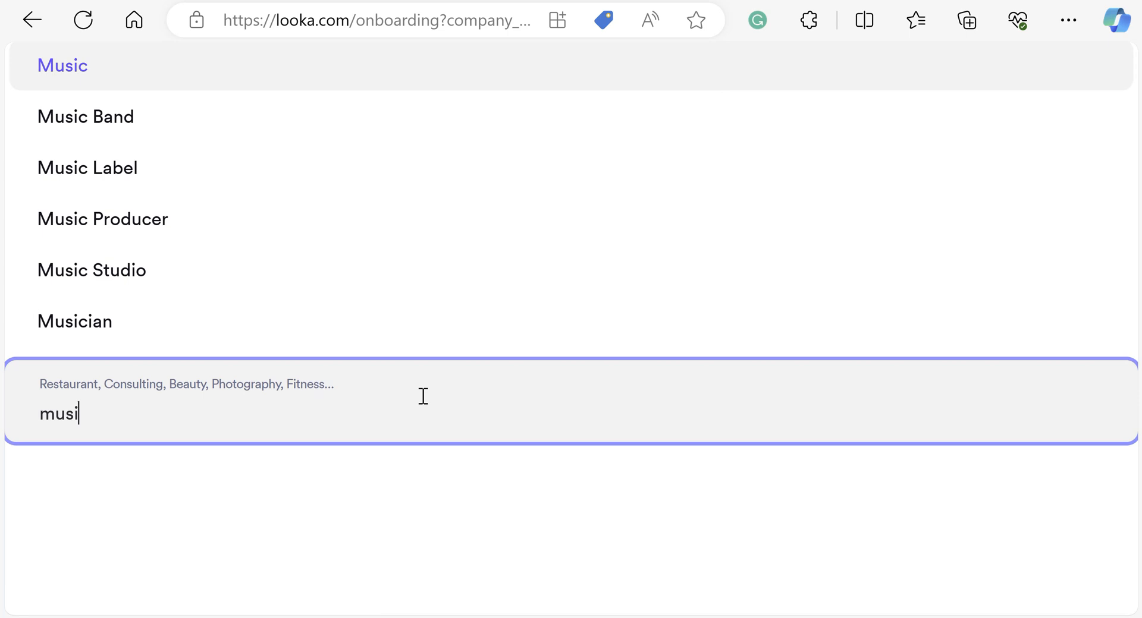
left_click(103, 219)
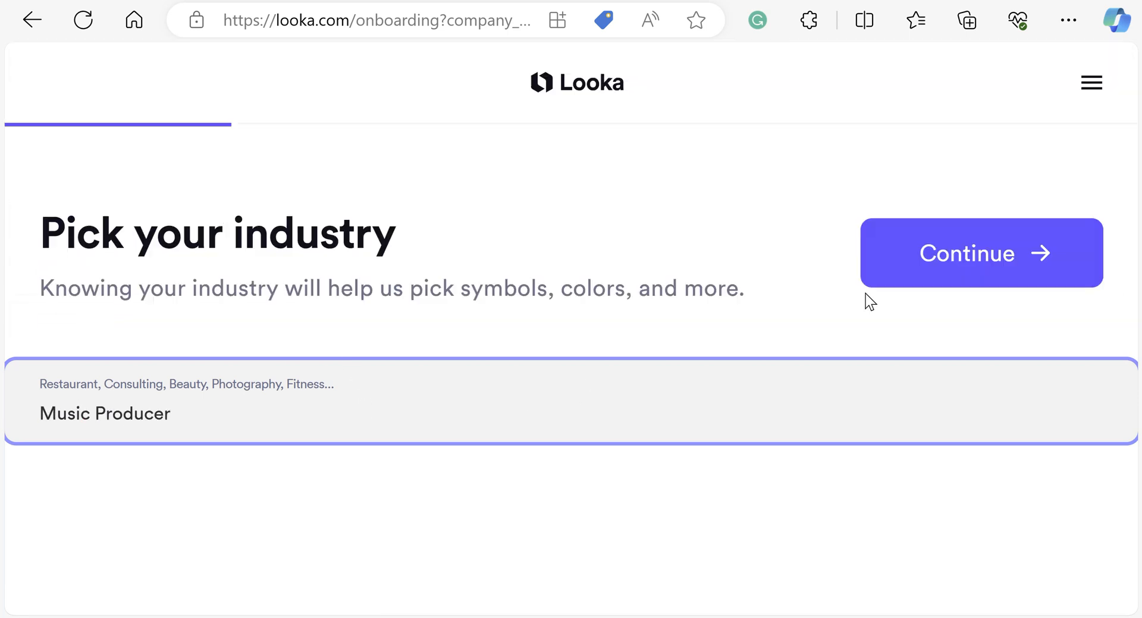
left_click(980, 254)
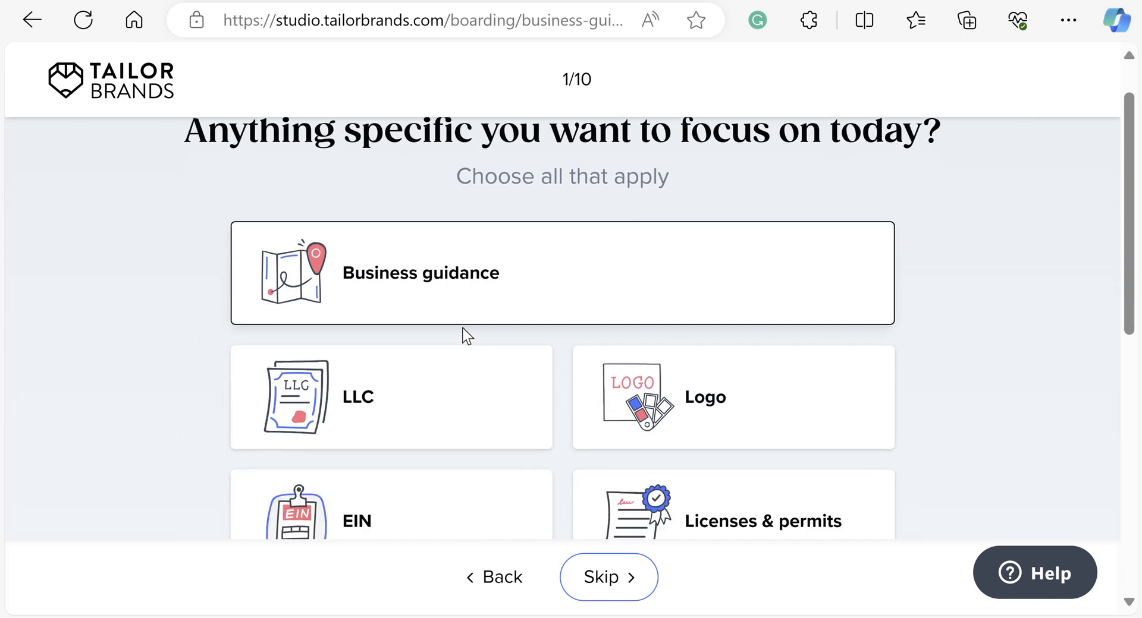
Choose Logo as the focus and submit 'music production videos' as what the business offers
left_click(731, 397)
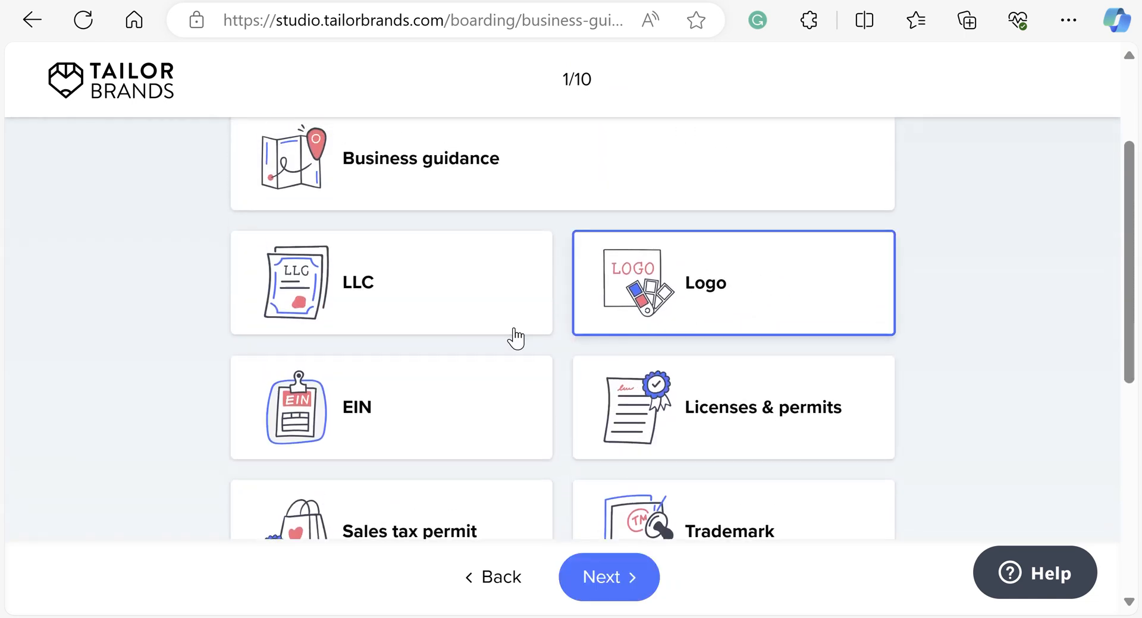
left_click(608, 577)
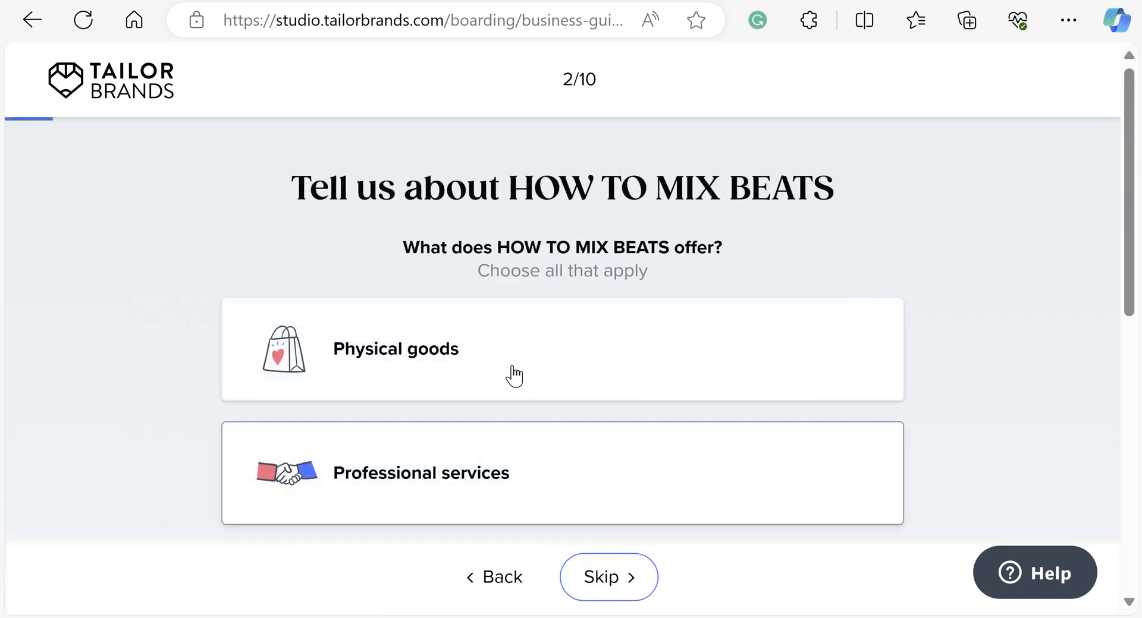
scroll("down", 3)
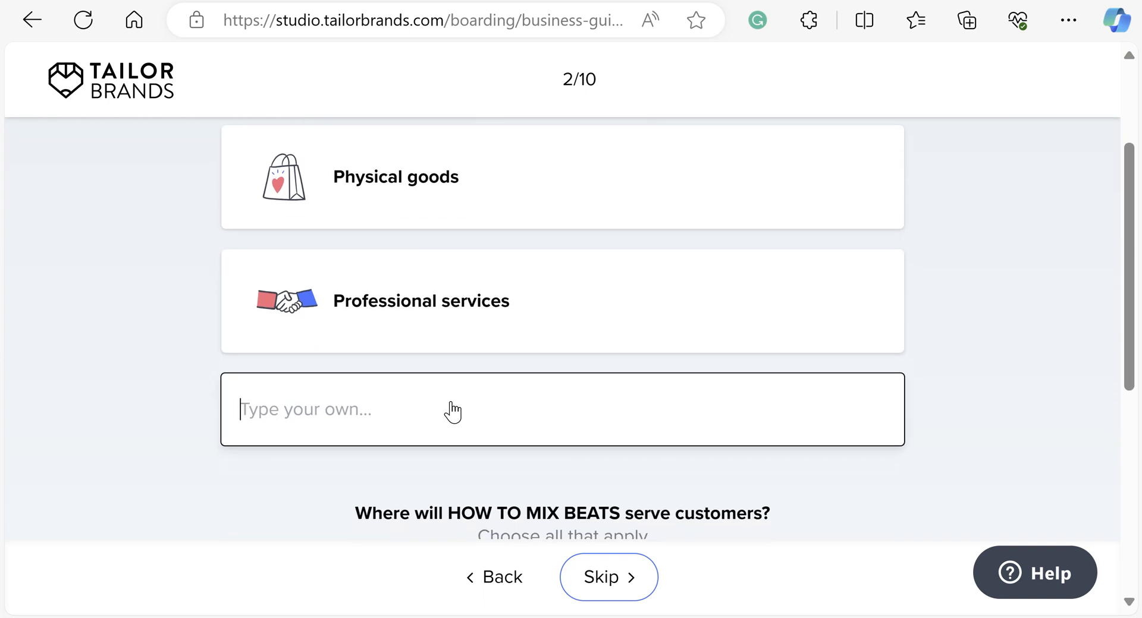
type("music")
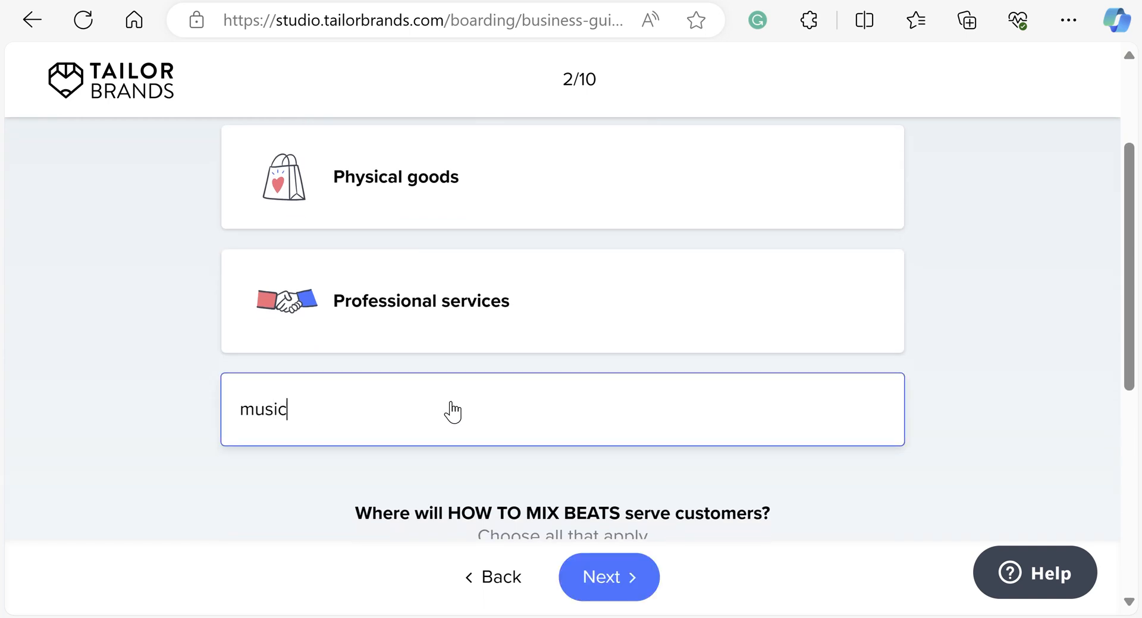
type("produc")
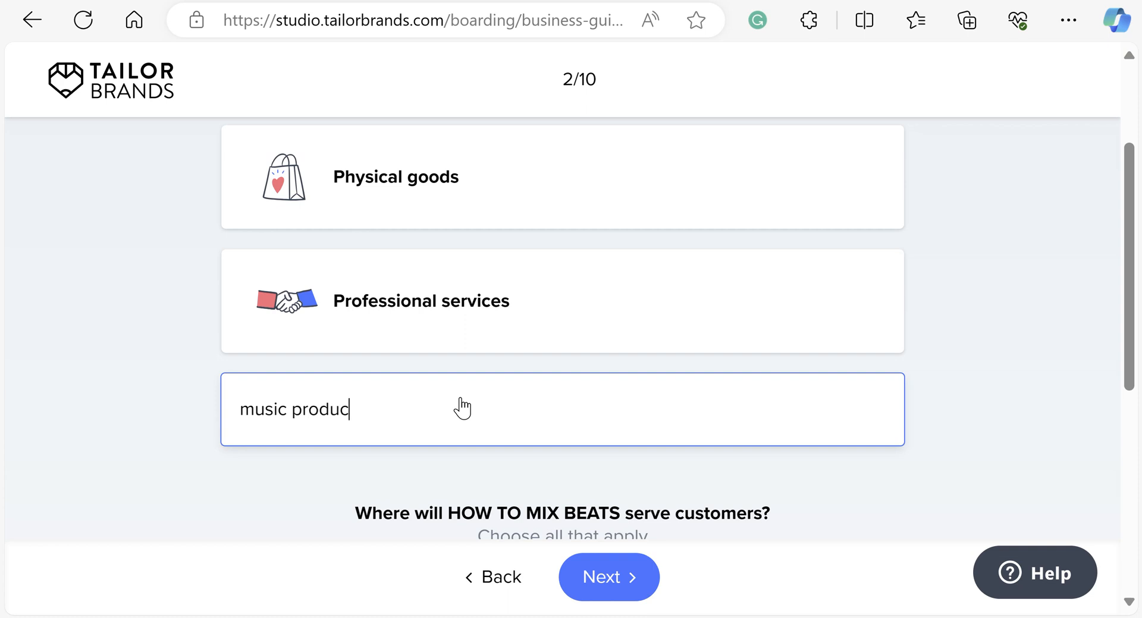
type("tion videos")
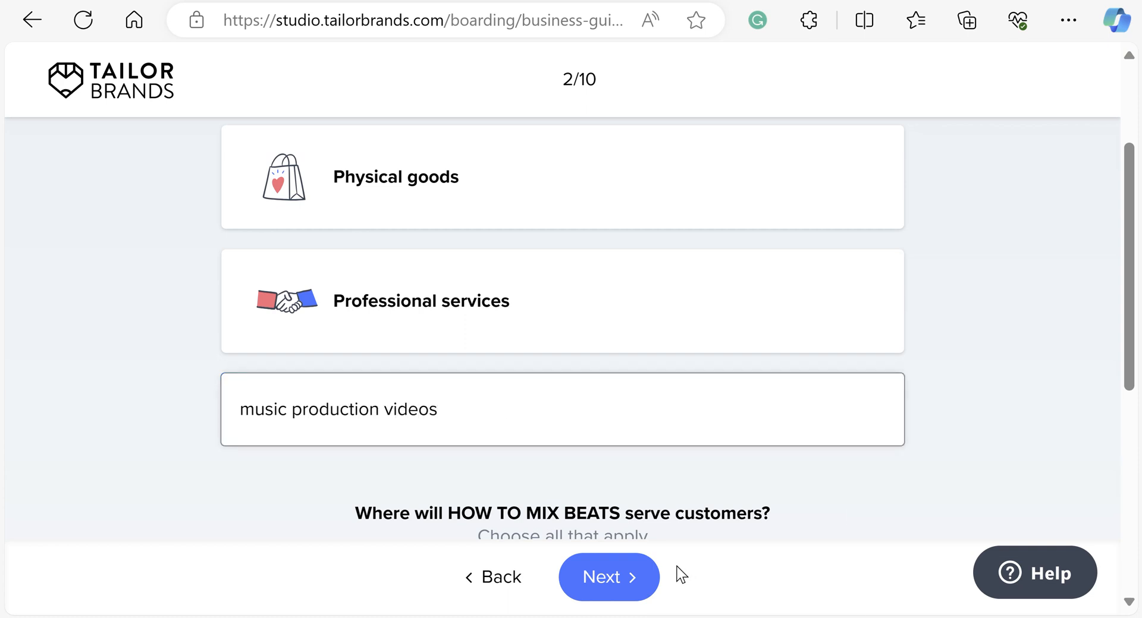
left_click(607, 577)
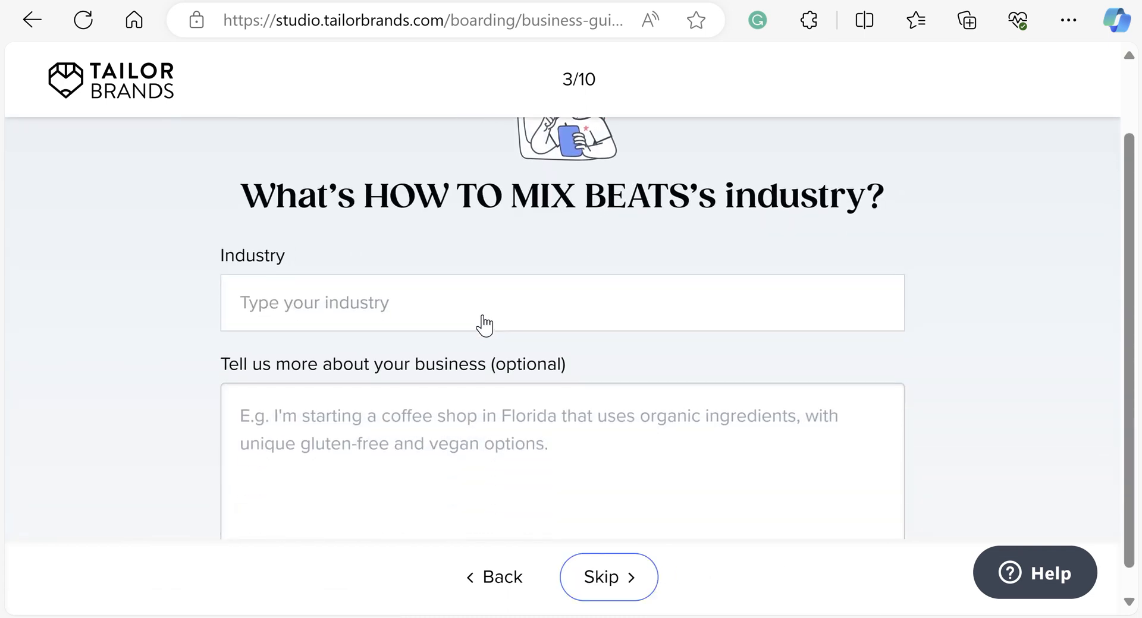
Set the Tailor Brands industry to Music Producer and continue
type("mu")
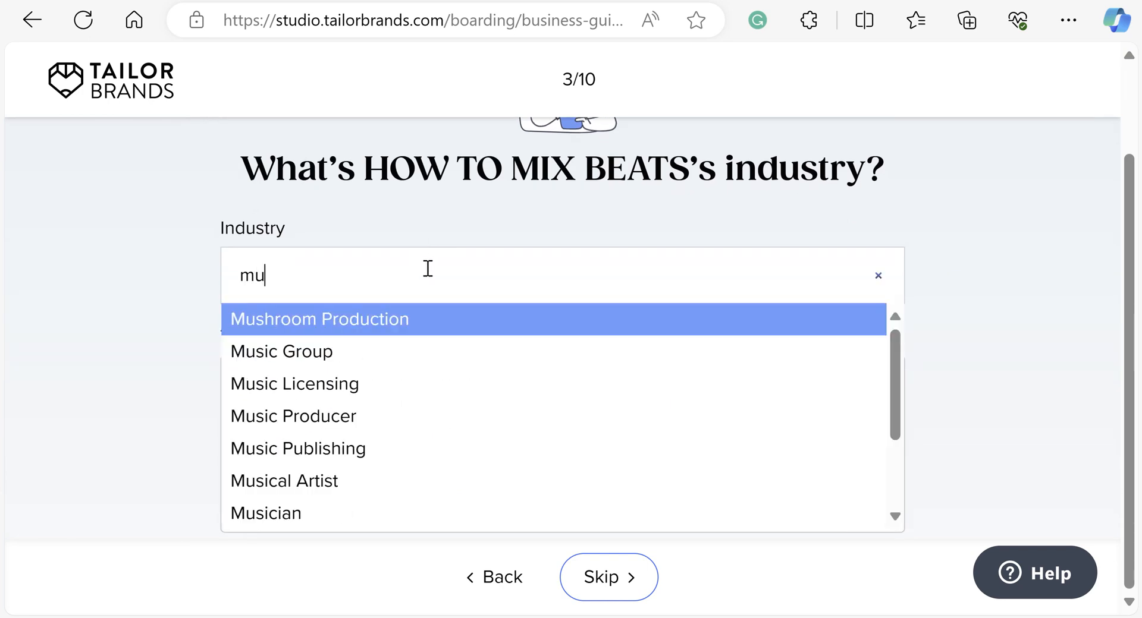
left_click(292, 416)
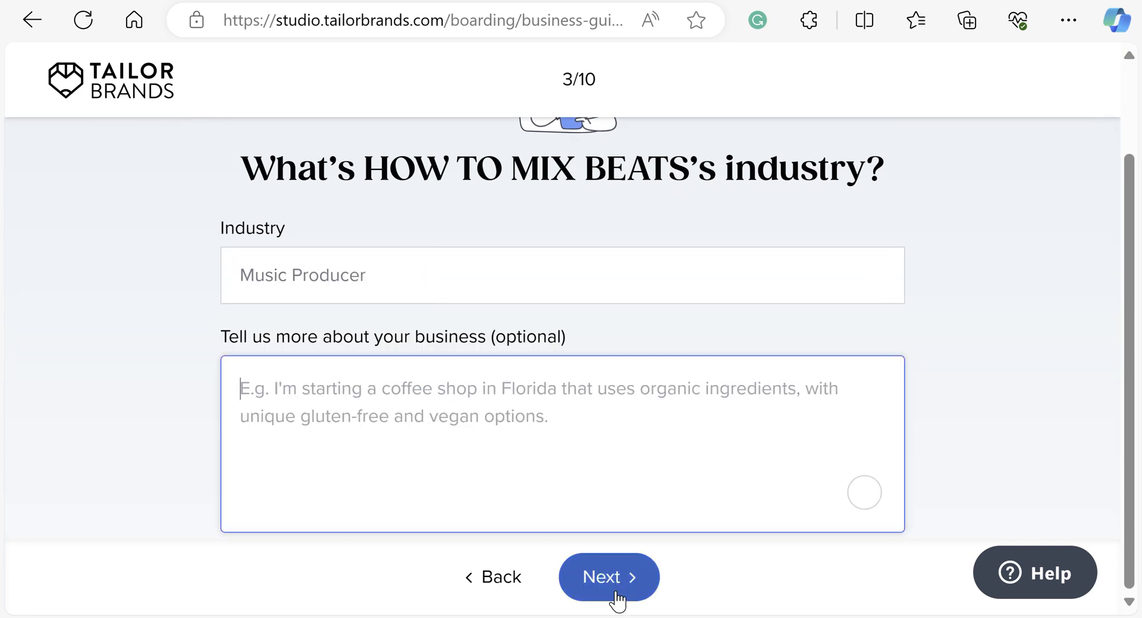
left_click(608, 577)
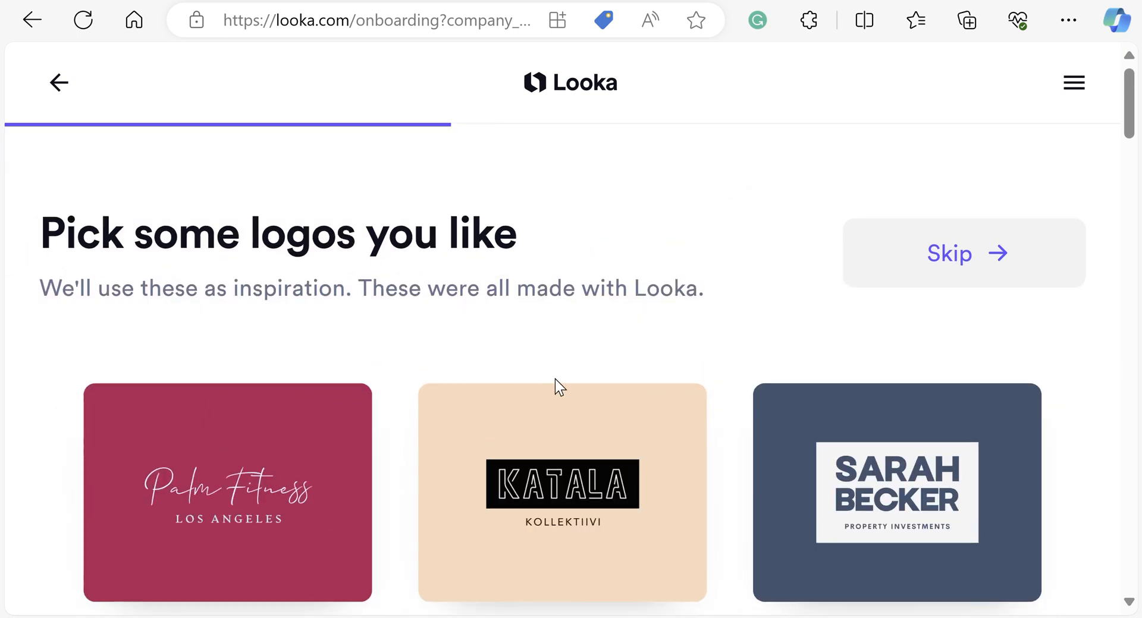
Skip the inspiration-logo and colour steps and accept HOW TO MIX BEATS as the name
left_click(962, 253)
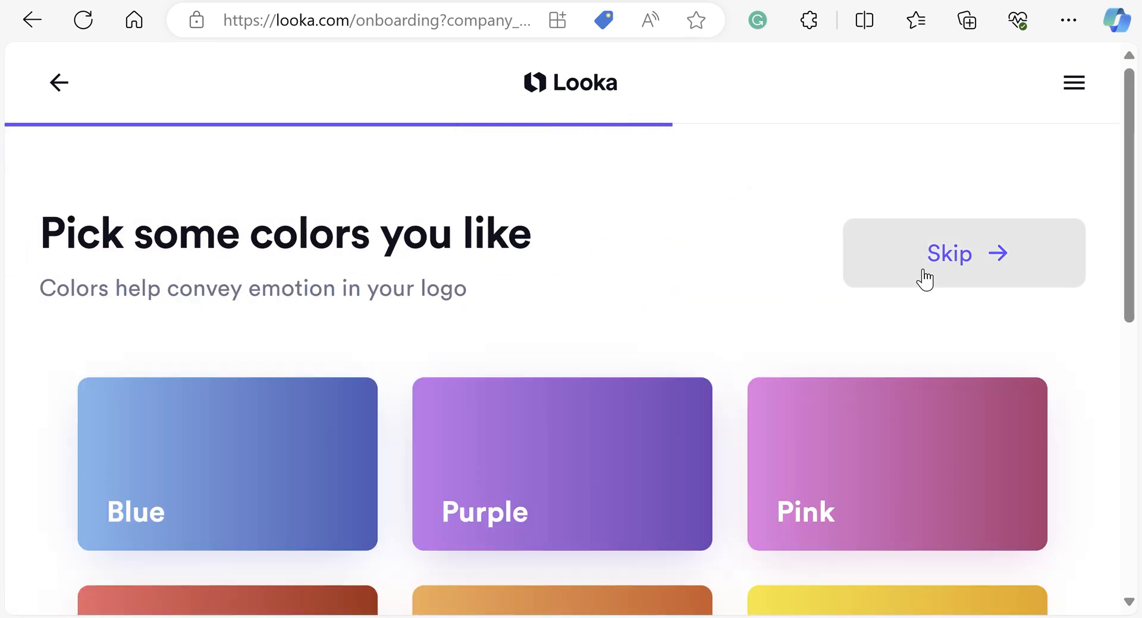
left_click(962, 253)
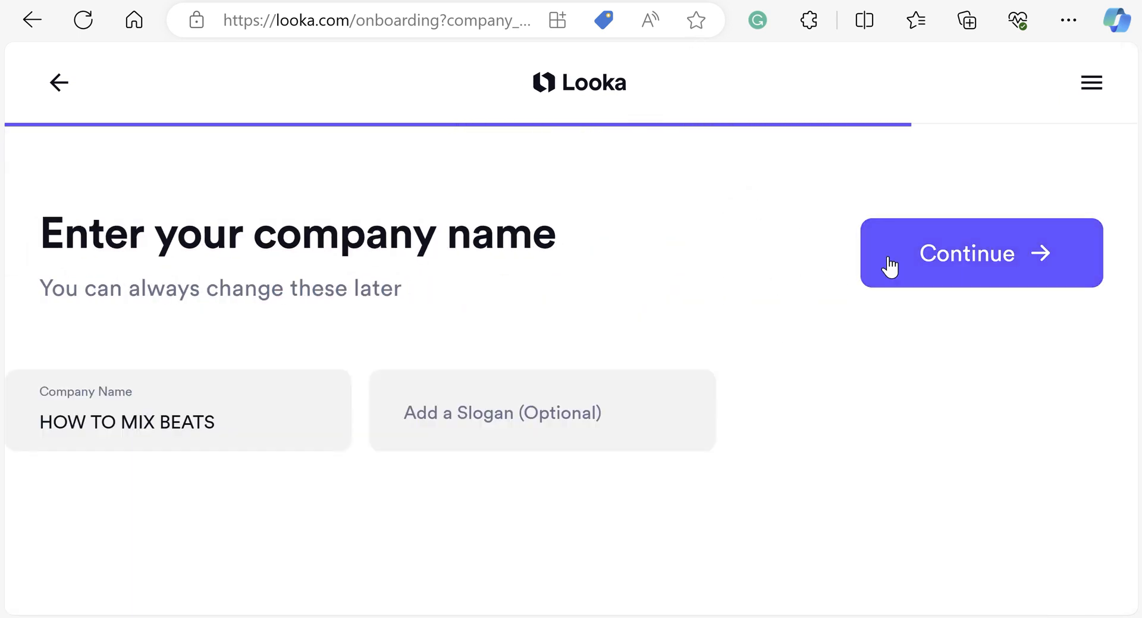
left_click(978, 254)
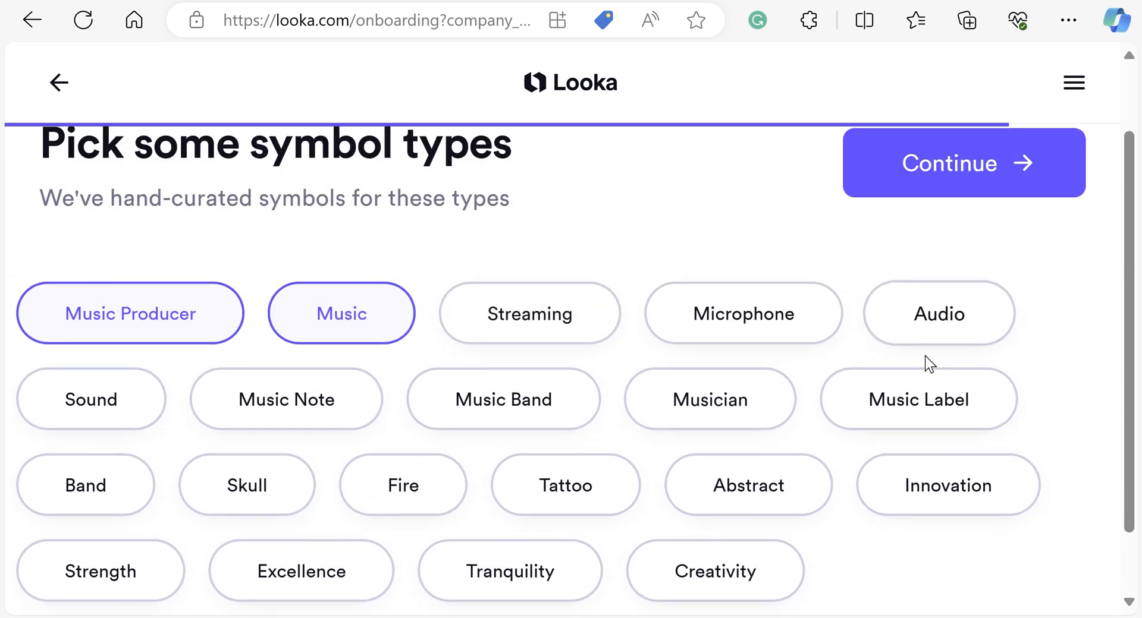
Add Audio and Sound to the symbol types and continue with the selection
left_click(917, 399)
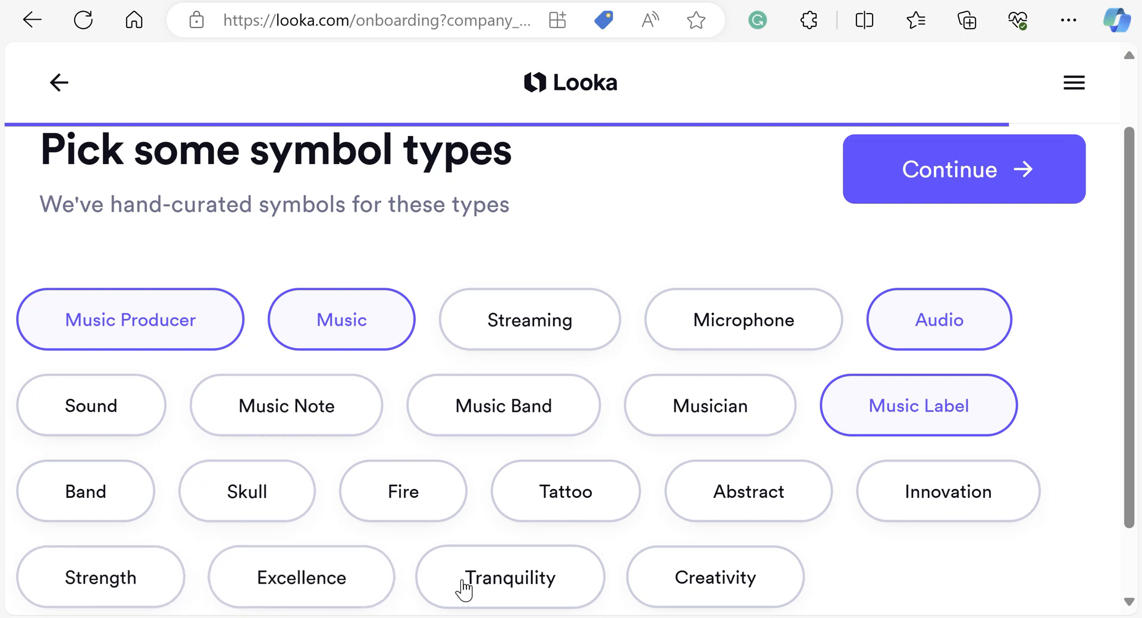
mouse_move(669, 439)
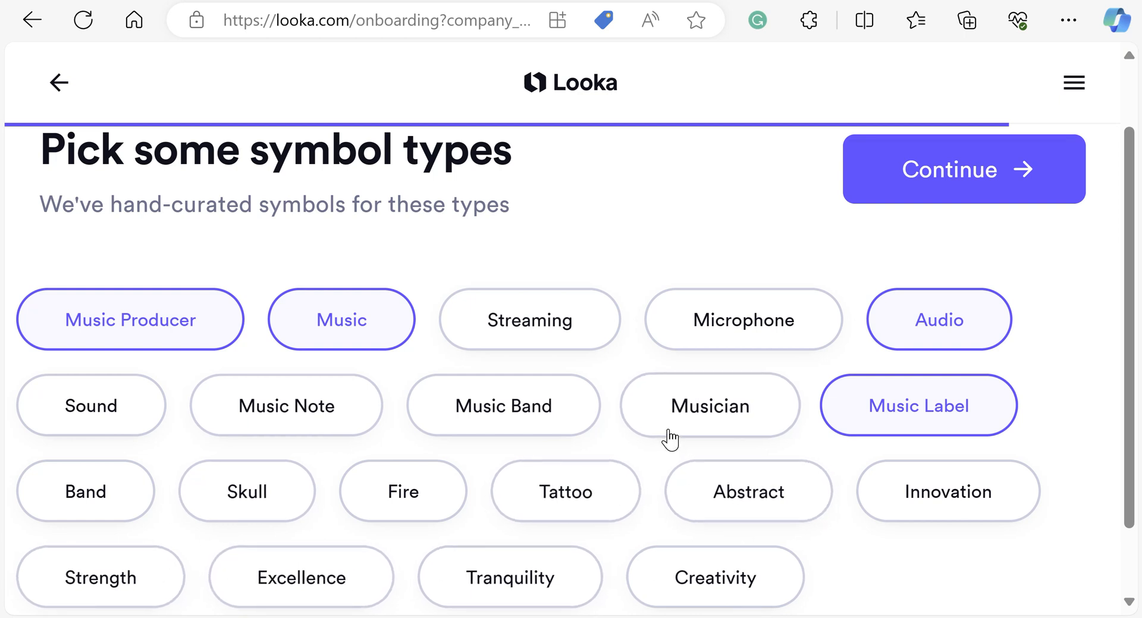
mouse_move(676, 415)
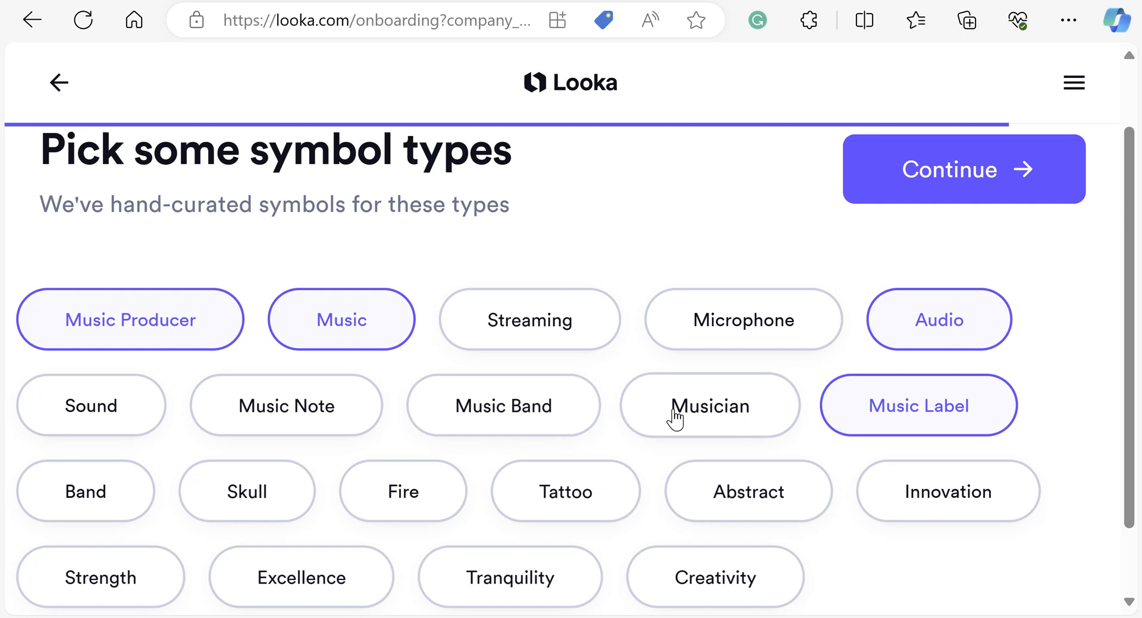
left_click(91, 405)
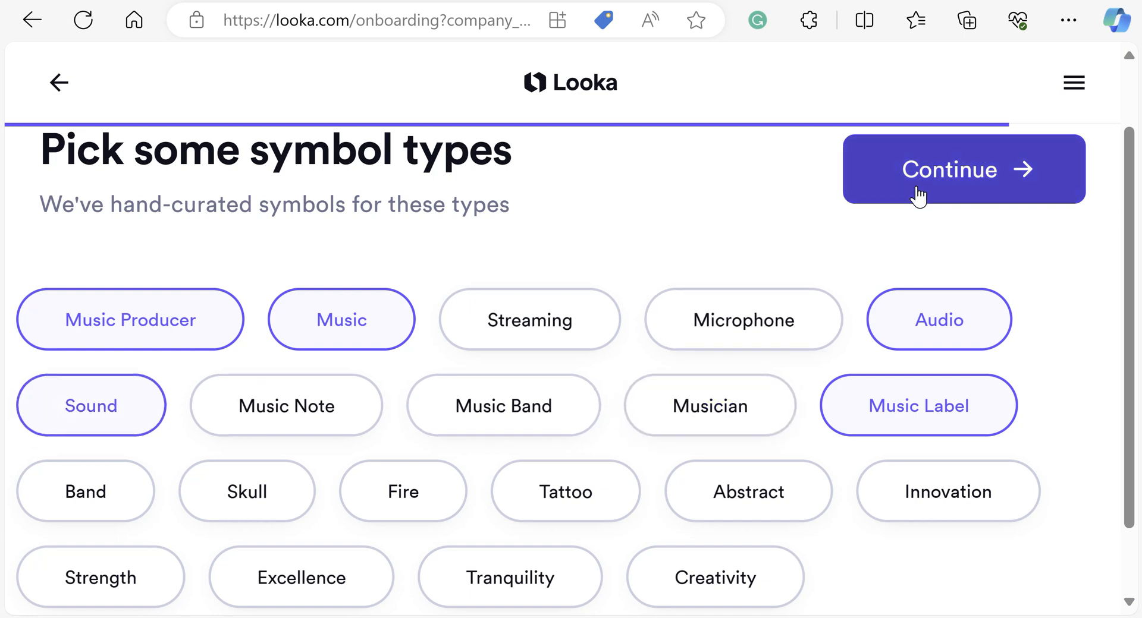
left_click(963, 169)
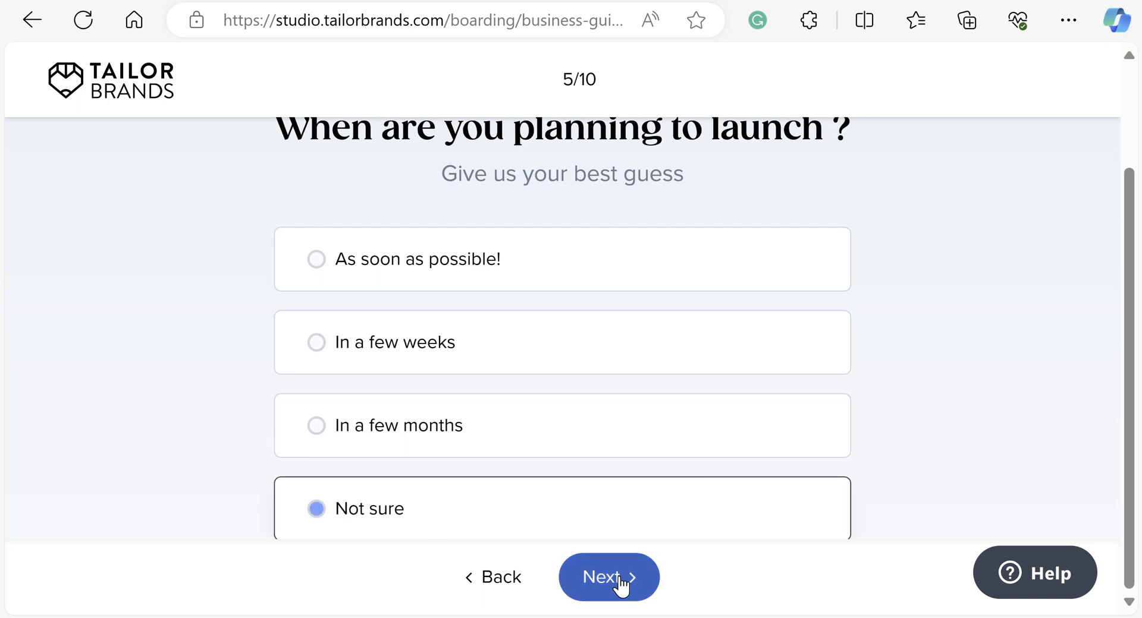
Submit Not sure as launch timing and answer Facebook for how Tailor Brands was discovered
left_click(609, 577)
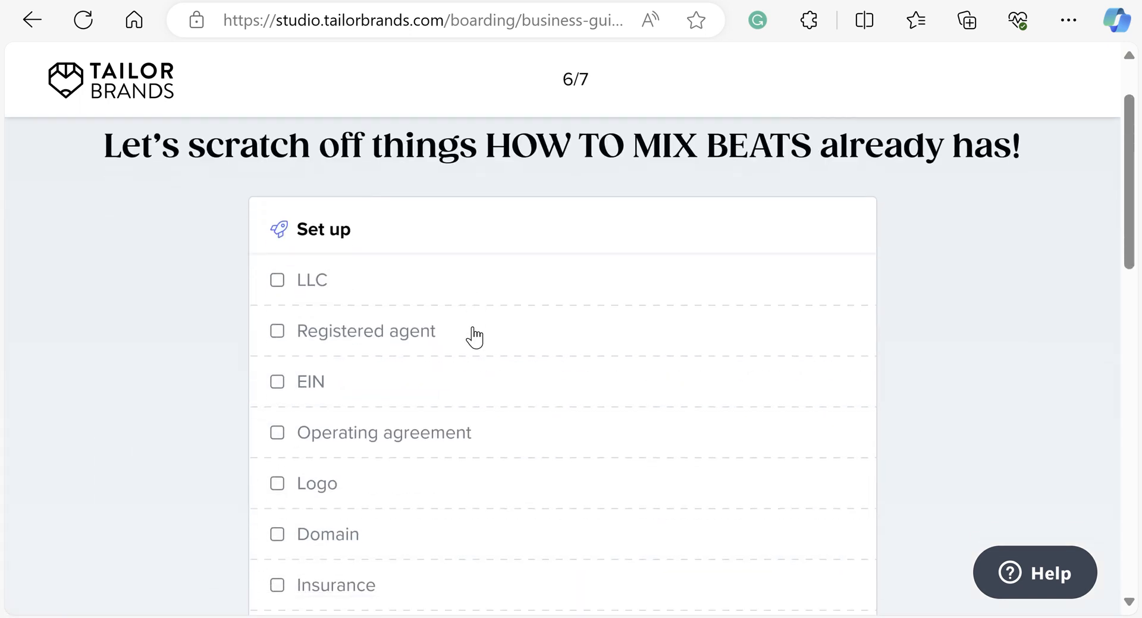
scroll("up", 3)
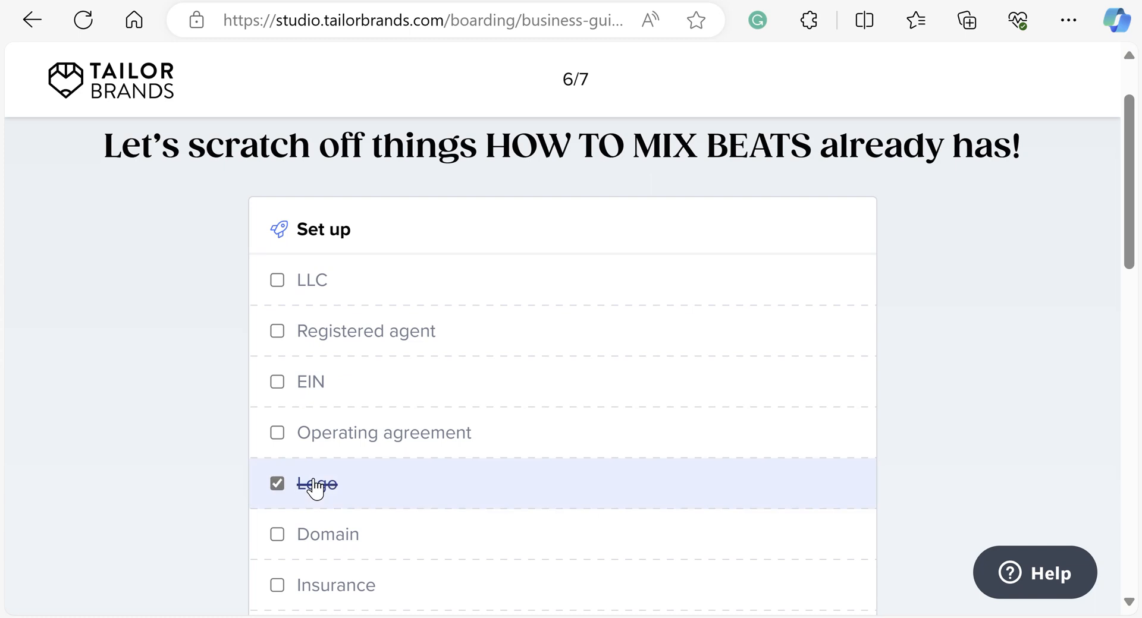
mouse_move(384, 469)
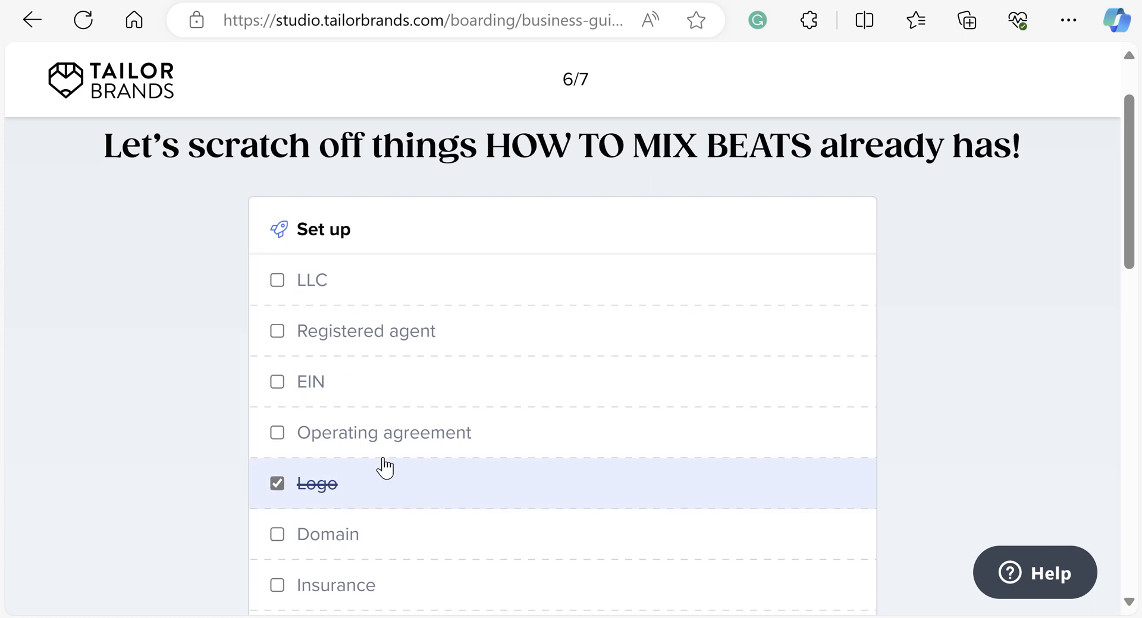
scroll("down", 3)
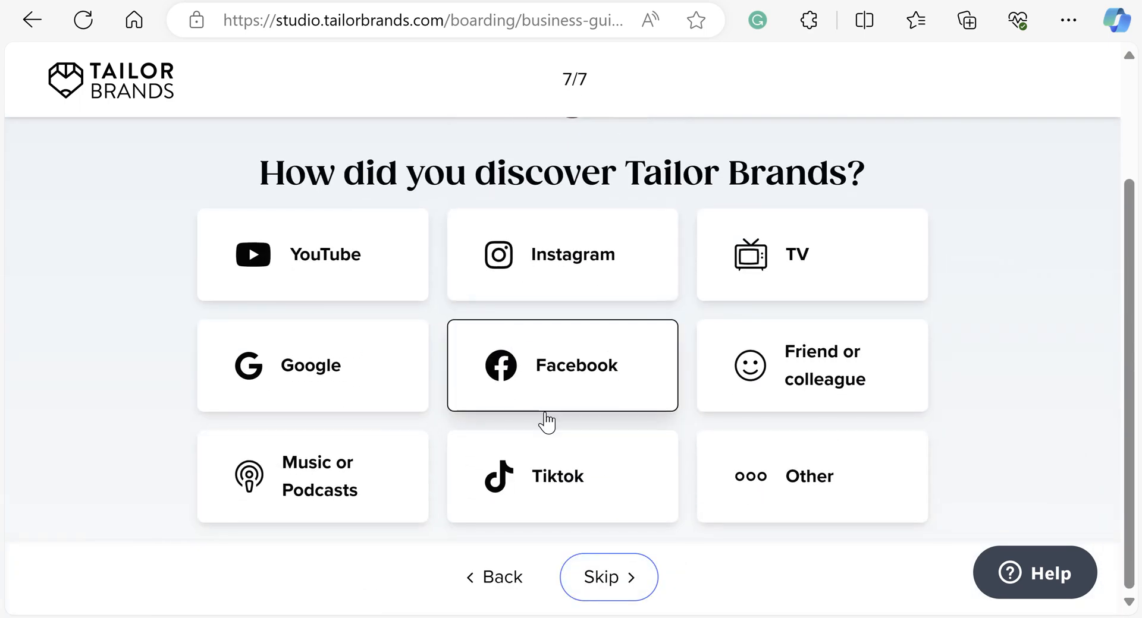
left_click(560, 366)
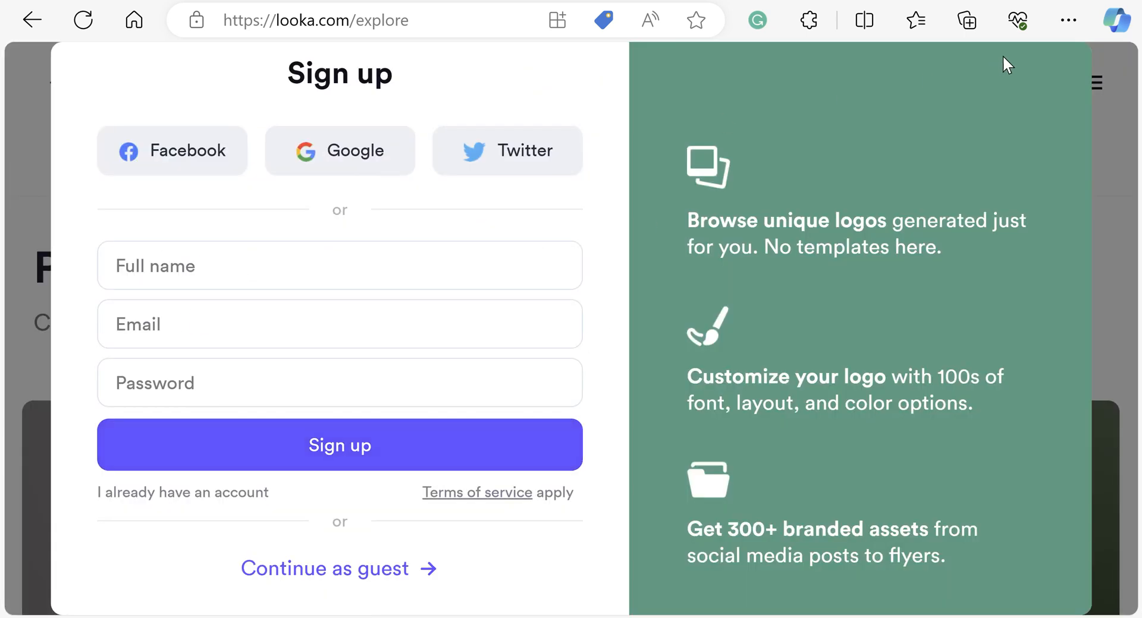
Dismiss the sign-up prompt and browse the generated HOW TO MIX BEATS logo gallery
left_click(325, 568)
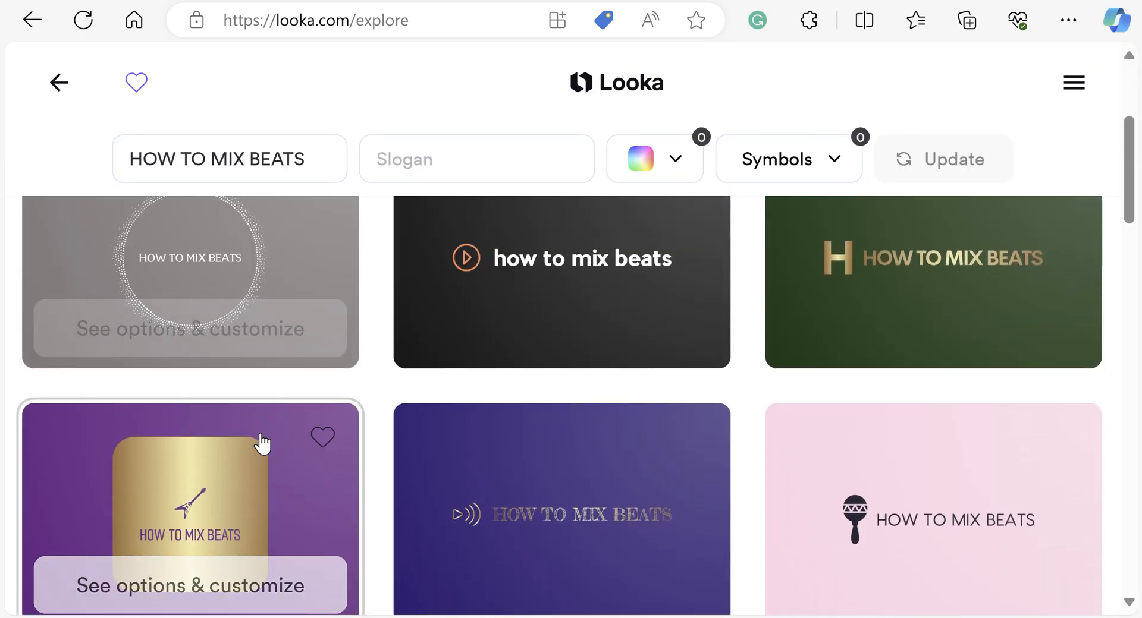
scroll("up", 3)
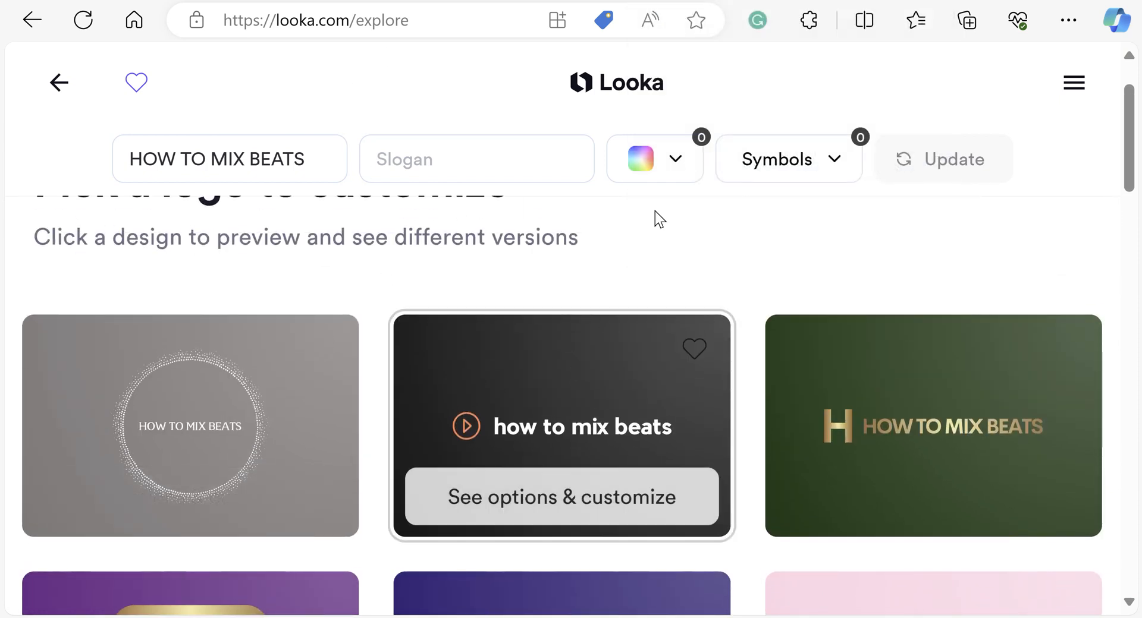
scroll("down", 3)
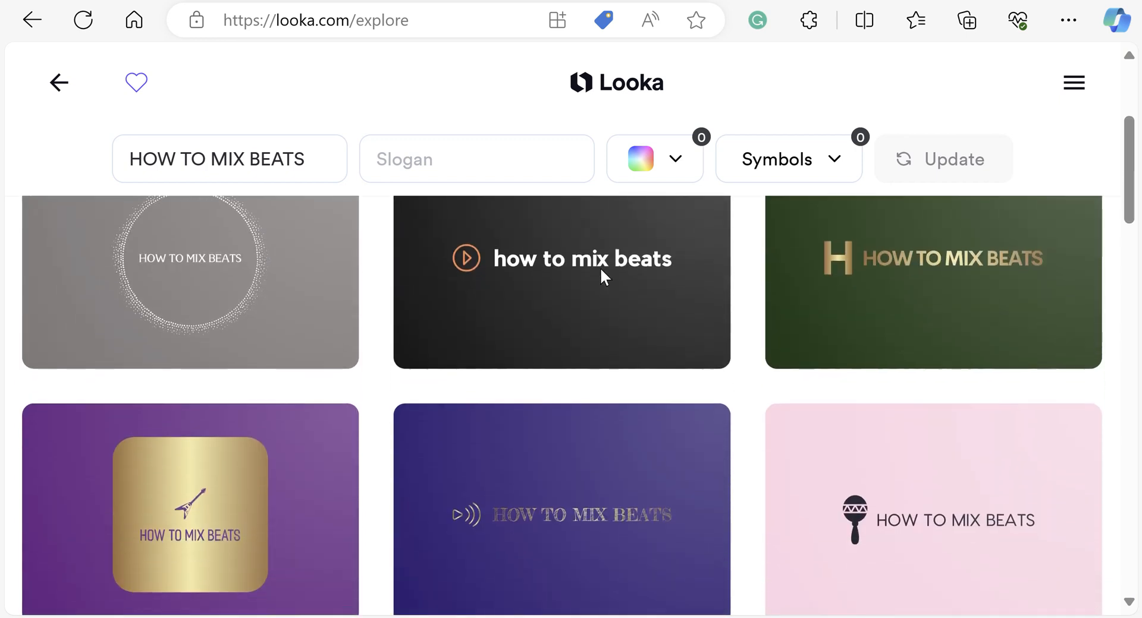
scroll("up", 3)
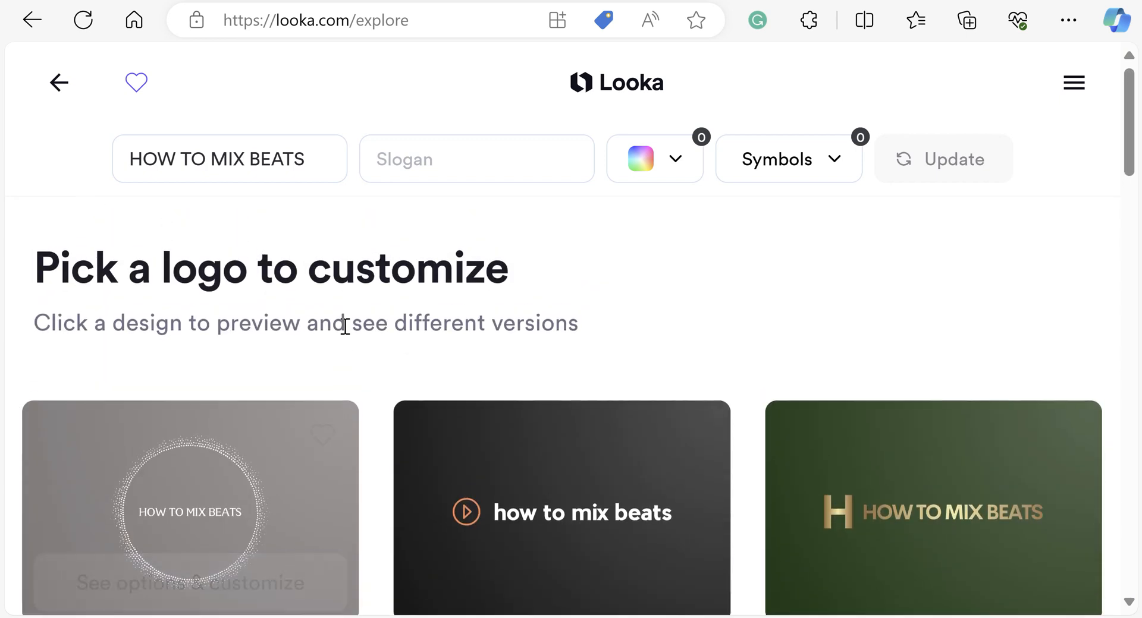
mouse_move(1095, 5)
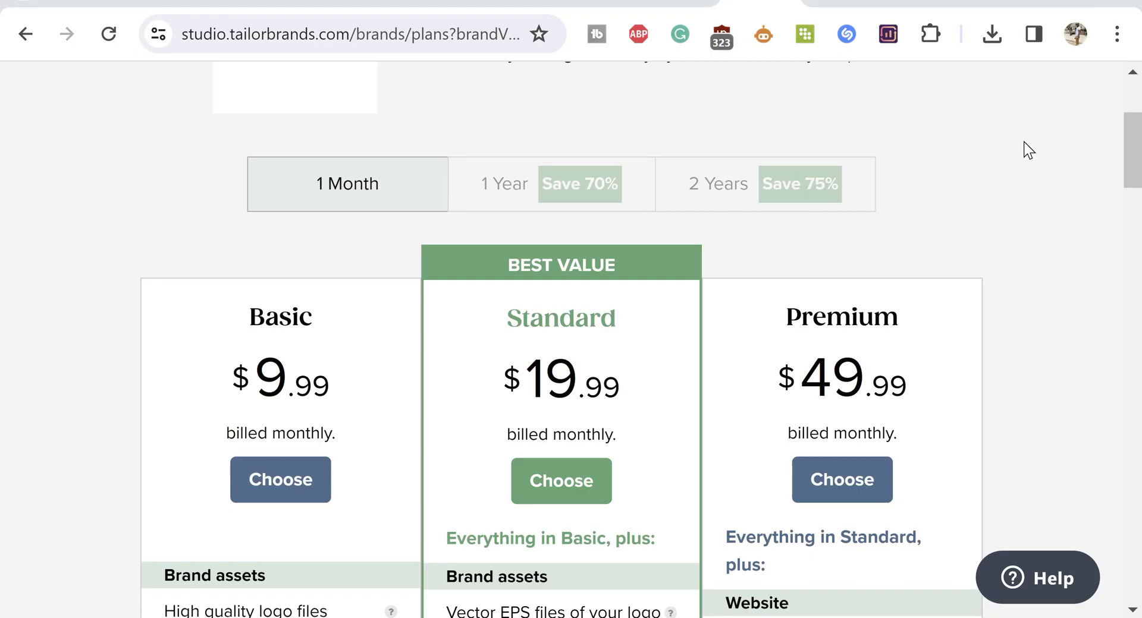
mouse_move(1024, 157)
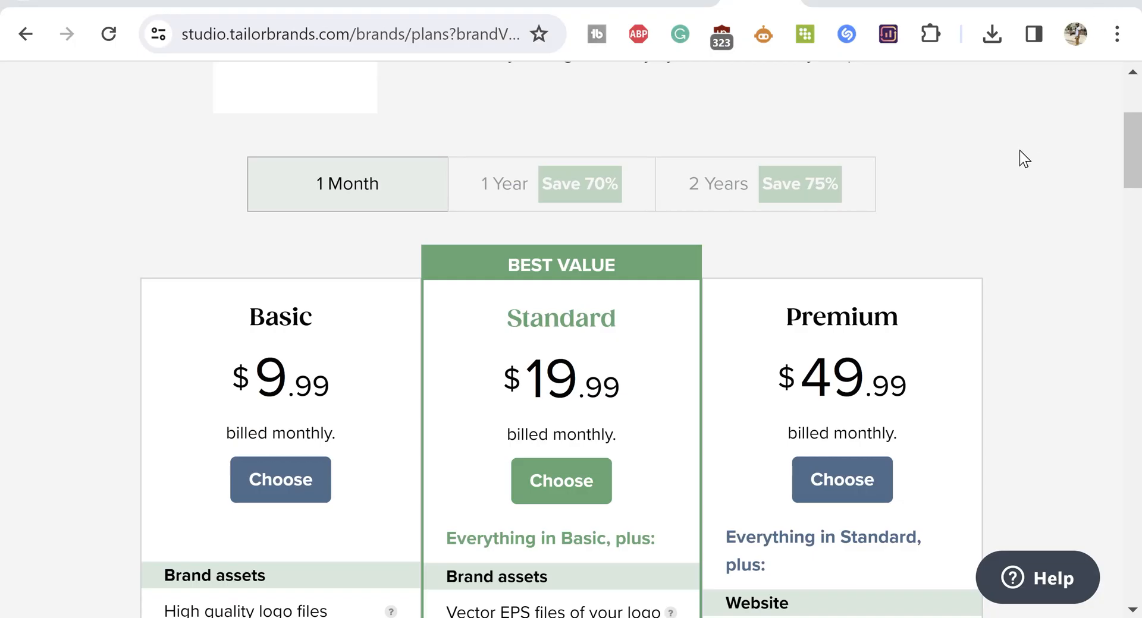
scroll("down", 3)
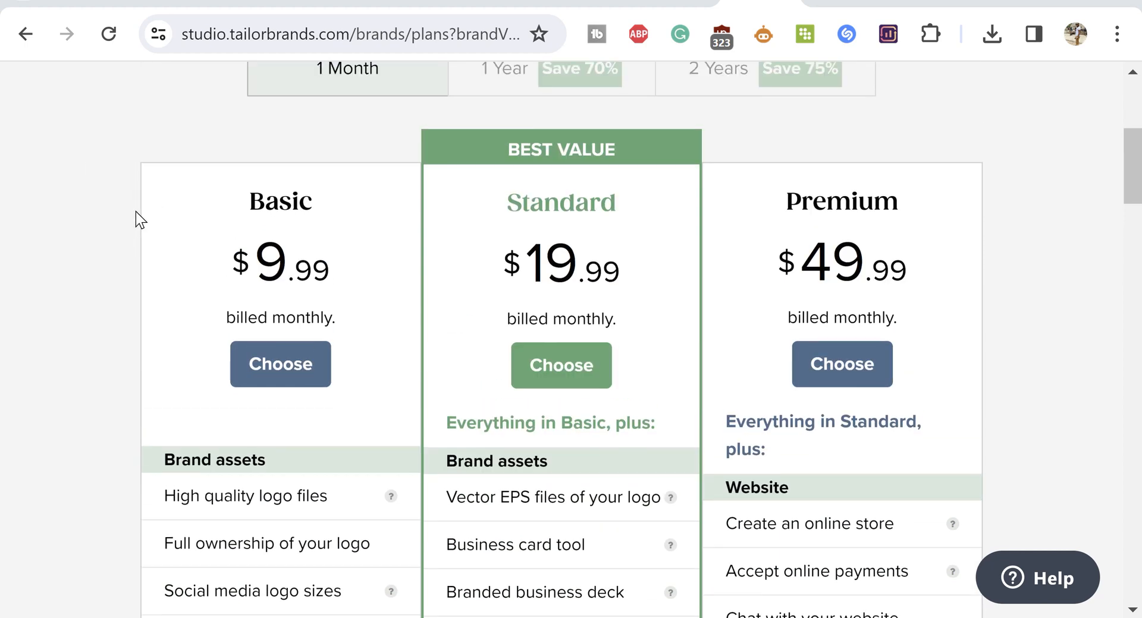
mouse_move(569, 258)
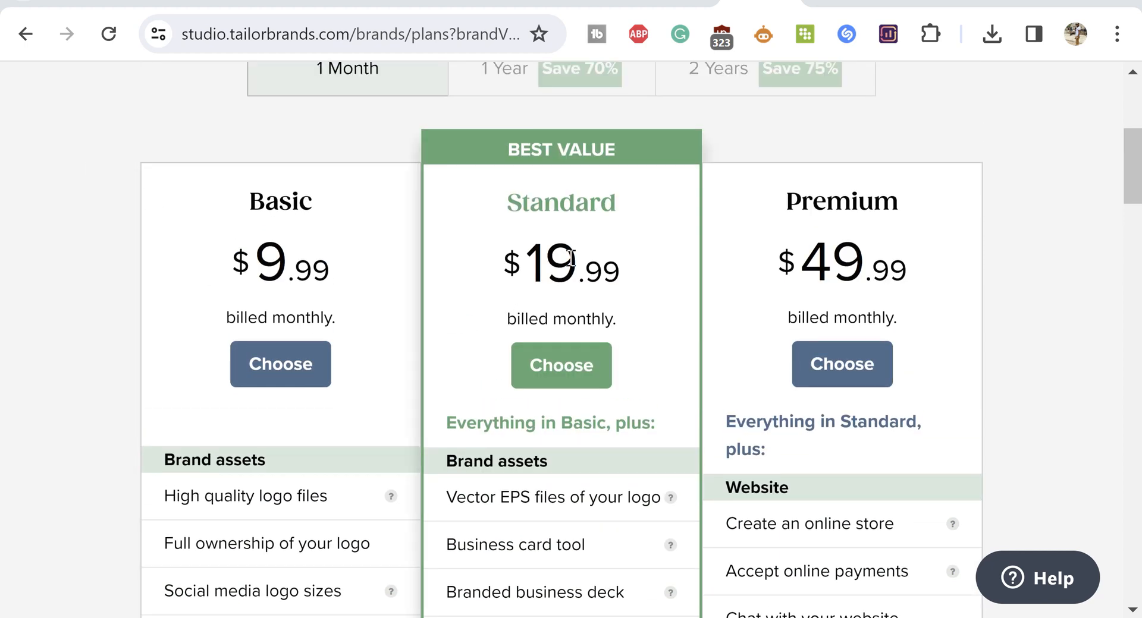
scroll("down", 3)
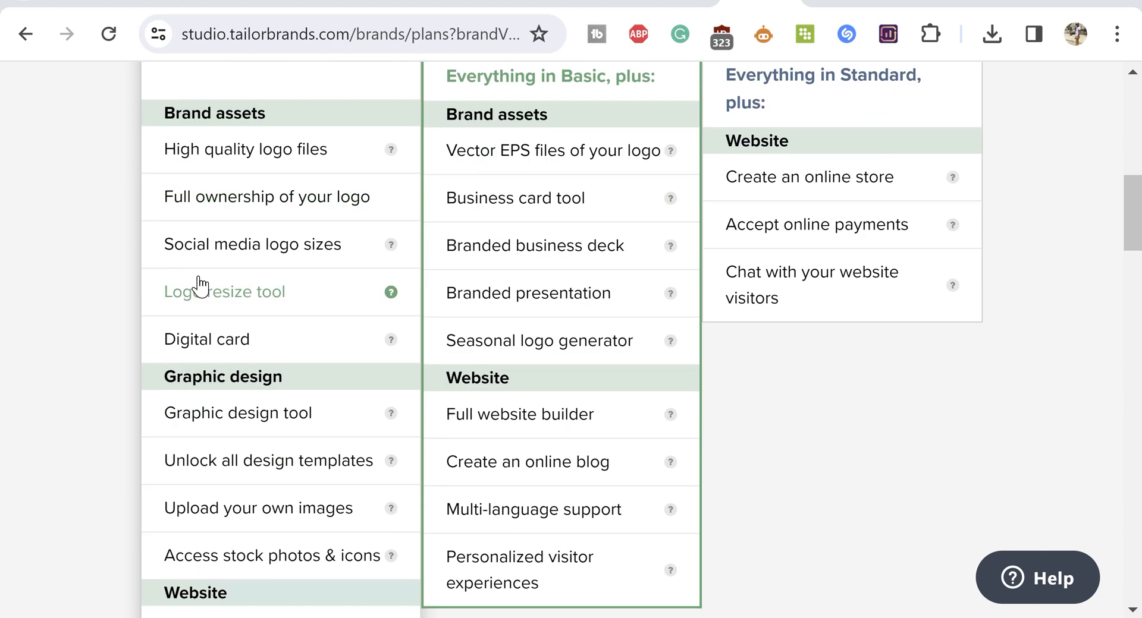
scroll("up", 3)
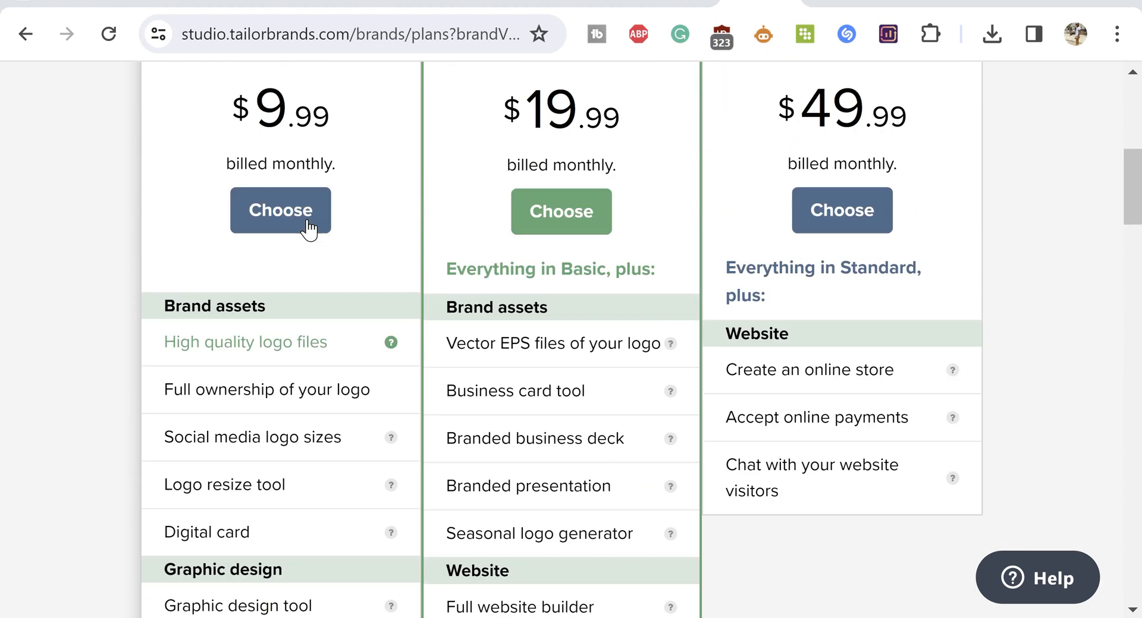
scroll("up", 3)
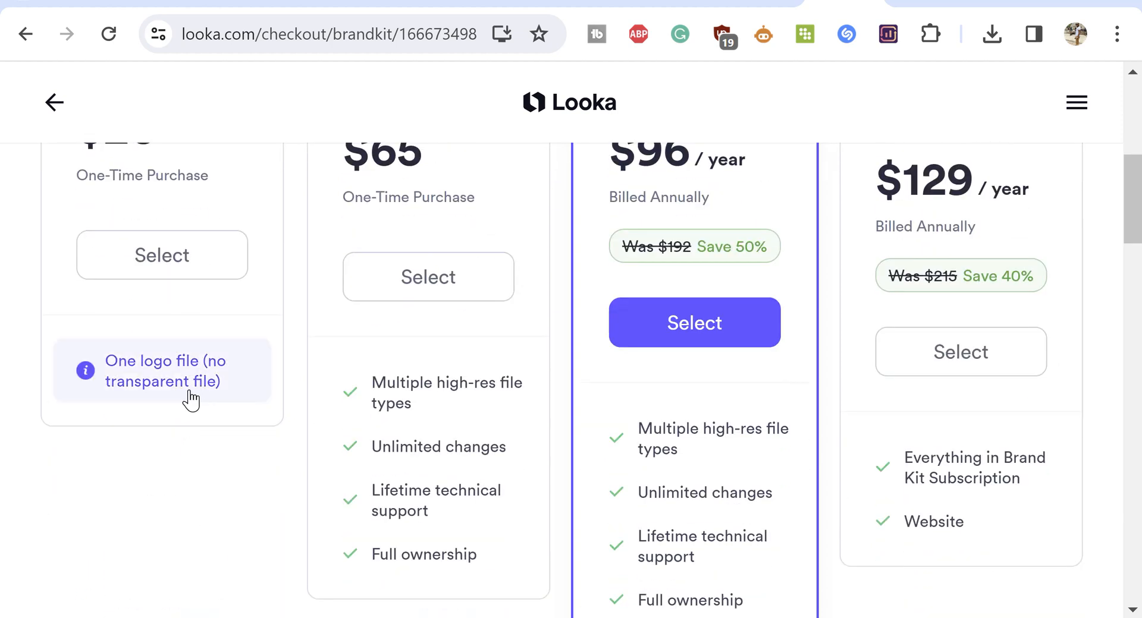
Scroll back to the HOW TO MIX BEATS logo grid after leaving the pricing page
scroll("up", 3)
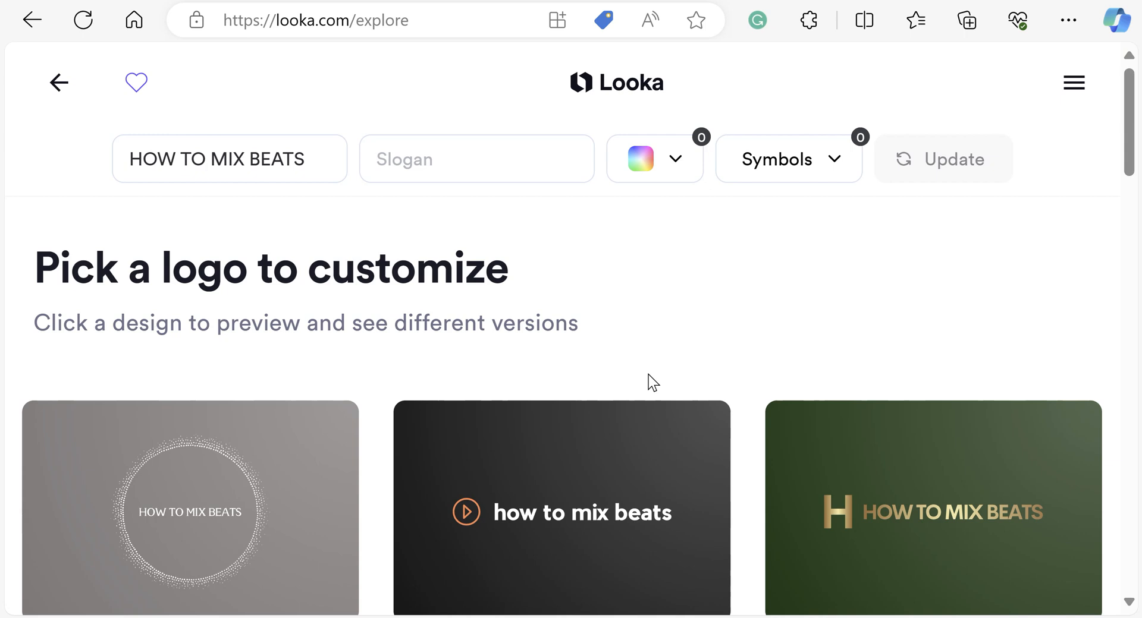
mouse_move(588, 418)
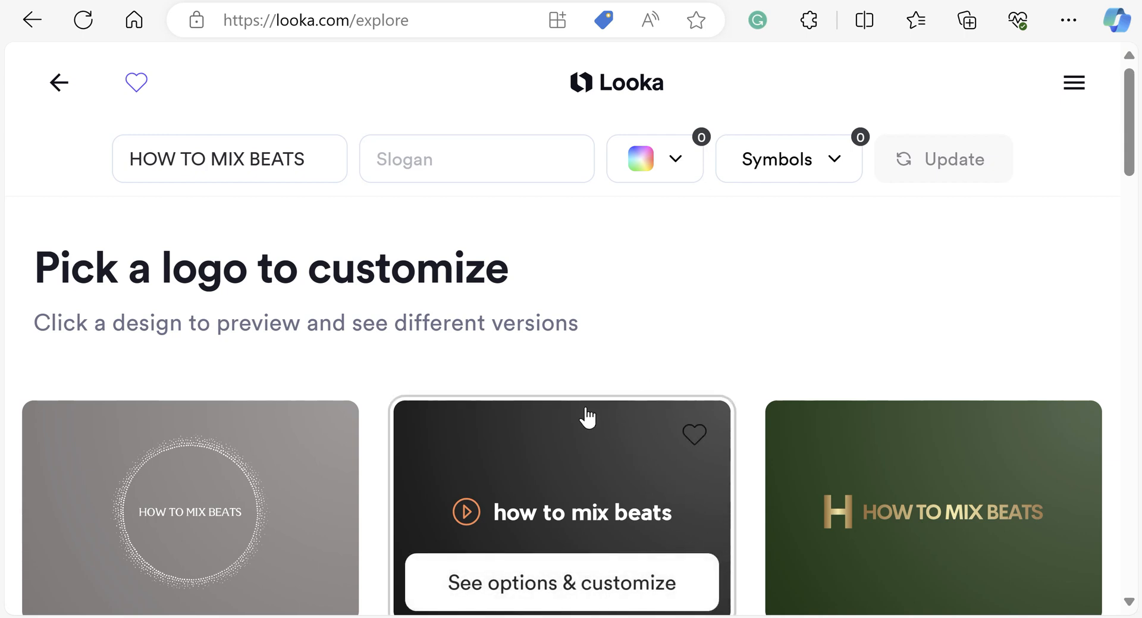
scroll("down", 3)
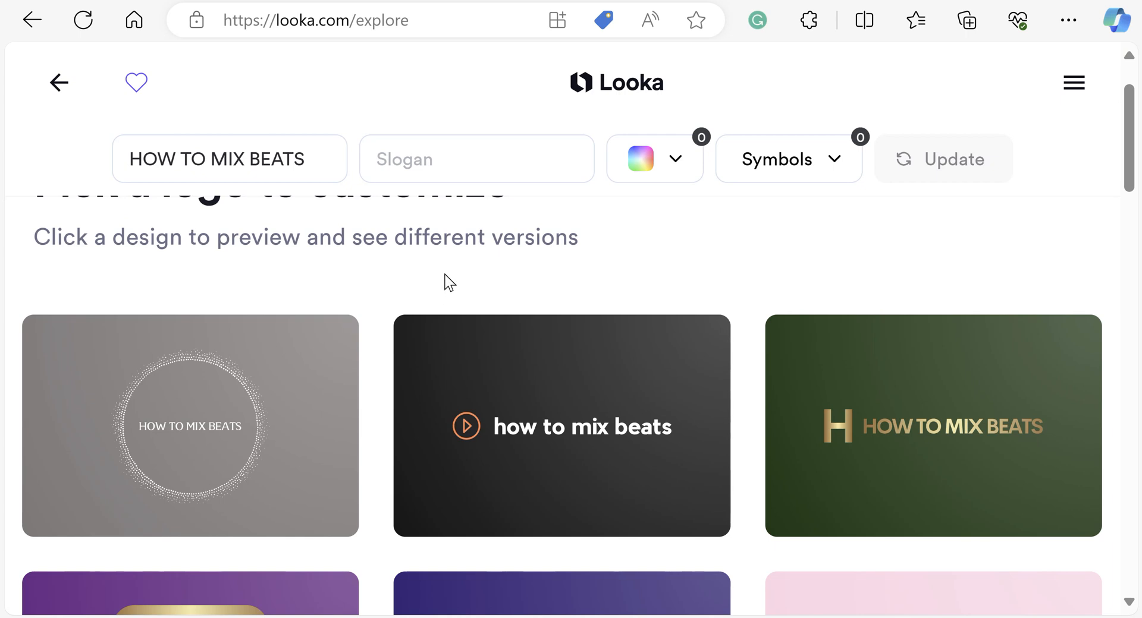
scroll("down", 3)
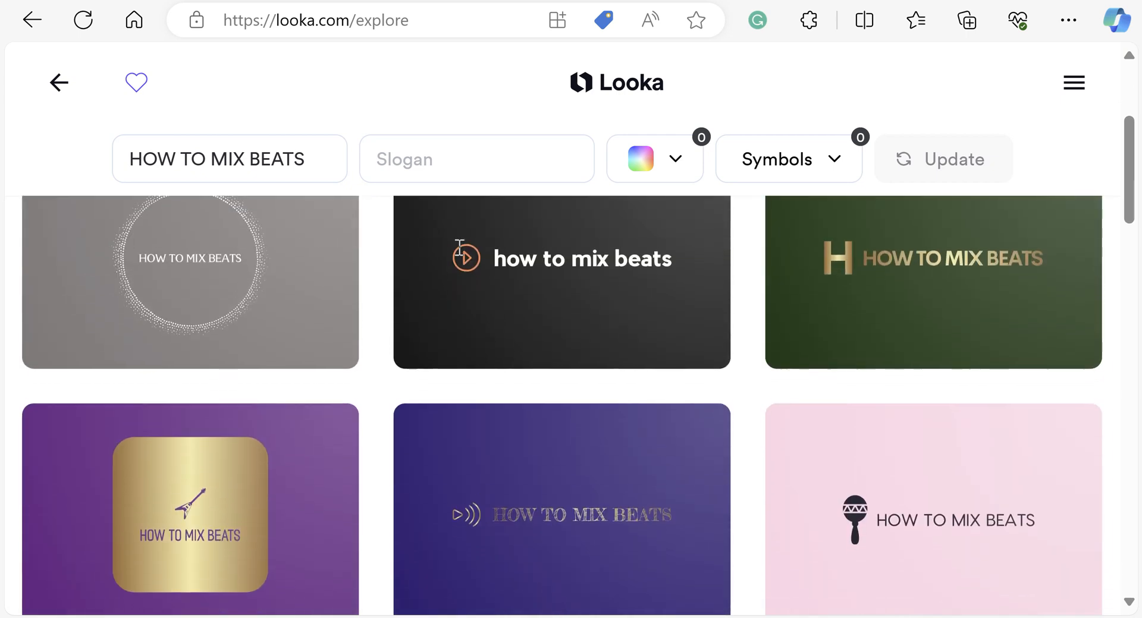
scroll("down", 3)
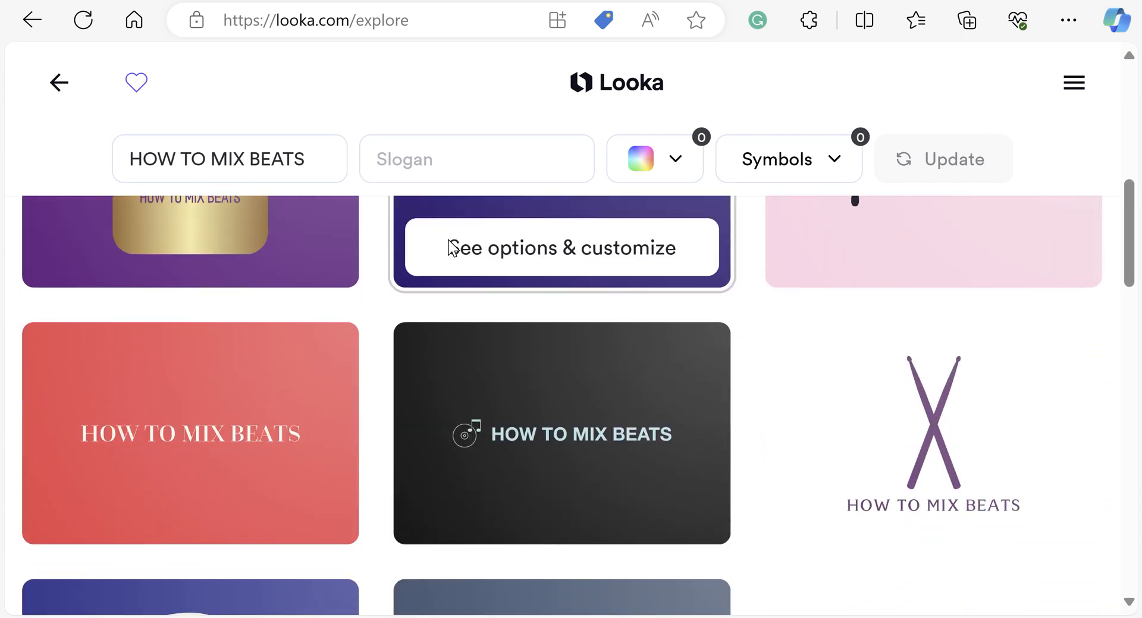
scroll("down", 3)
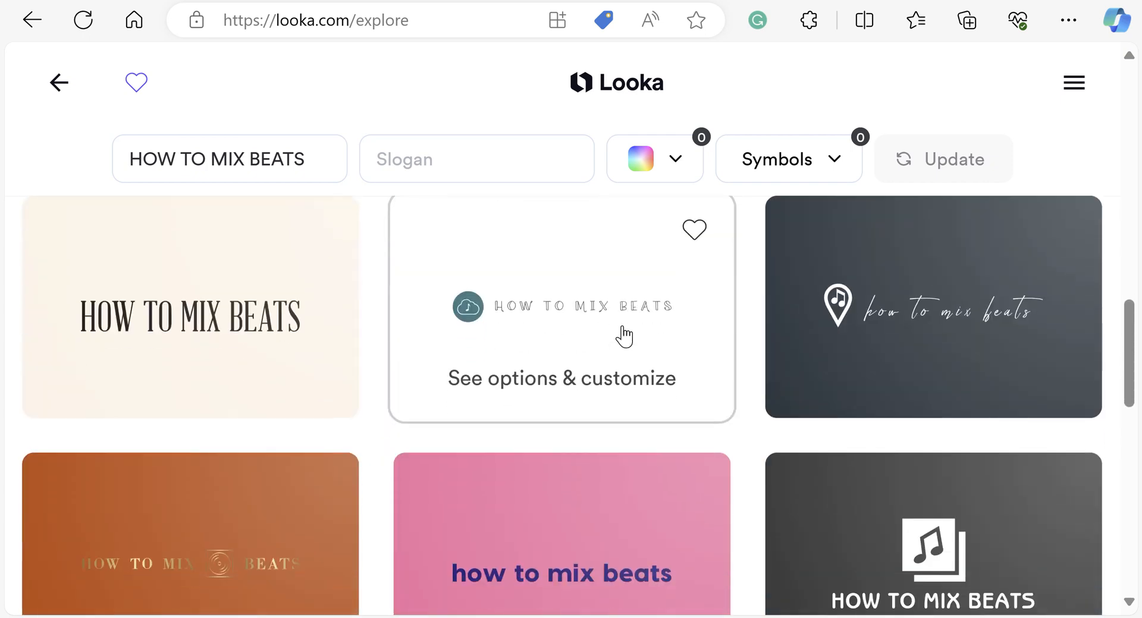
scroll("down", 3)
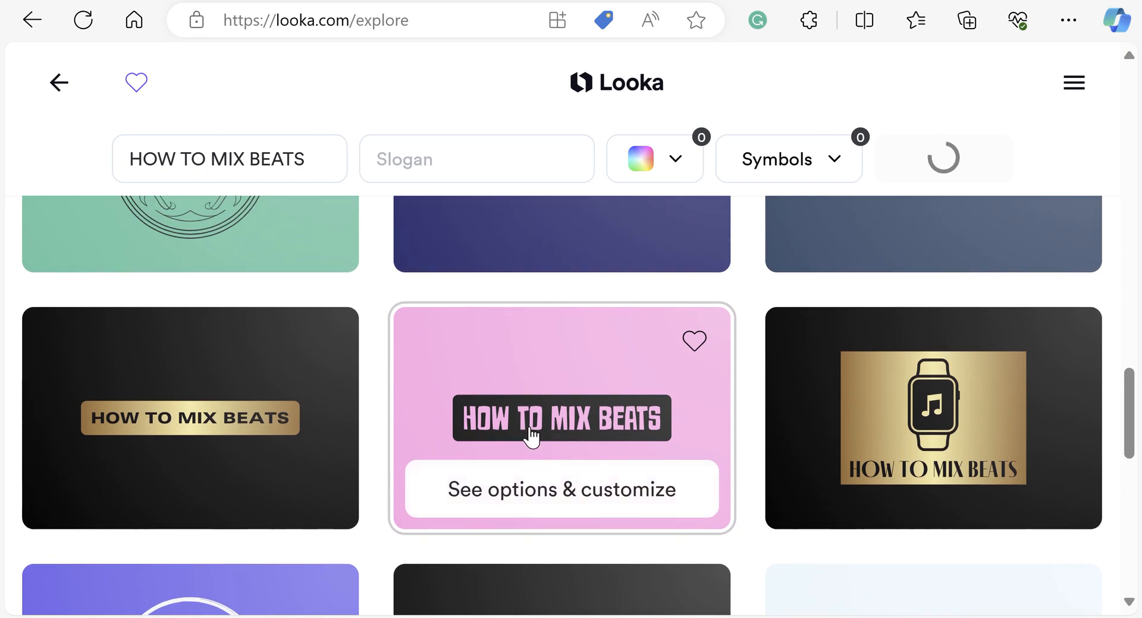
mouse_move(479, 375)
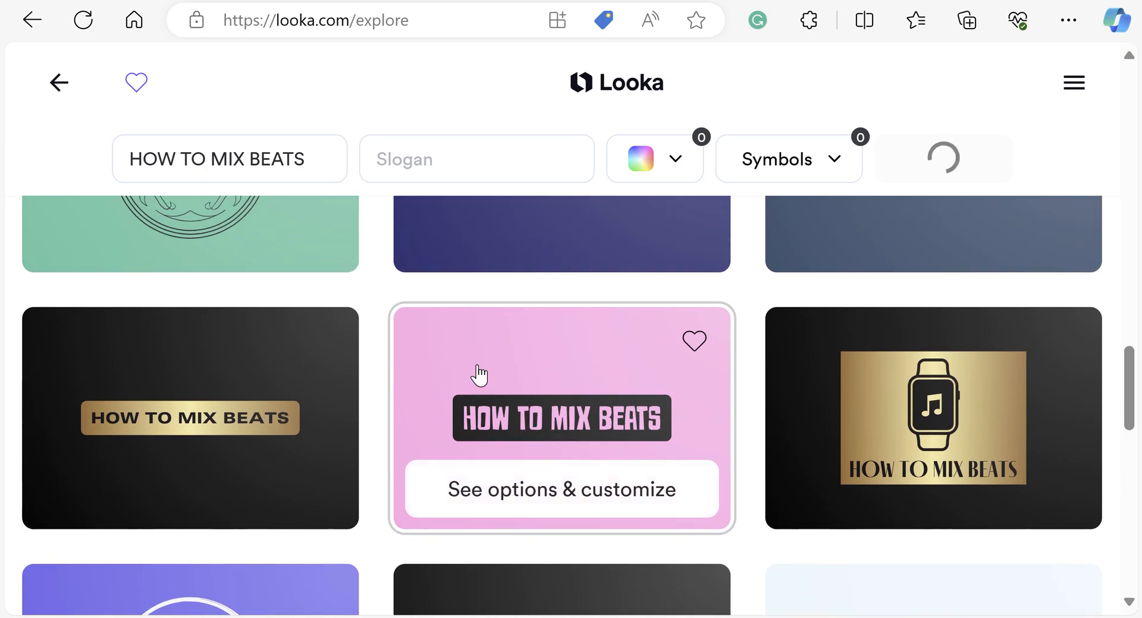
scroll("down", 3)
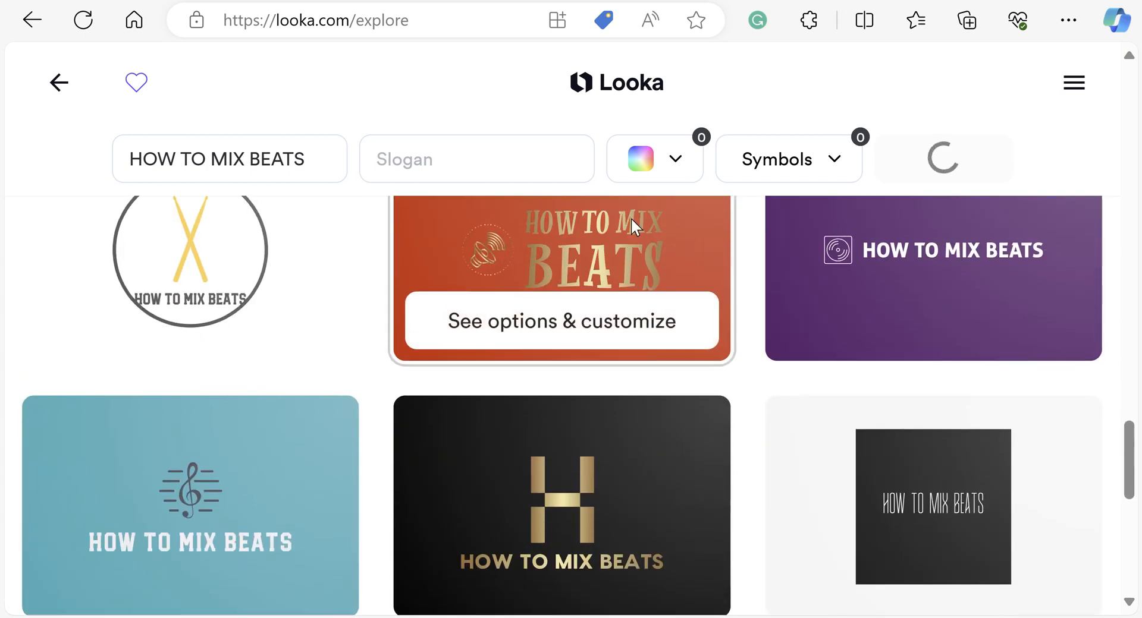
left_click(653, 160)
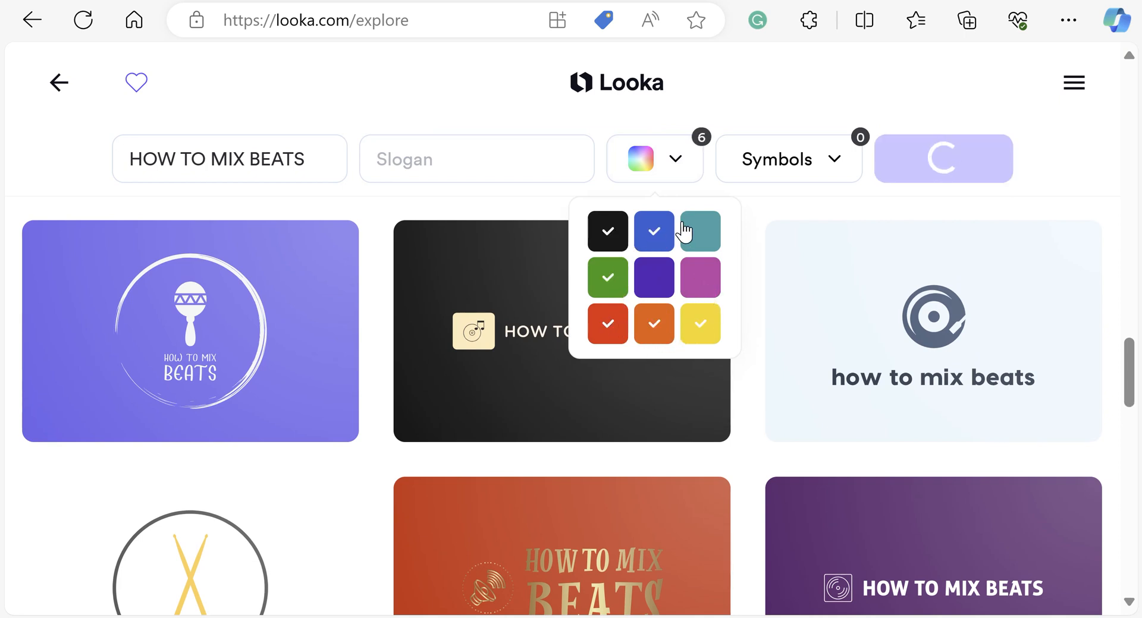
Tick teal and purple, untick yellow, and regenerate logos with the seven colours
left_click(699, 231)
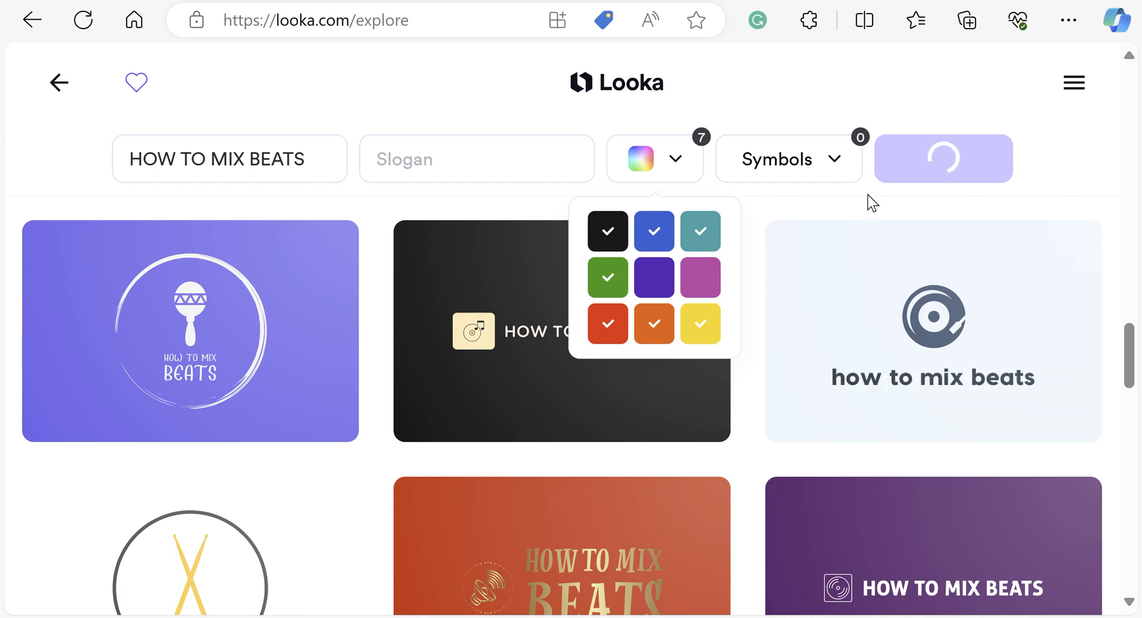
left_click(698, 324)
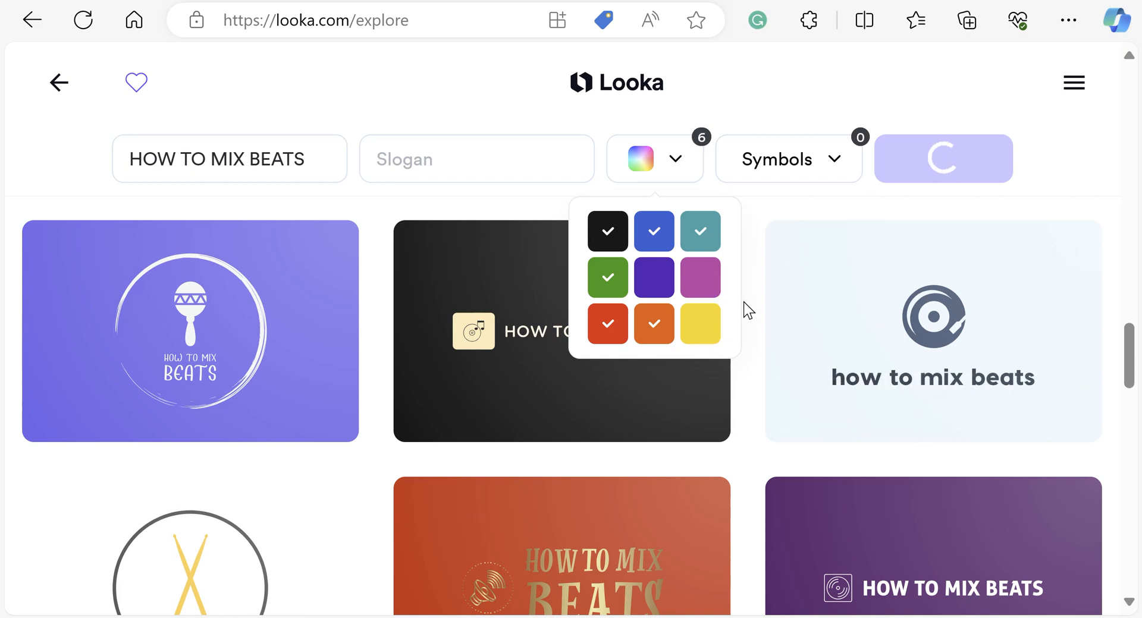
left_click(653, 323)
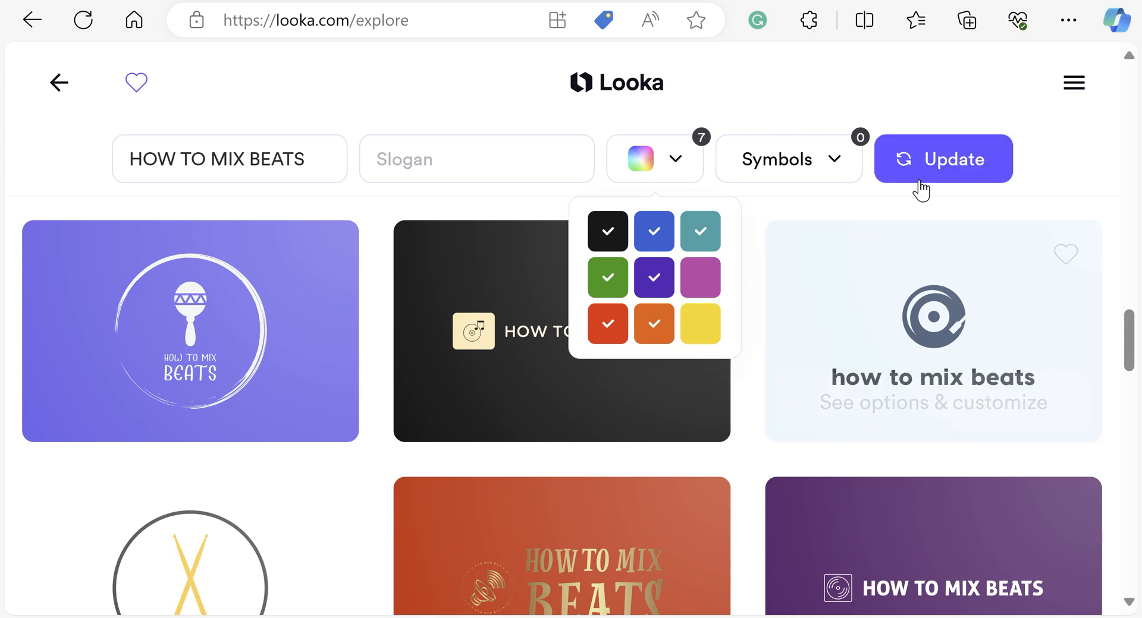
left_click(942, 159)
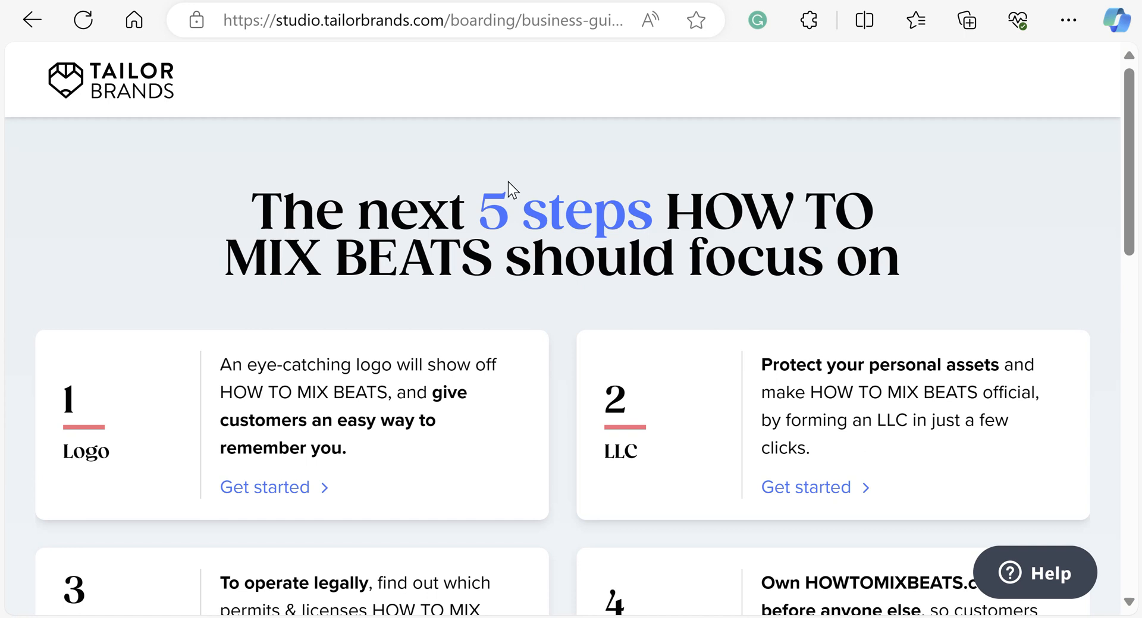
Start the Logo step in Tailor Brands, passing sign-up to reach the icon type choice
scroll("down", 3)
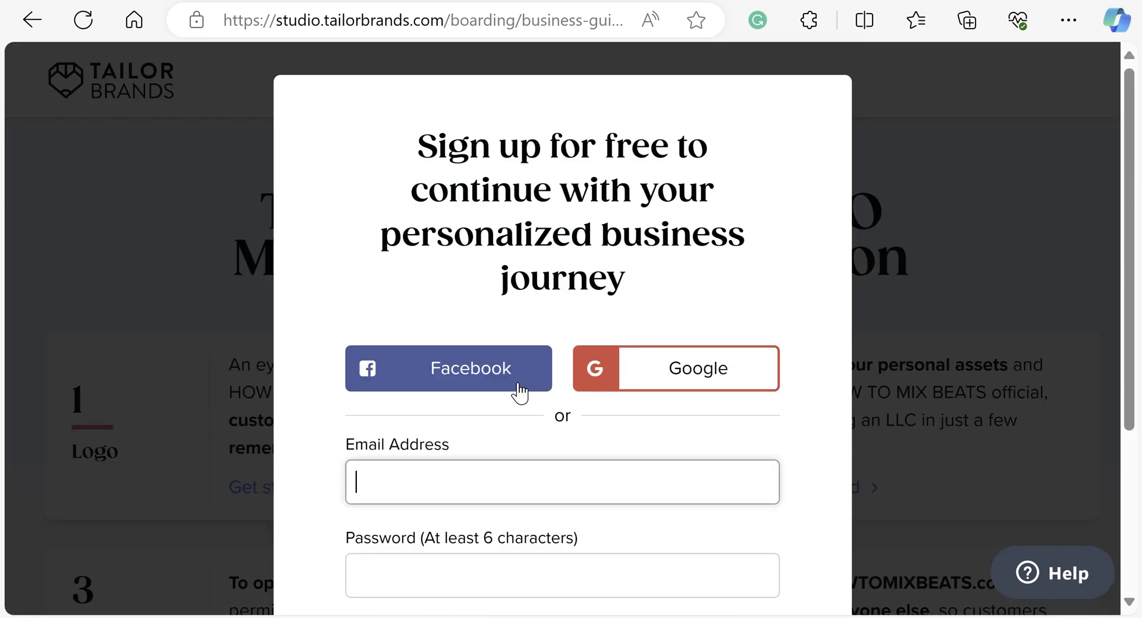
scroll("down", 3)
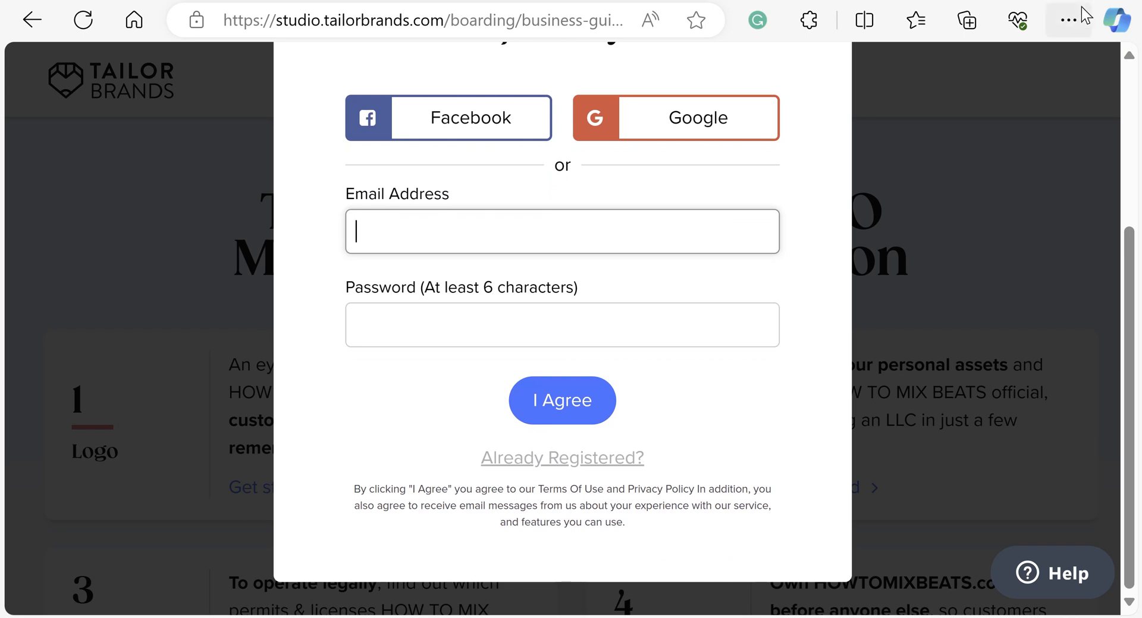
left_click(562, 400)
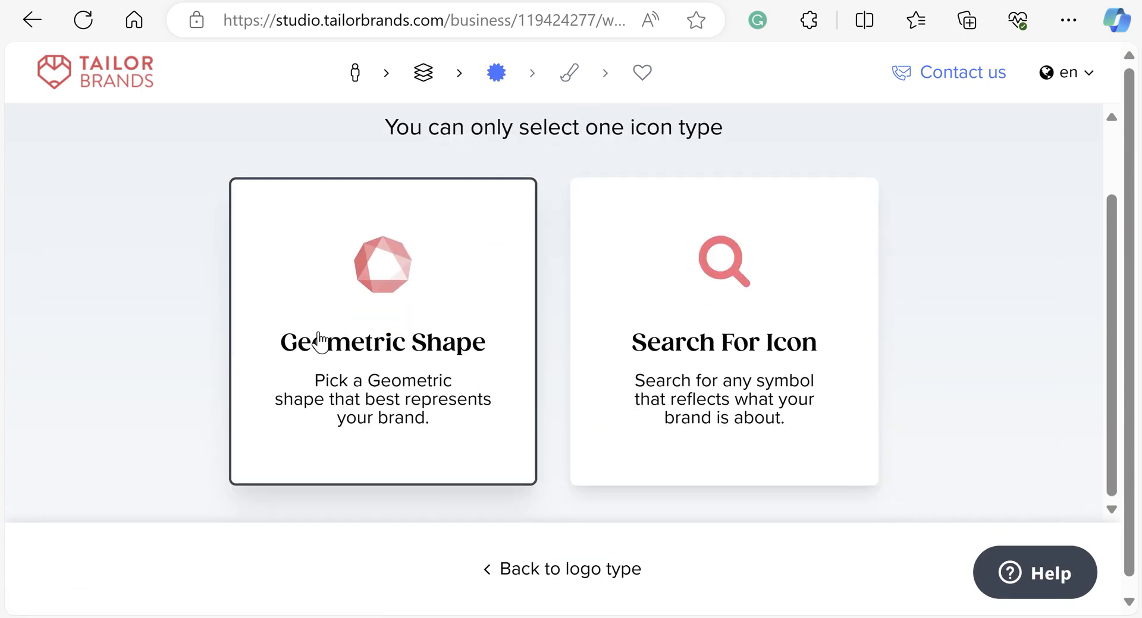
mouse_move(415, 318)
type("m")
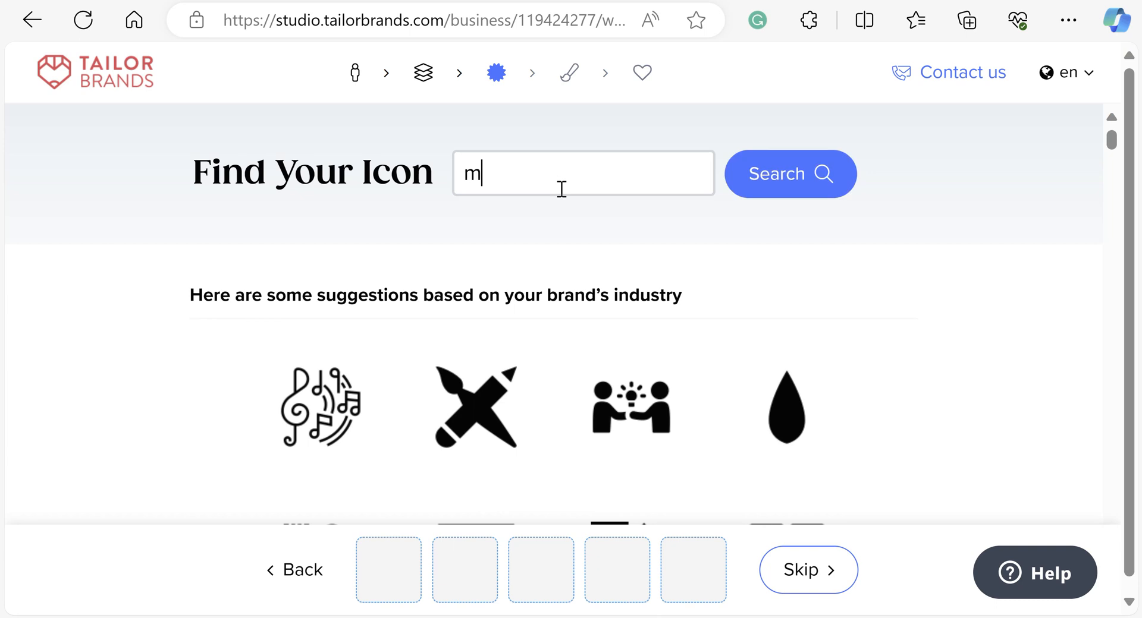
Search icons for 'music', browse the results, then edit the query toward 'audio'
type("usic")
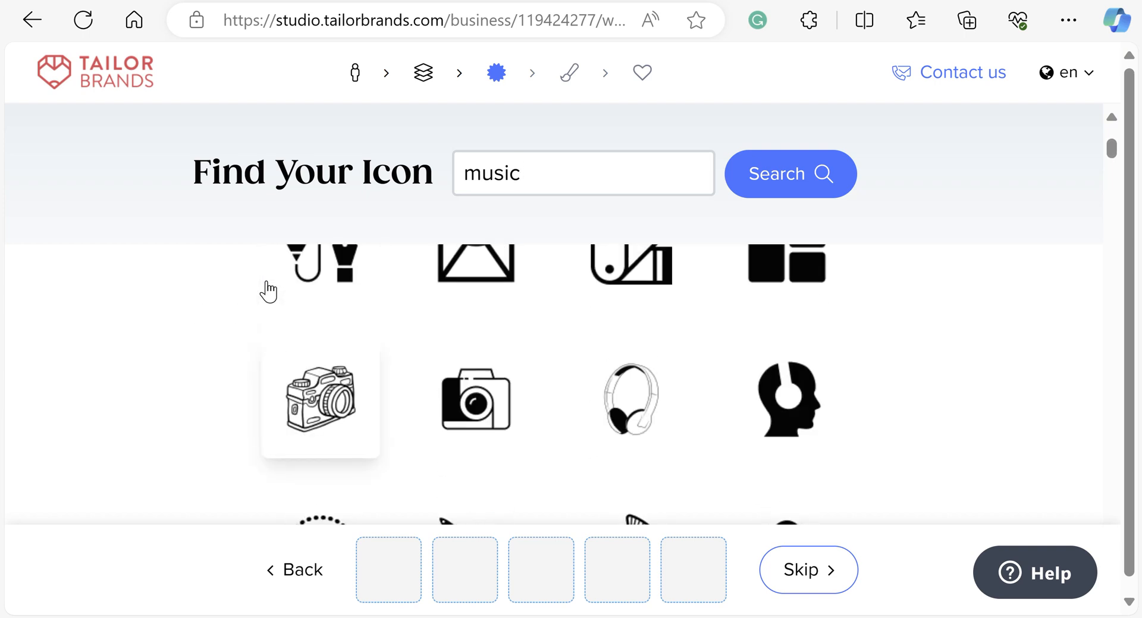
scroll("down", 3)
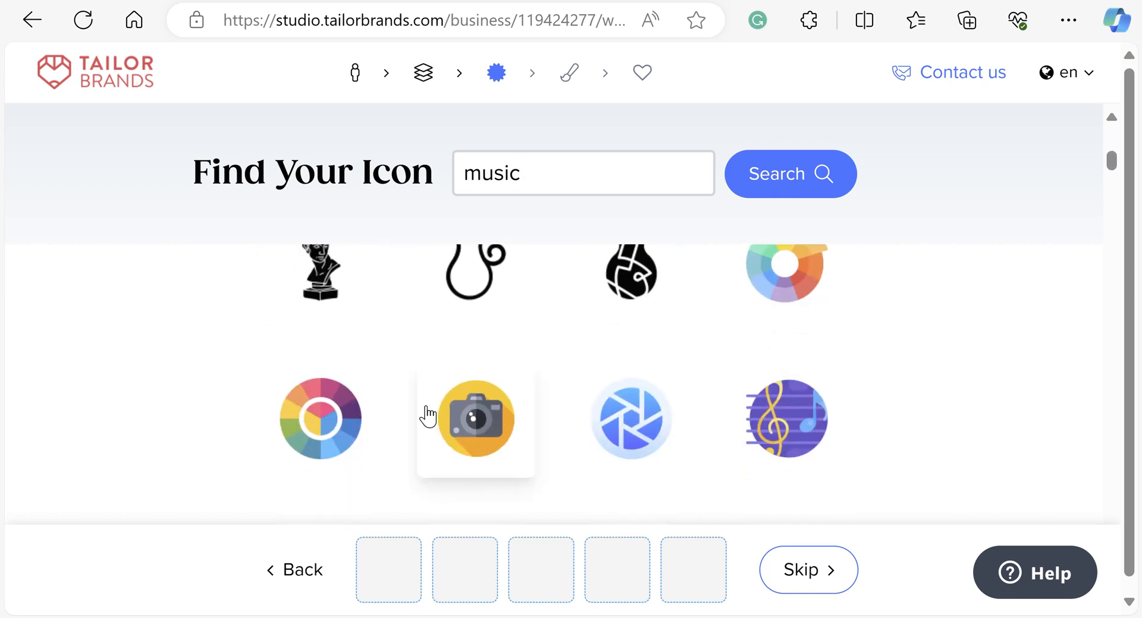
scroll("down", 3)
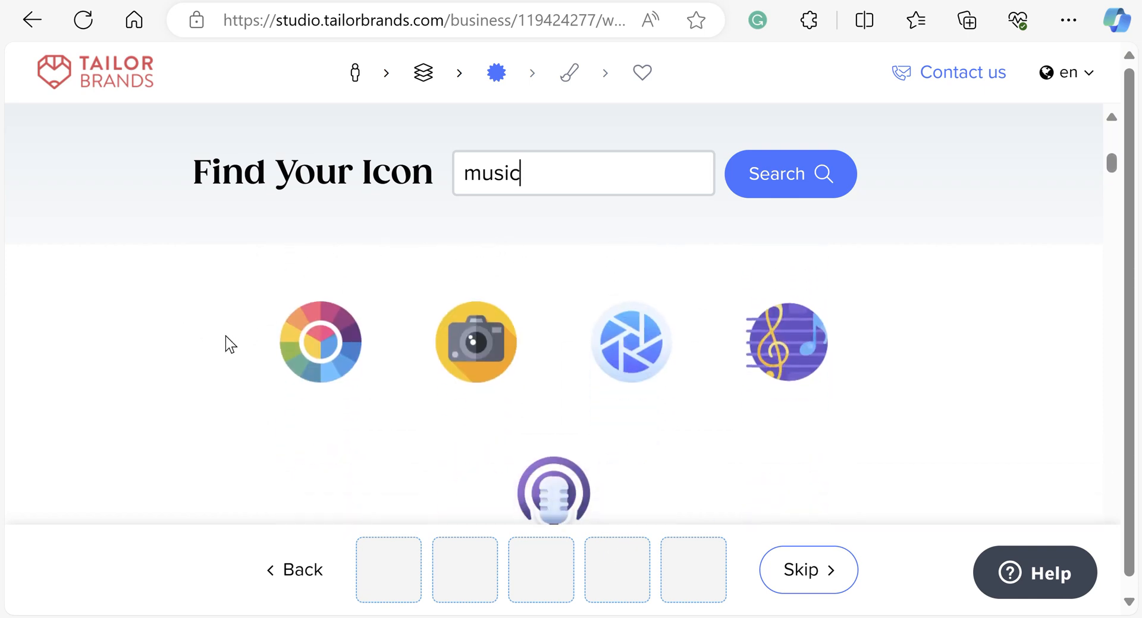
scroll("down", 3)
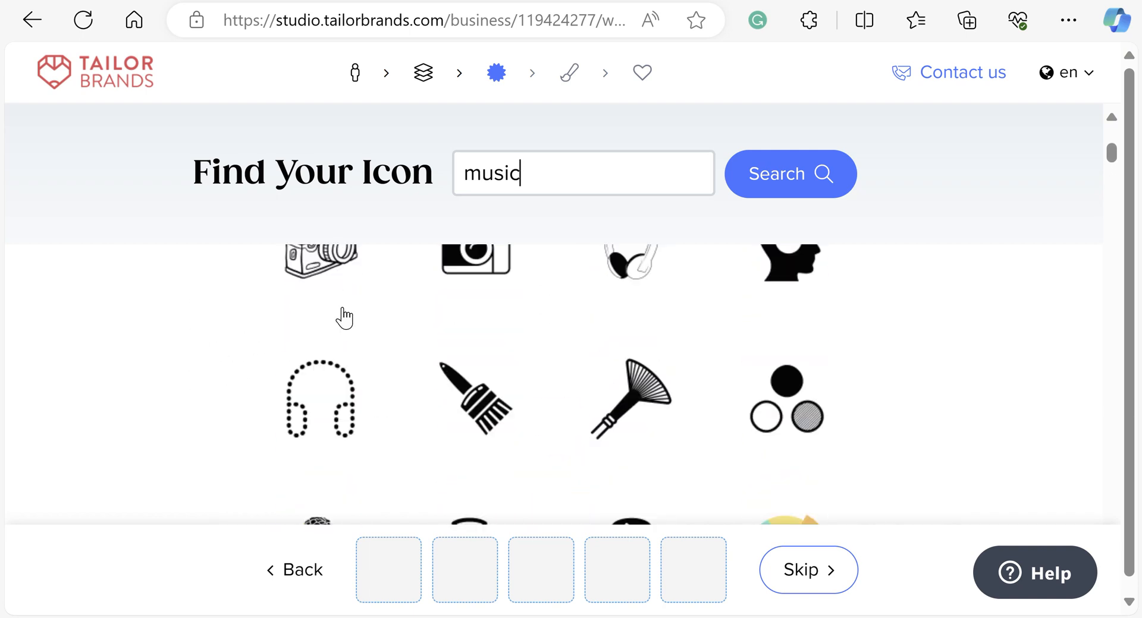
left_click(790, 174)
type("idio")
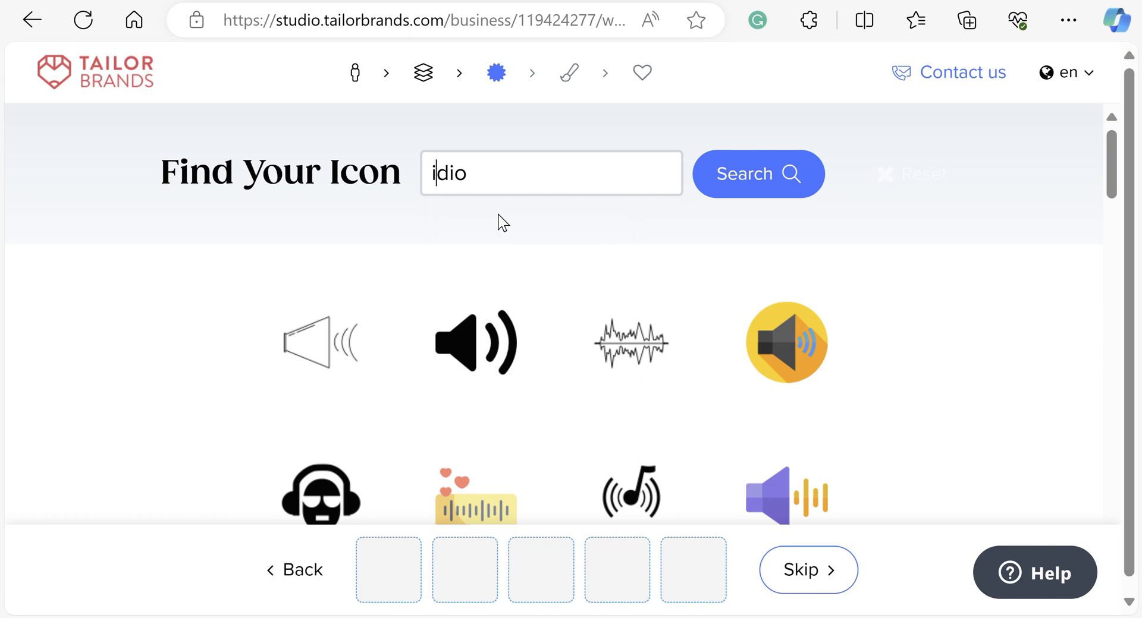
Search 'audio' and pick three soundwave icon styles: thick bars, thinner bars and another wave
type("au")
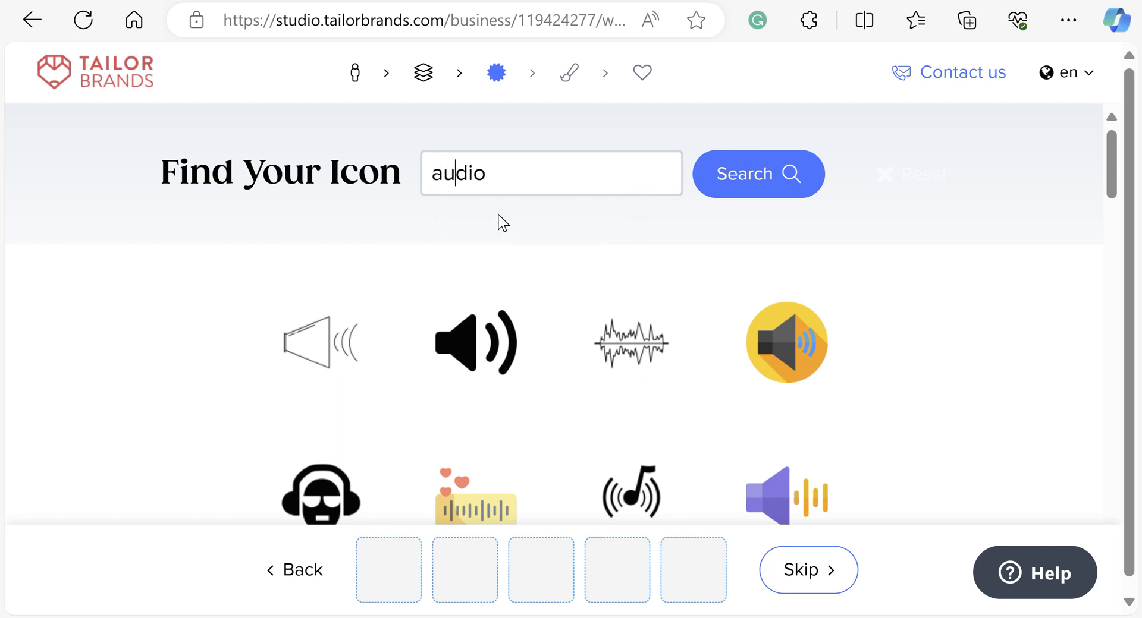
mouse_move(550, 261)
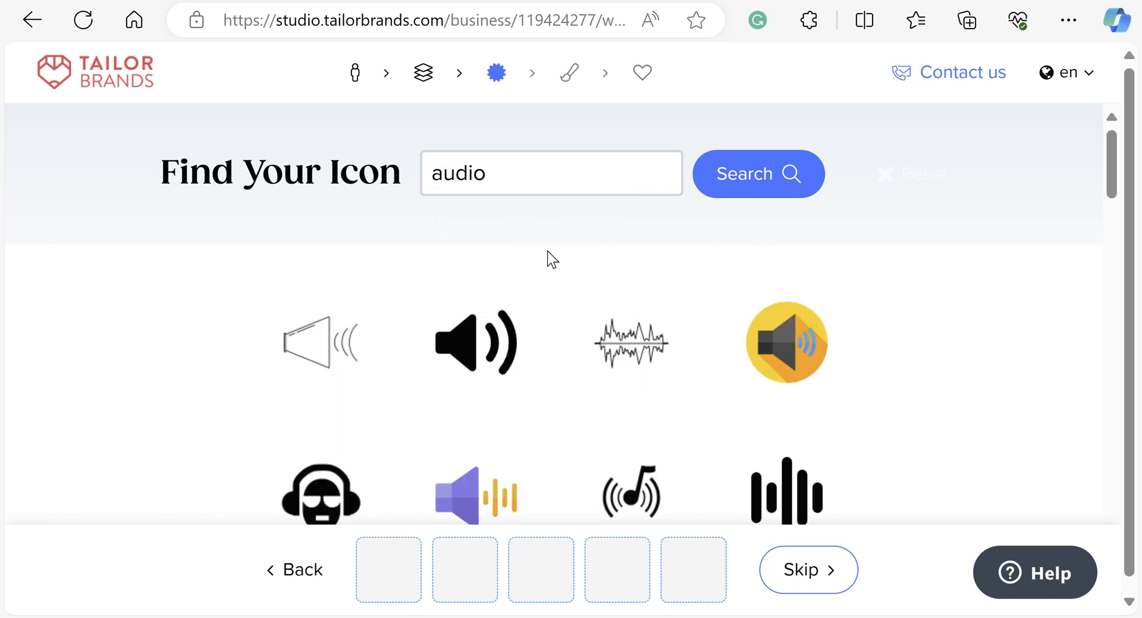
scroll("down", 3)
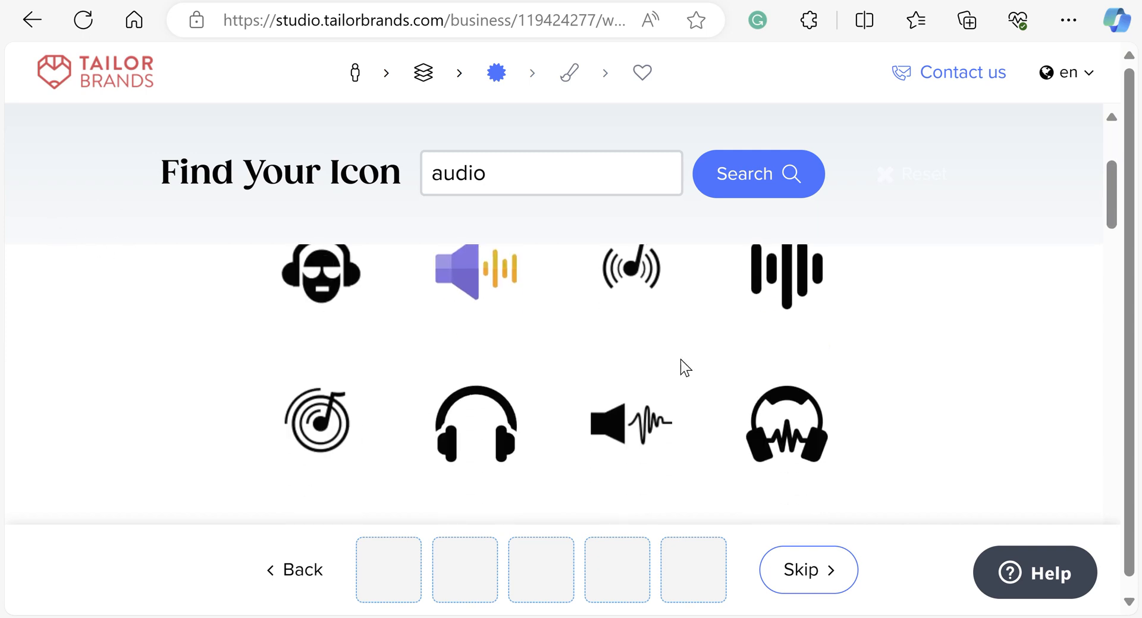
mouse_move(785, 278)
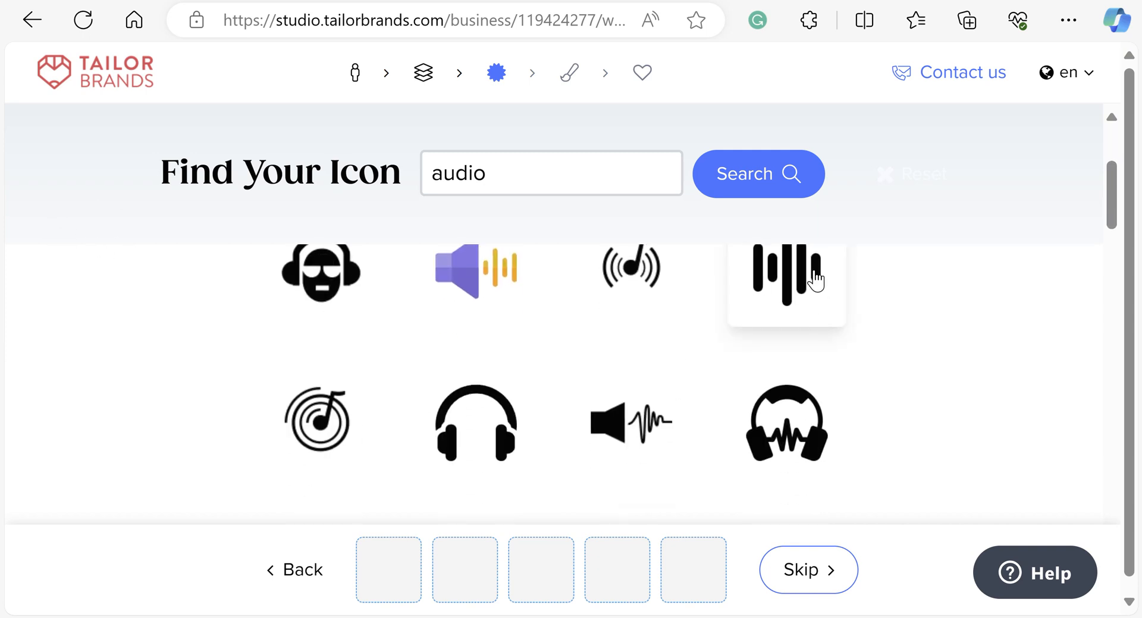
left_click(786, 283)
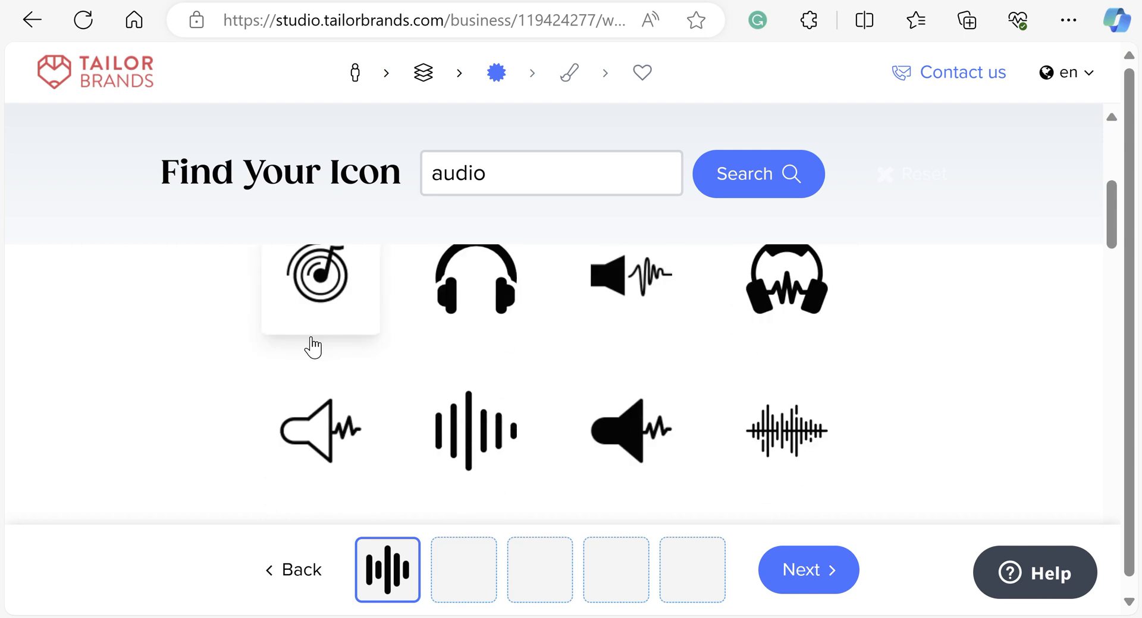
left_click(476, 429)
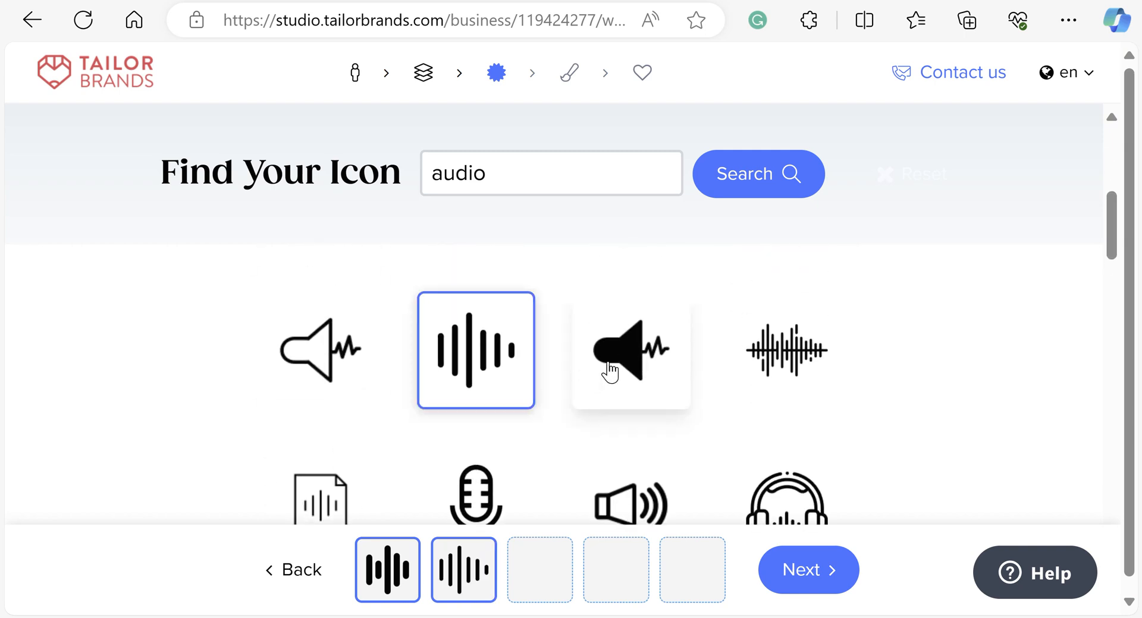
left_click(786, 288)
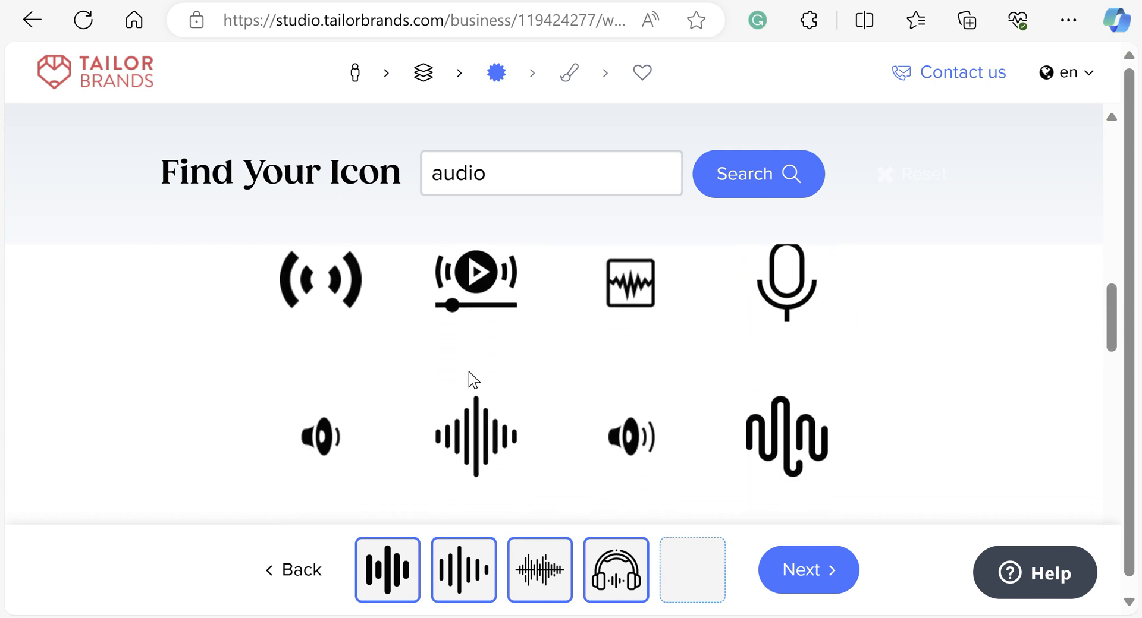
Add the headphones-with-waveform icon as the fourth pick
scroll("down", 3)
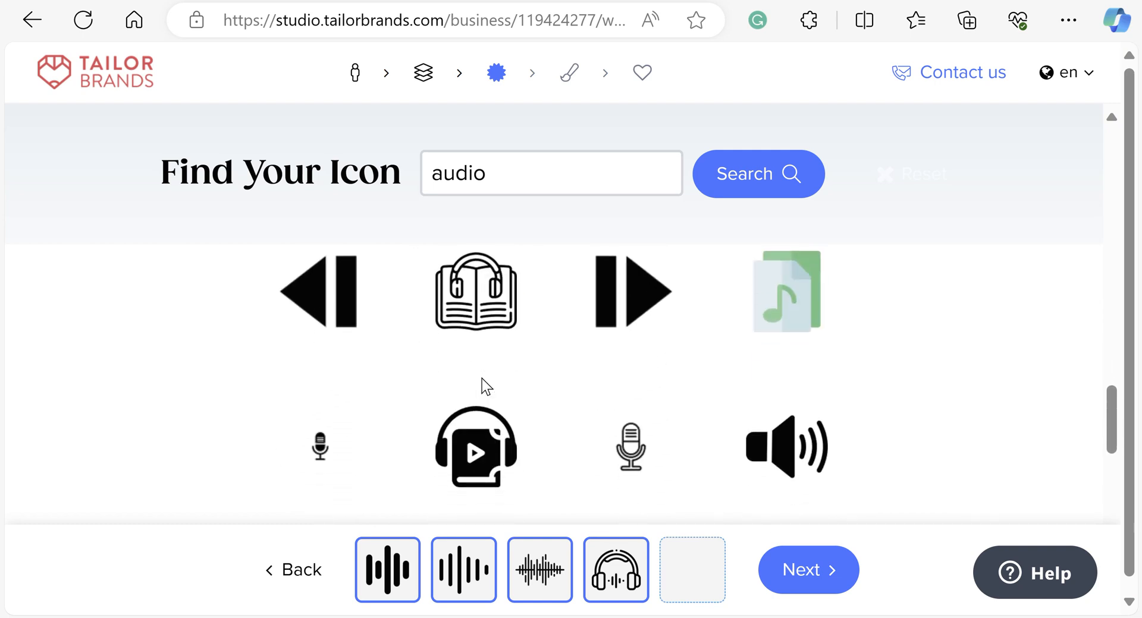
scroll("down", 3)
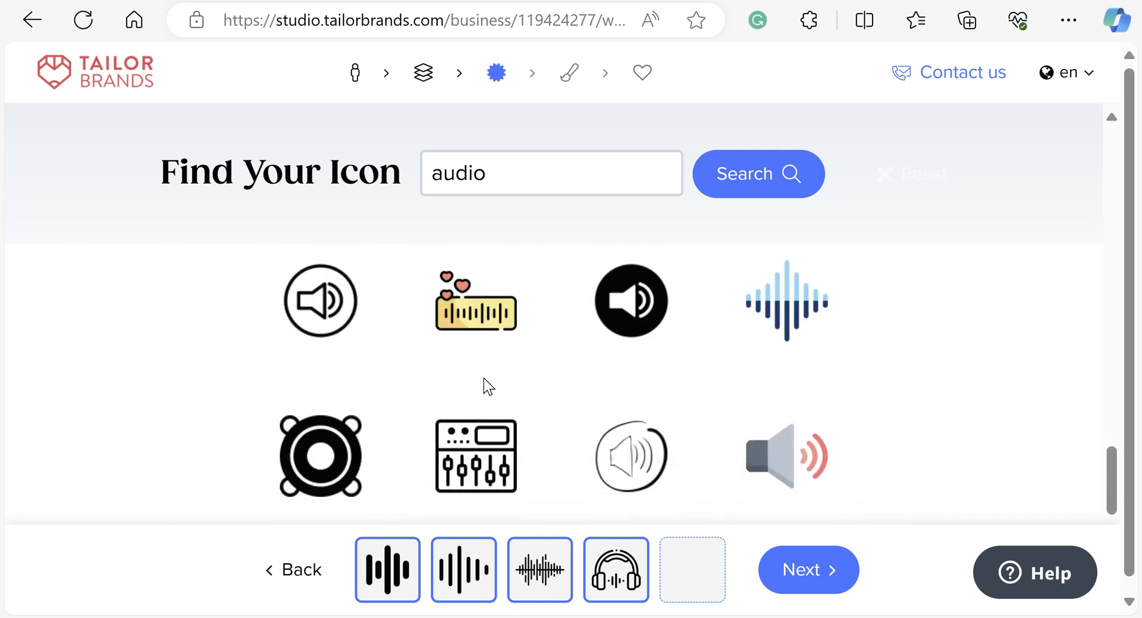
left_click(476, 456)
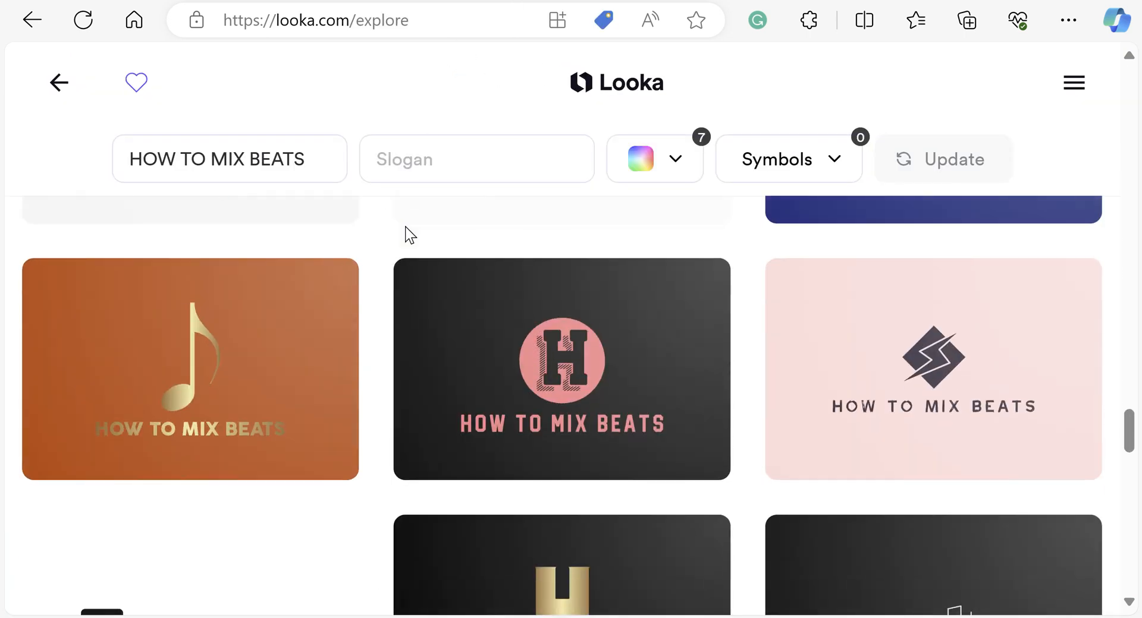
Scroll down Looka's explore grid so further HOW TO MIX BEATS designs load
left_click(787, 159)
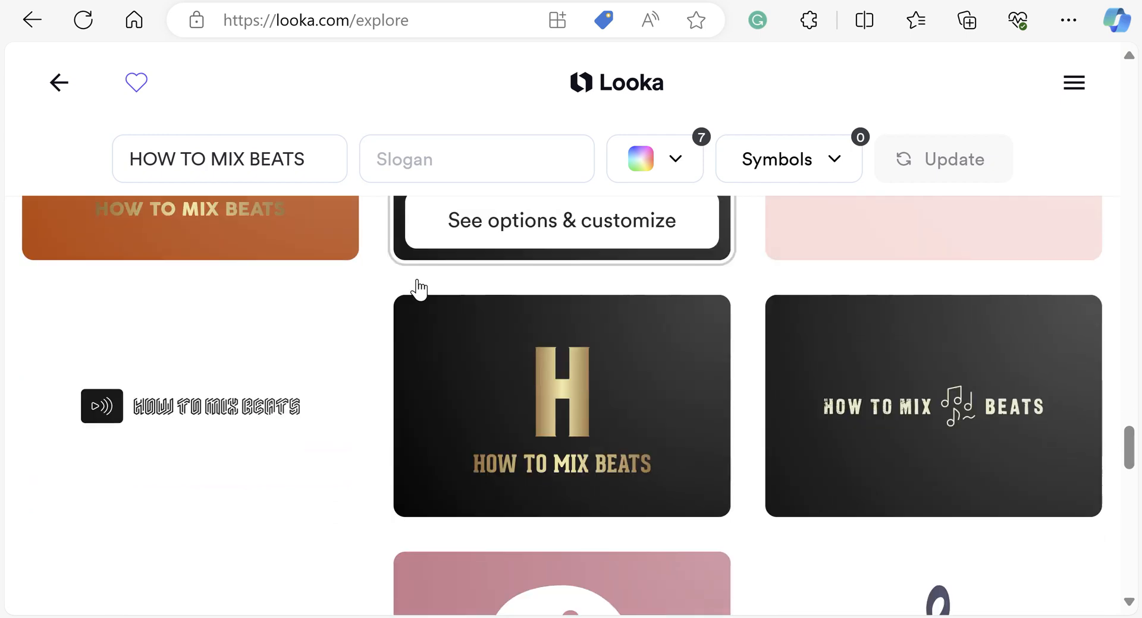
scroll("down", 3)
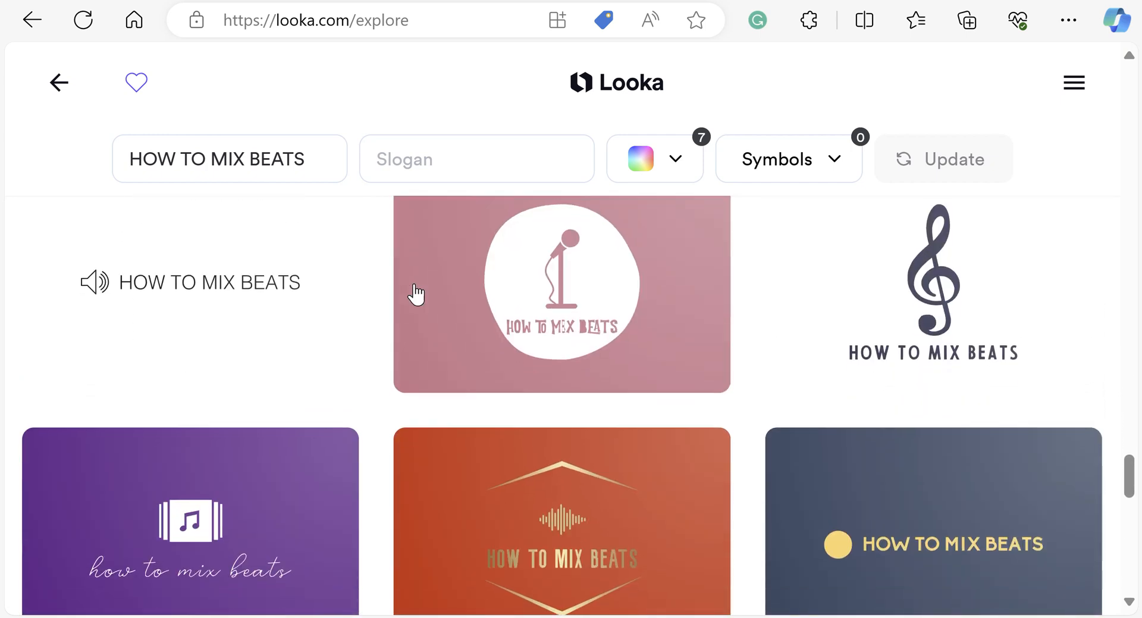
scroll("down", 3)
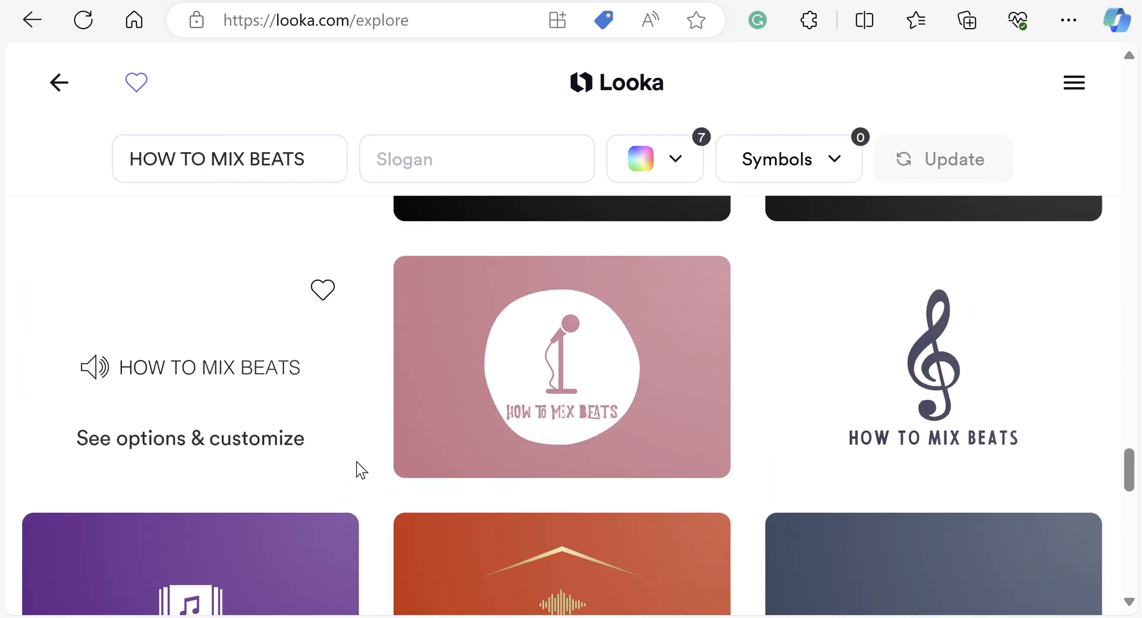
mouse_move(33, 378)
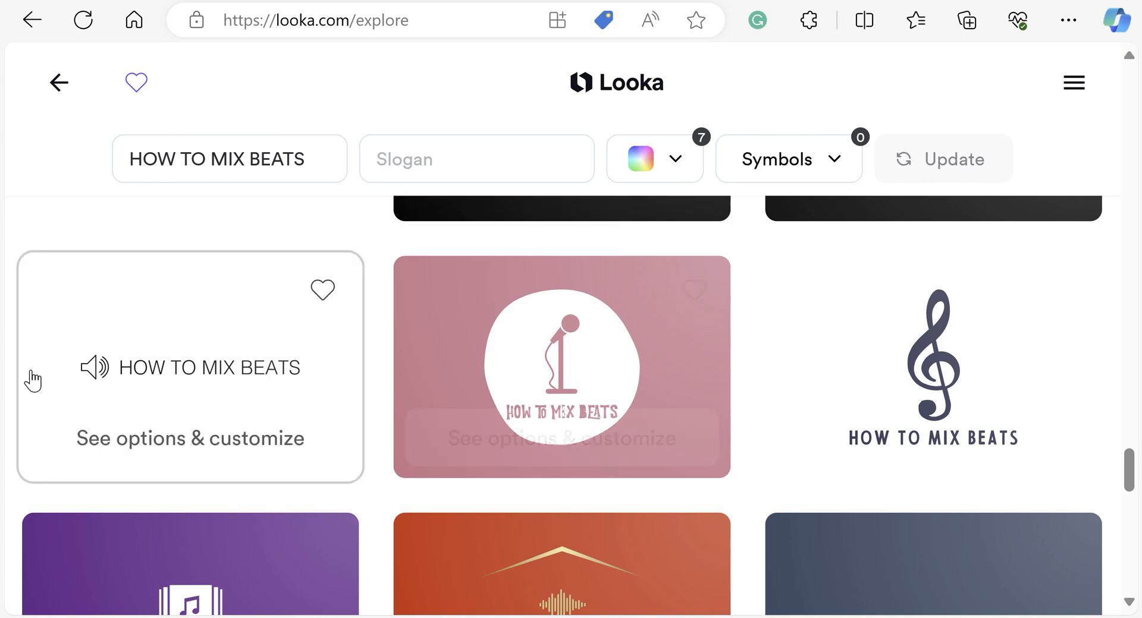
scroll("down", 3)
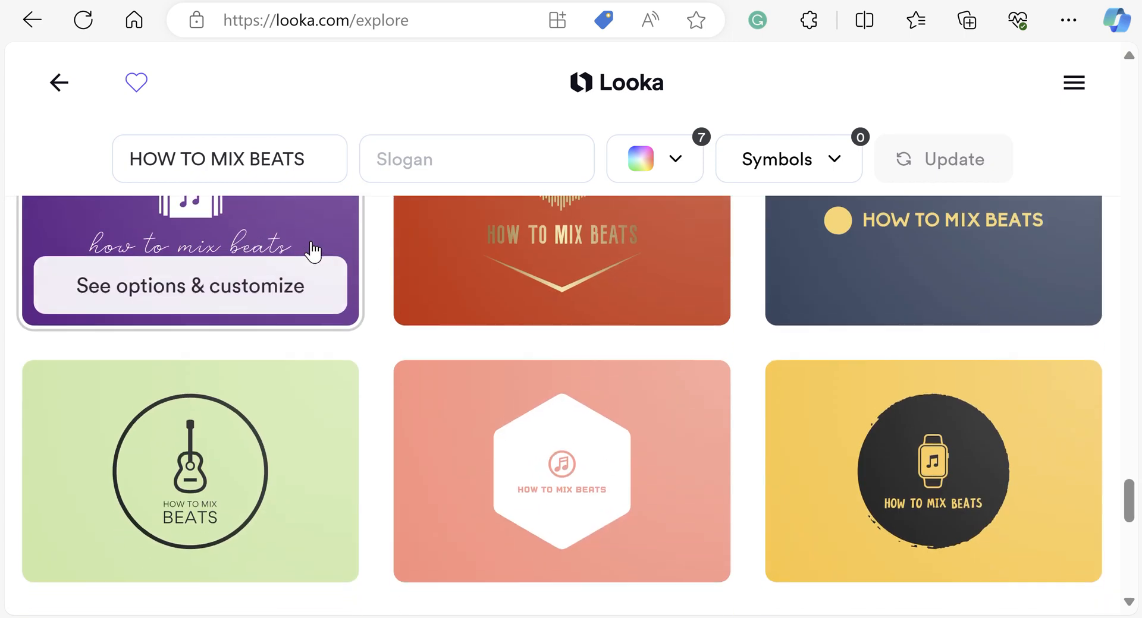
scroll("down", 3)
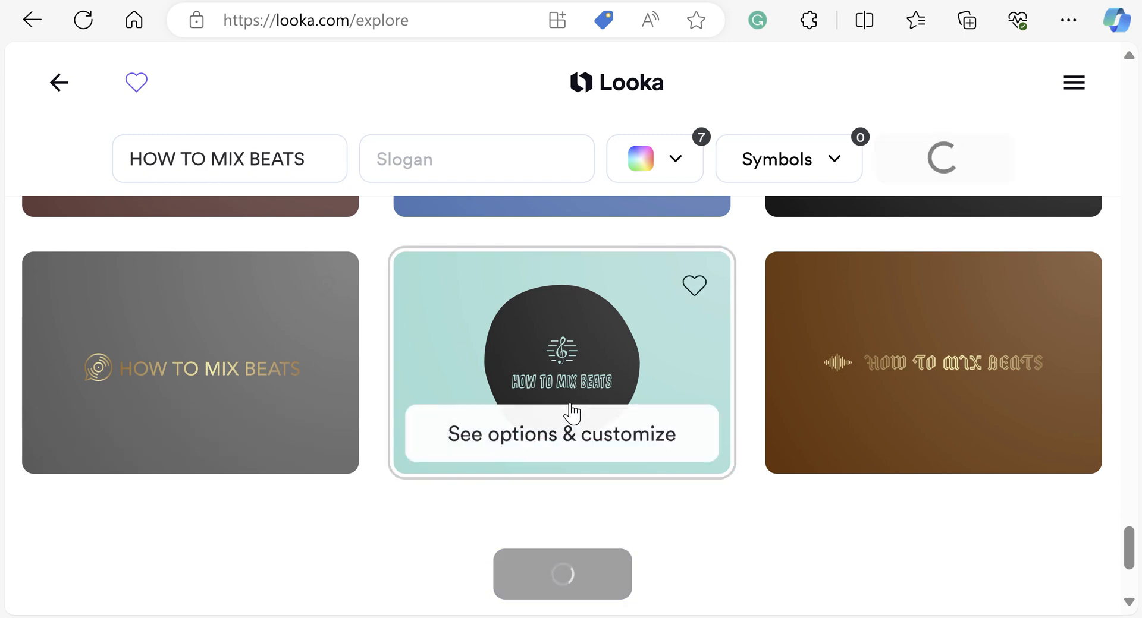
mouse_move(606, 345)
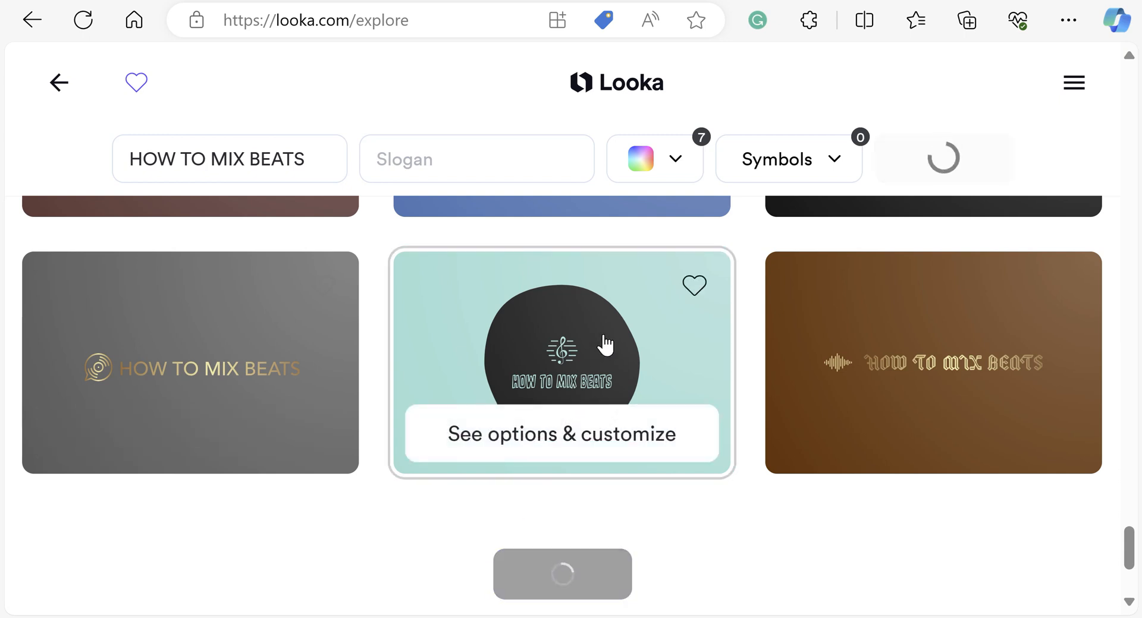
scroll("down", 3)
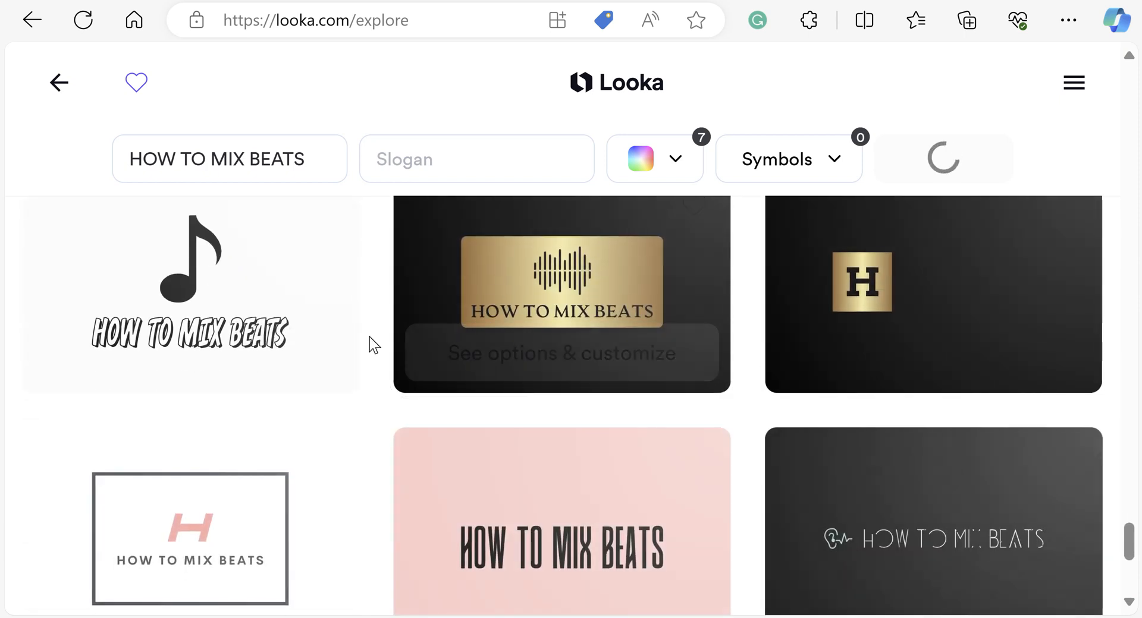
scroll("down", 3)
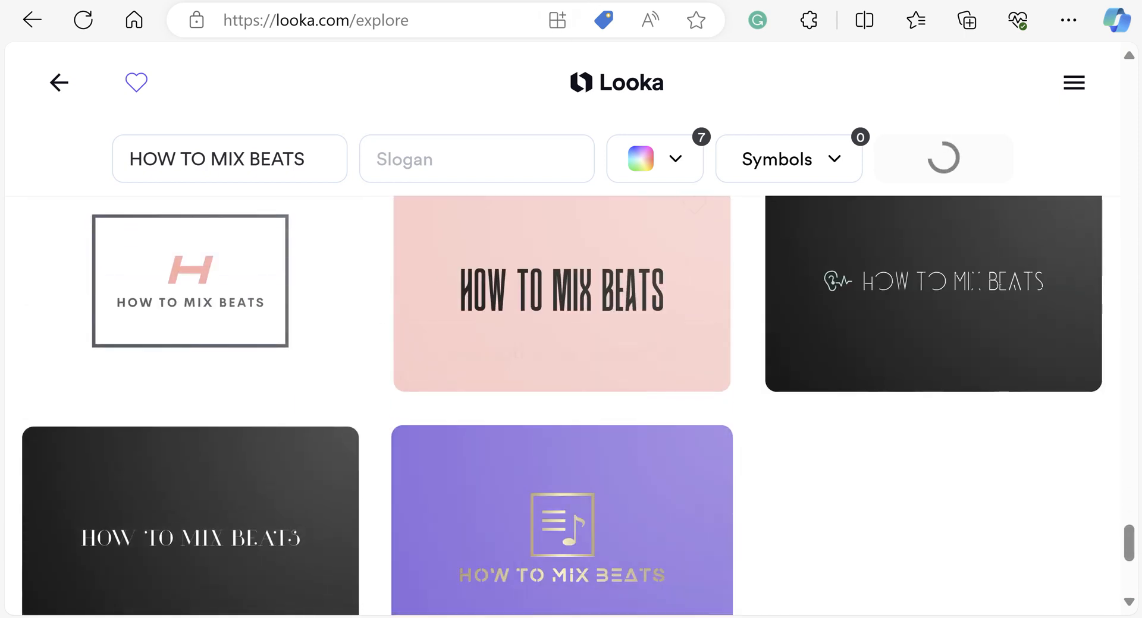
scroll("down", 3)
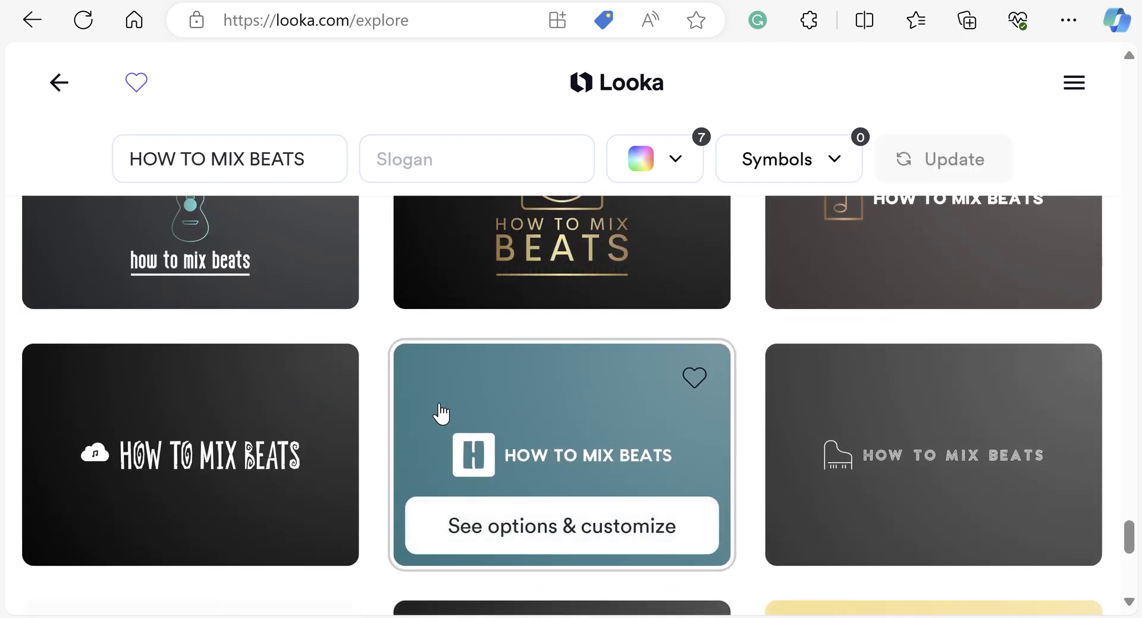
mouse_move(1106, 217)
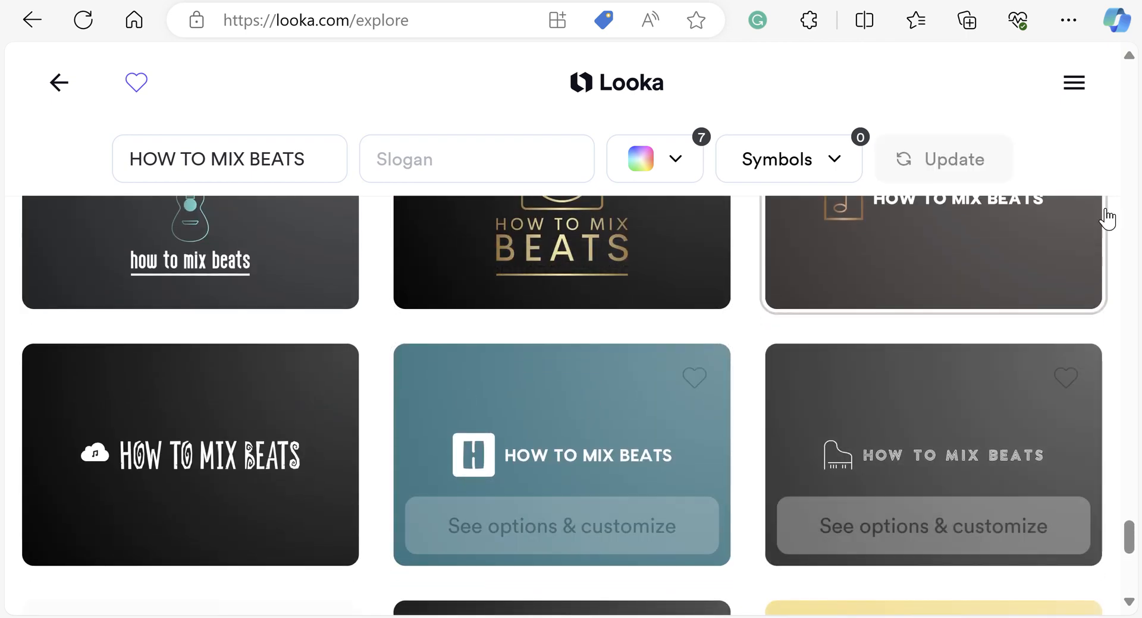
mouse_move(1105, 9)
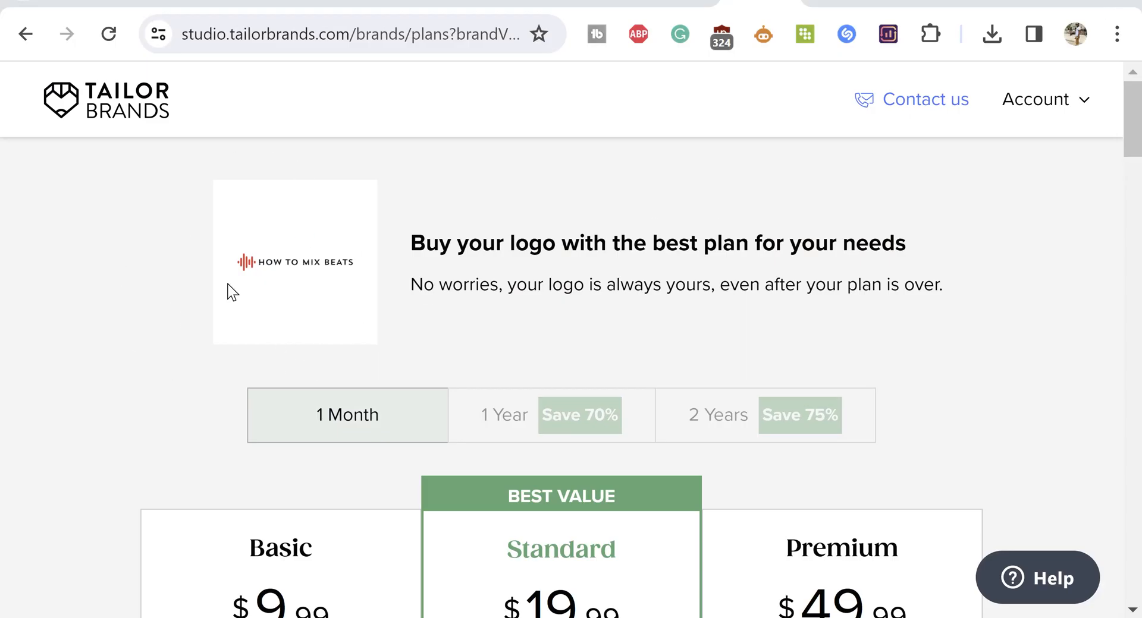
mouse_move(283, 250)
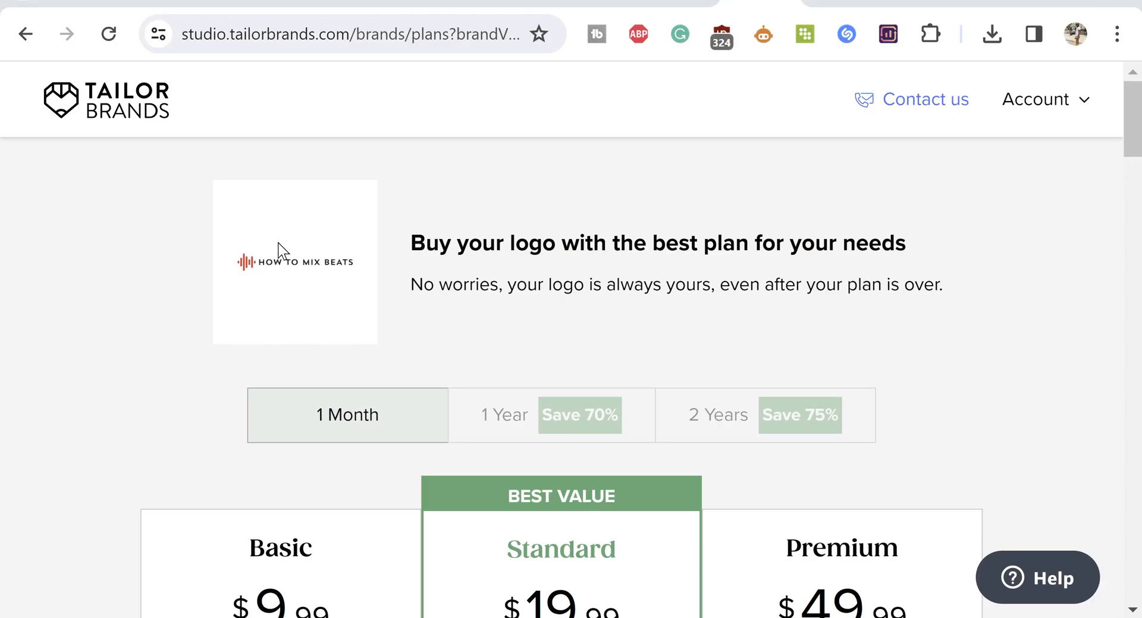
mouse_move(240, 276)
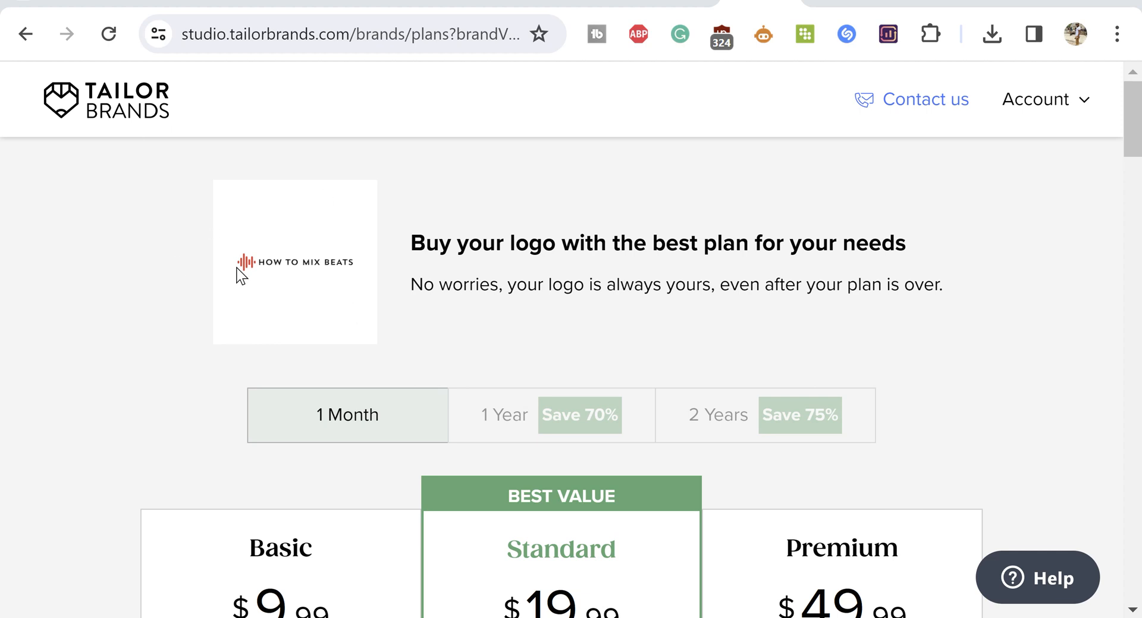
mouse_move(164, 284)
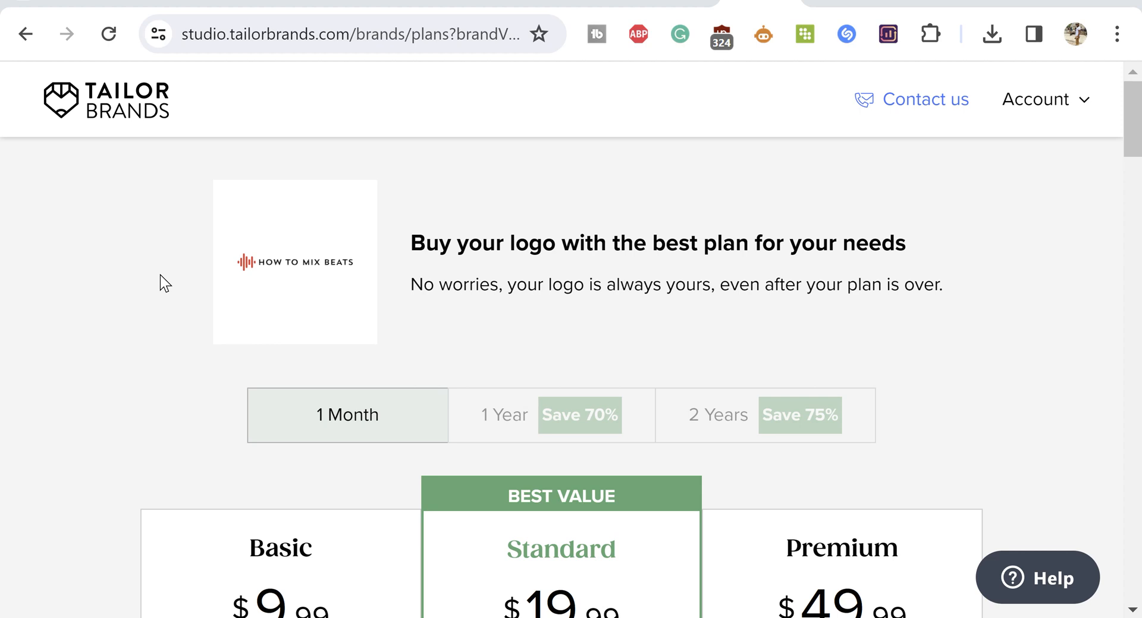
mouse_move(257, 285)
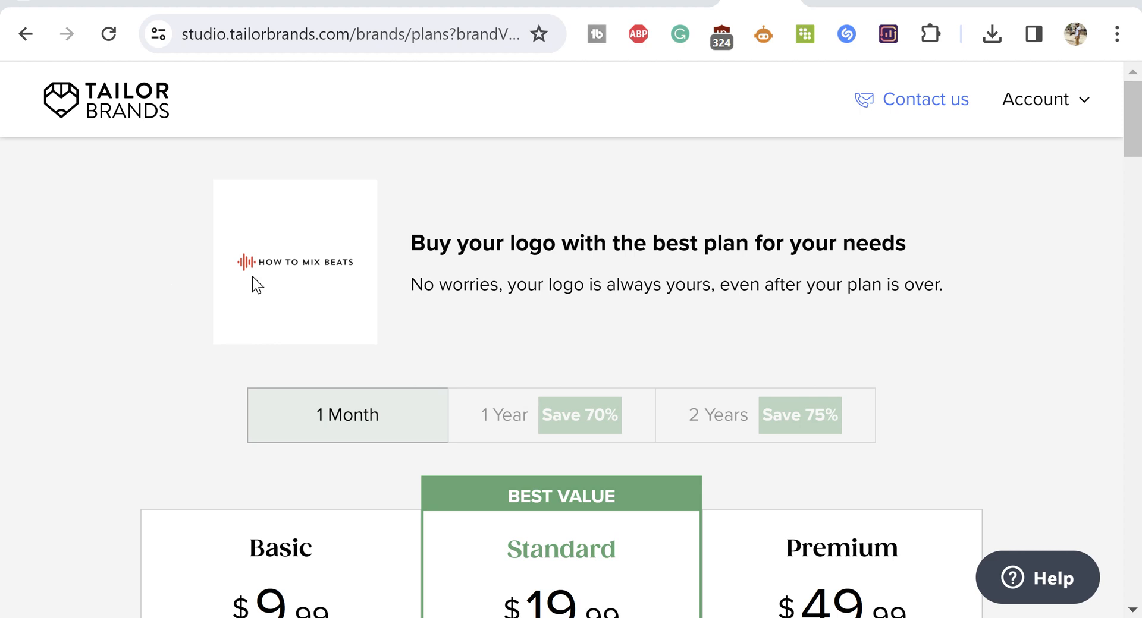
mouse_move(302, 336)
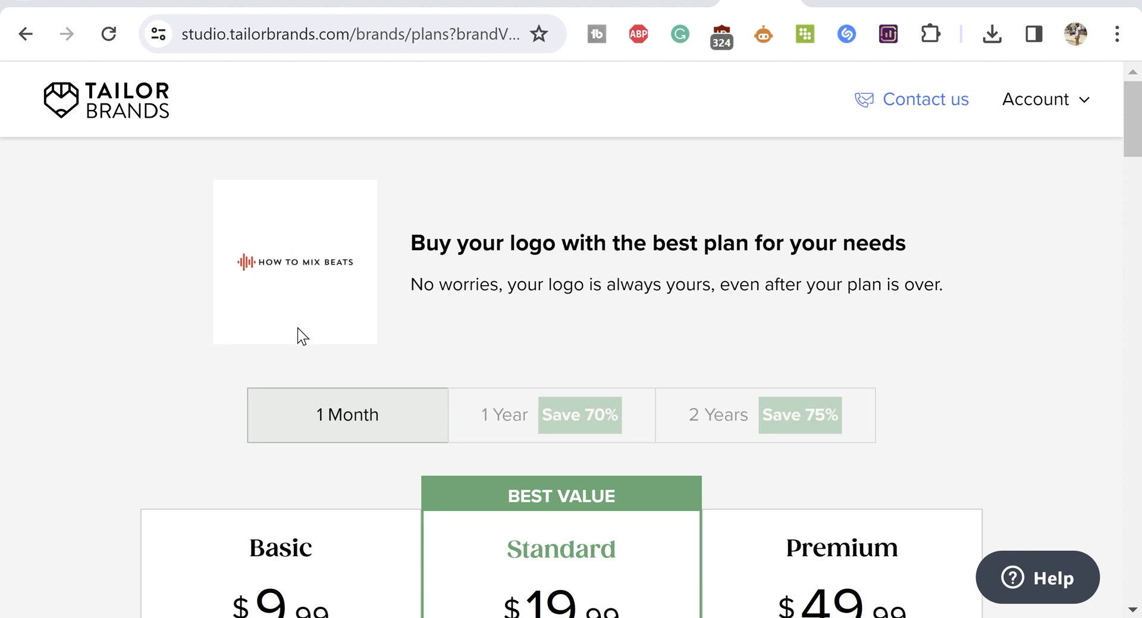
mouse_move(313, 333)
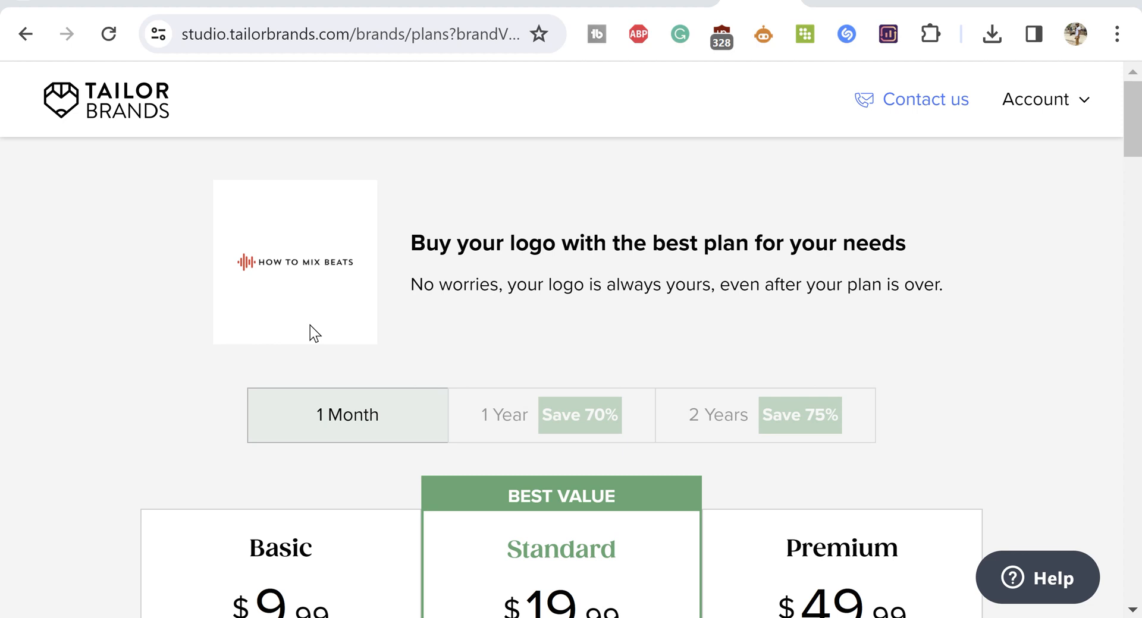
mouse_move(239, 289)
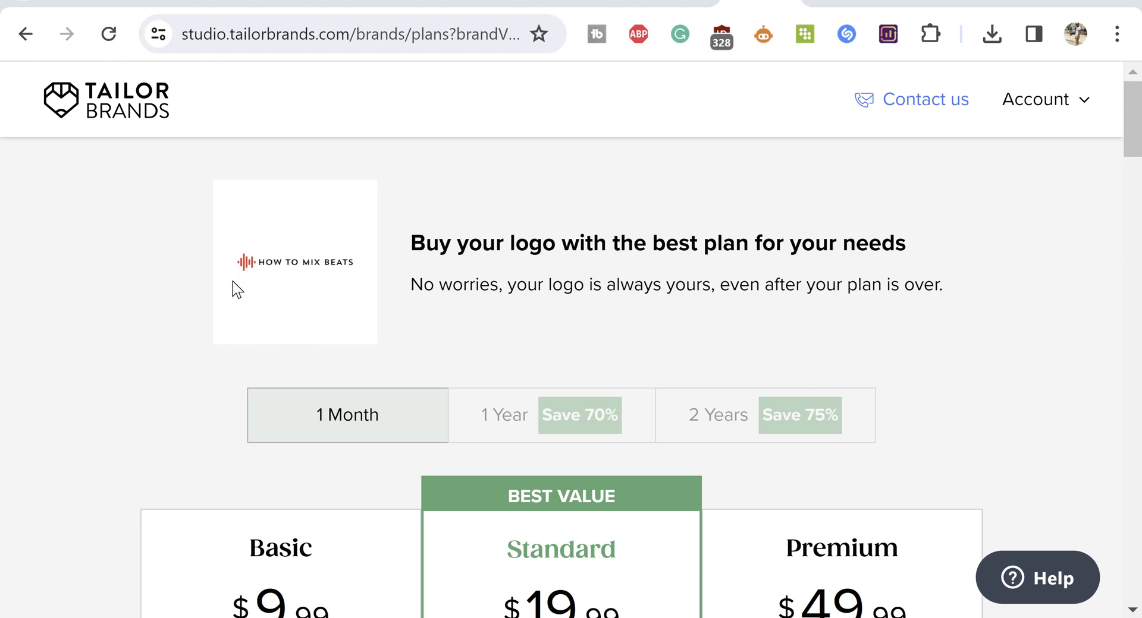
mouse_move(270, 289)
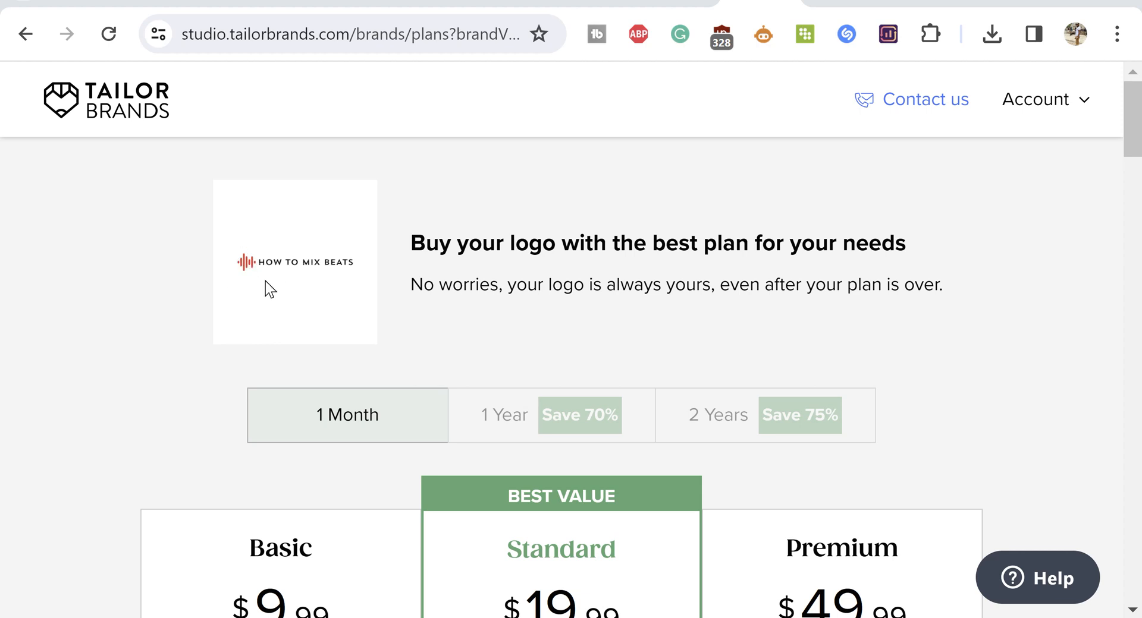
mouse_move(243, 278)
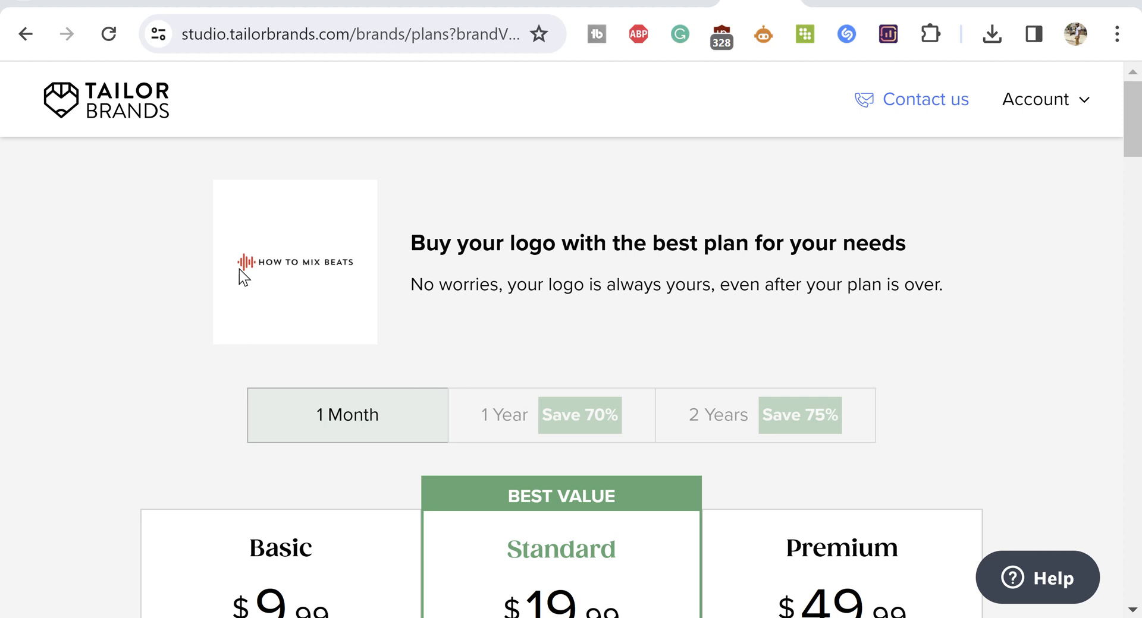
mouse_move(292, 220)
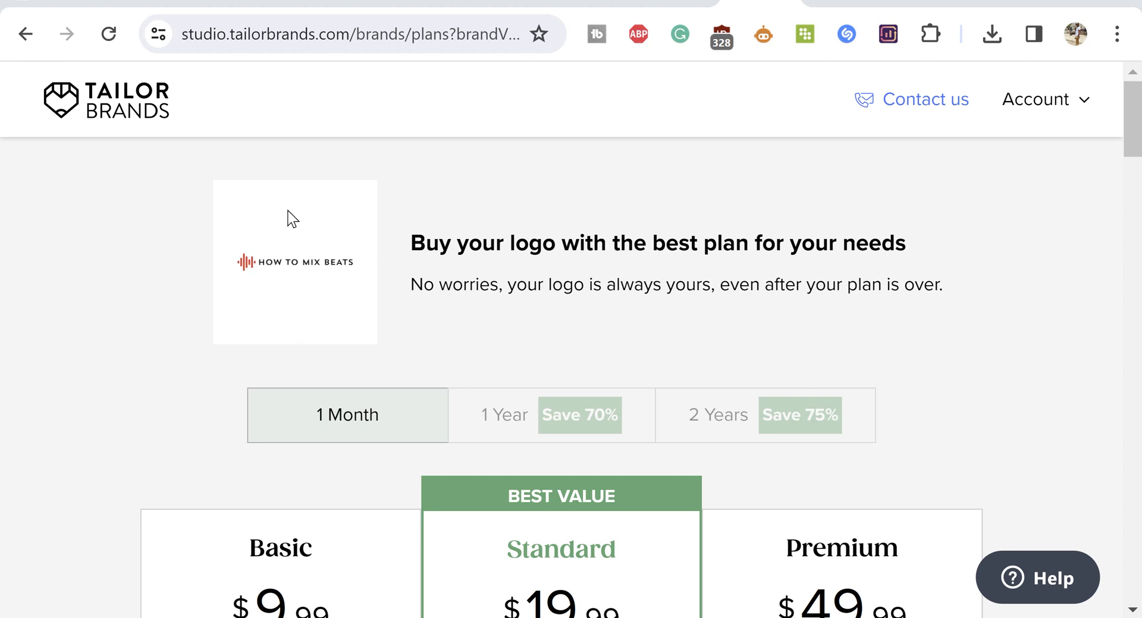
mouse_move(354, 223)
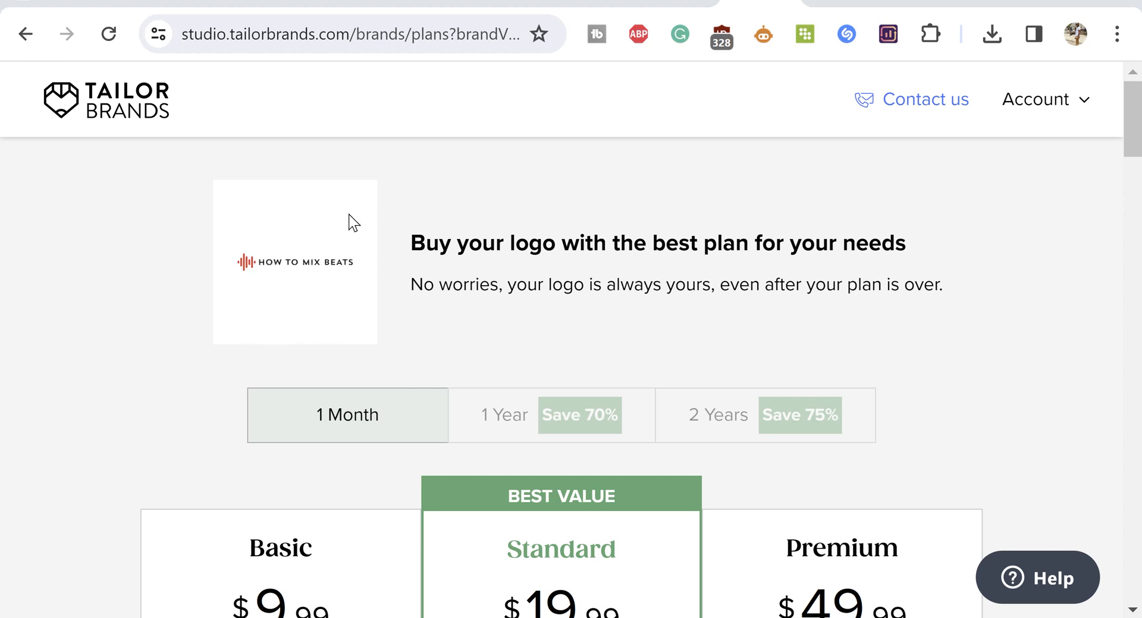
mouse_move(314, 326)
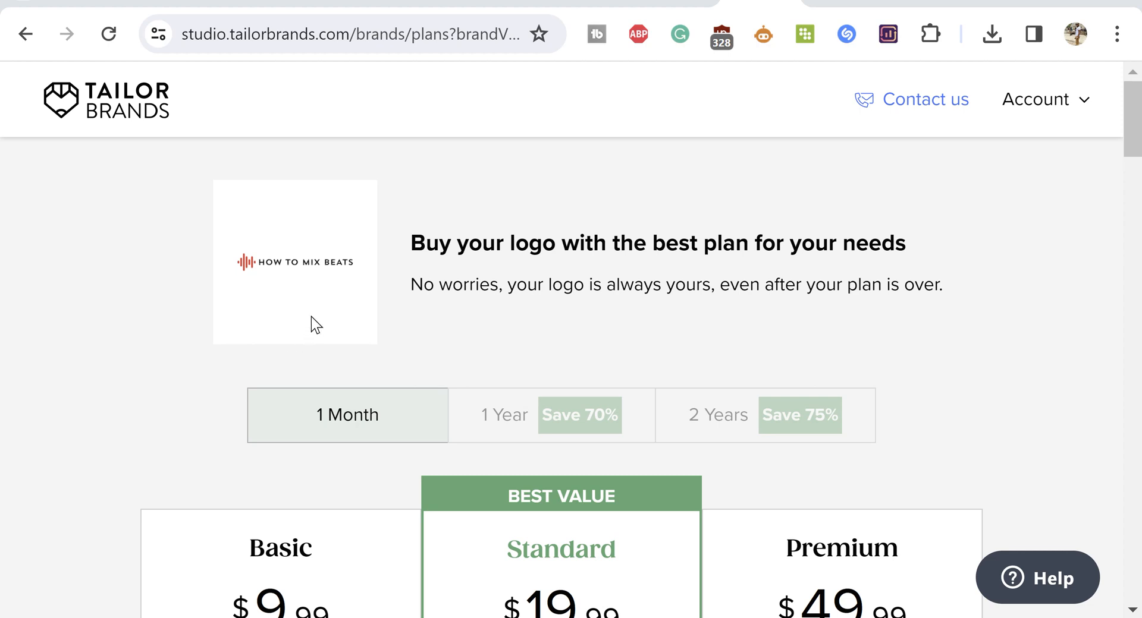
mouse_move(448, 294)
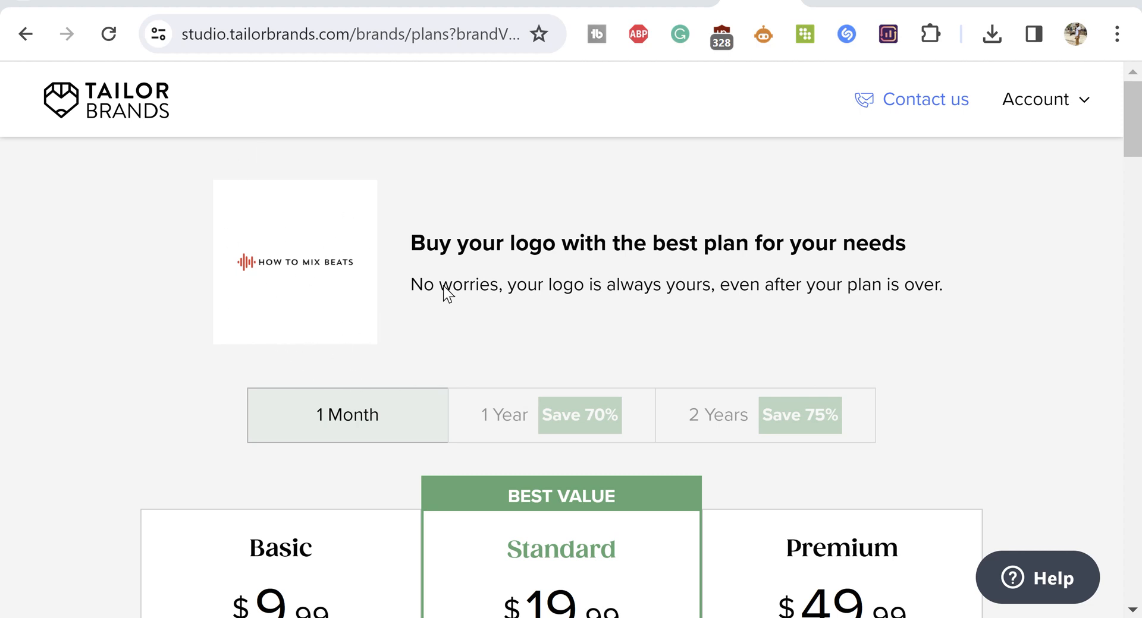
mouse_move(287, 315)
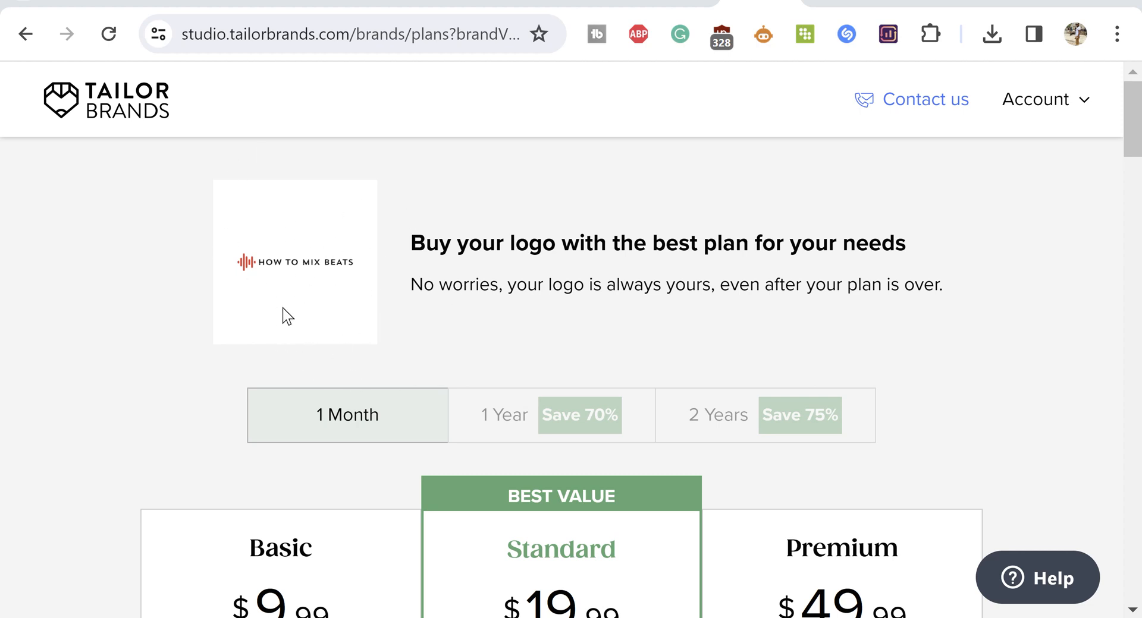
mouse_move(746, 142)
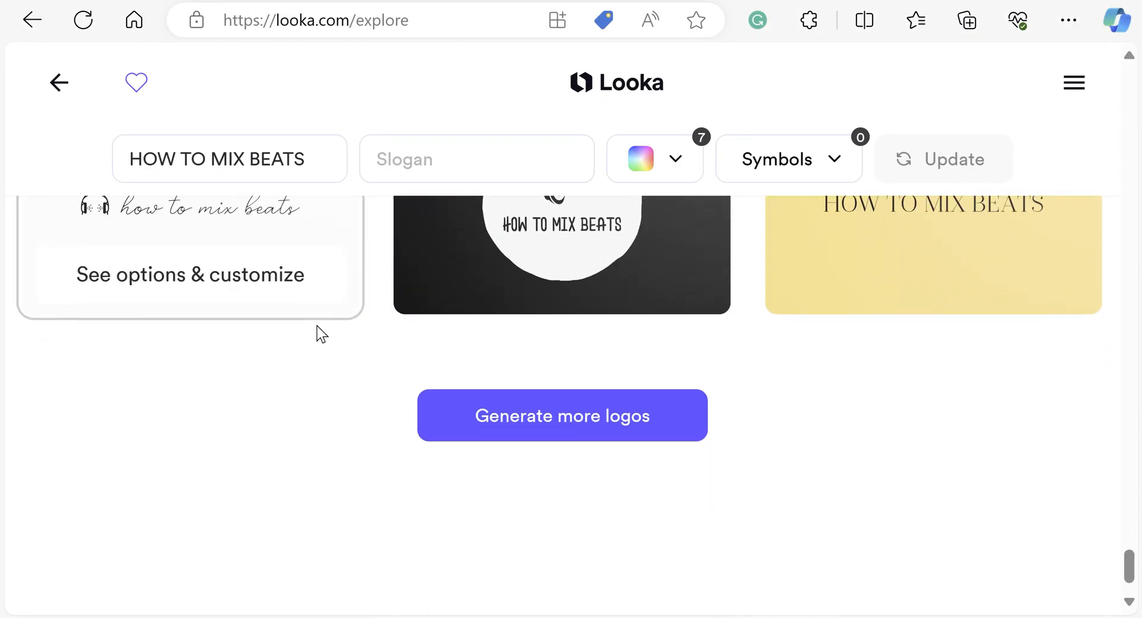
Request more HOW TO MIX BEATS logos via 'Generate more logos'
left_click(562, 415)
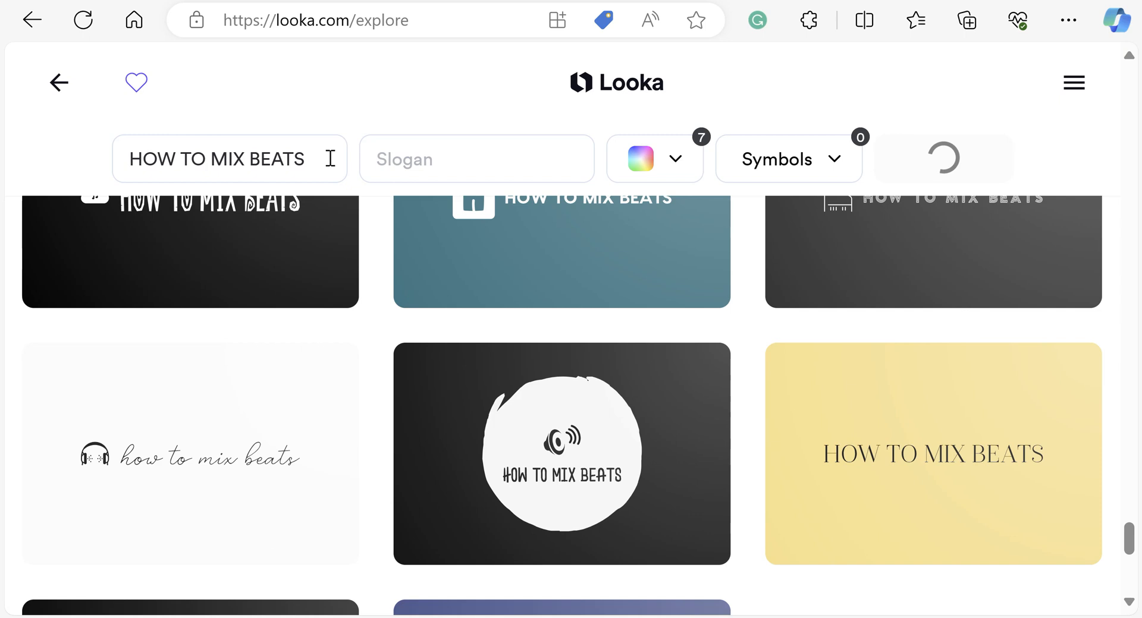
left_click(653, 159)
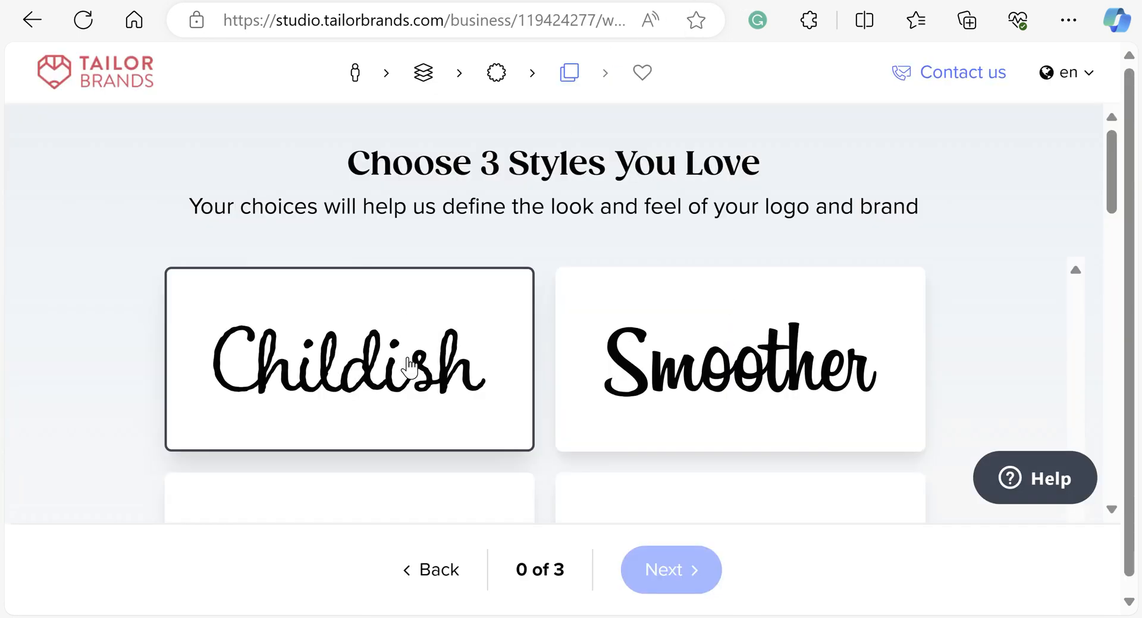
Confirm three favourite lettering styles, including Bolder, and continue
scroll("down", 3)
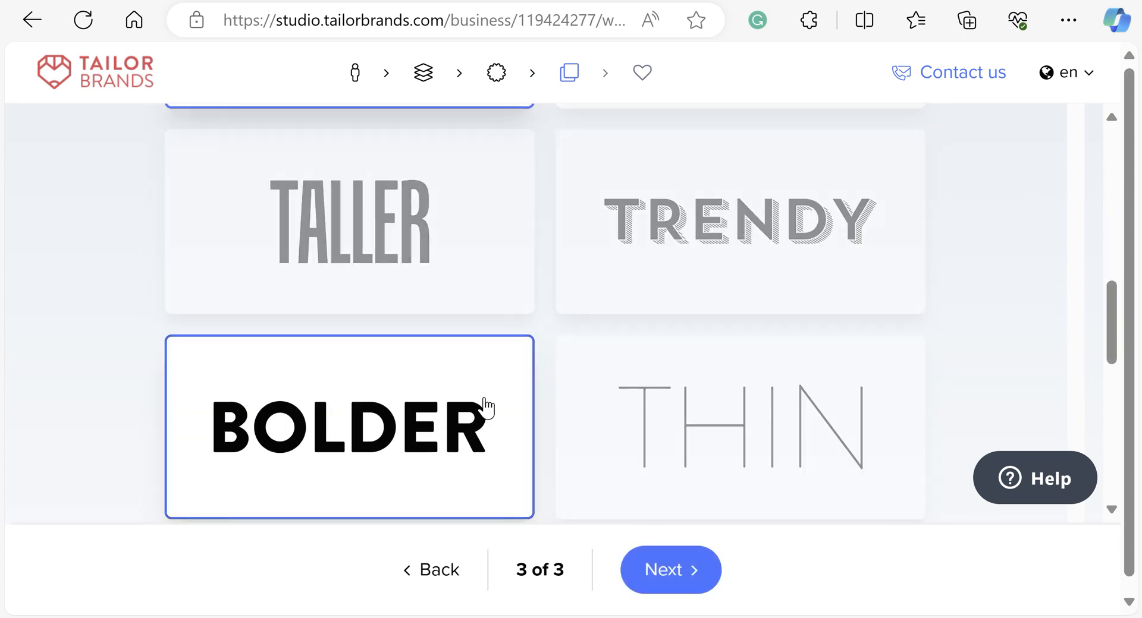
left_click(669, 570)
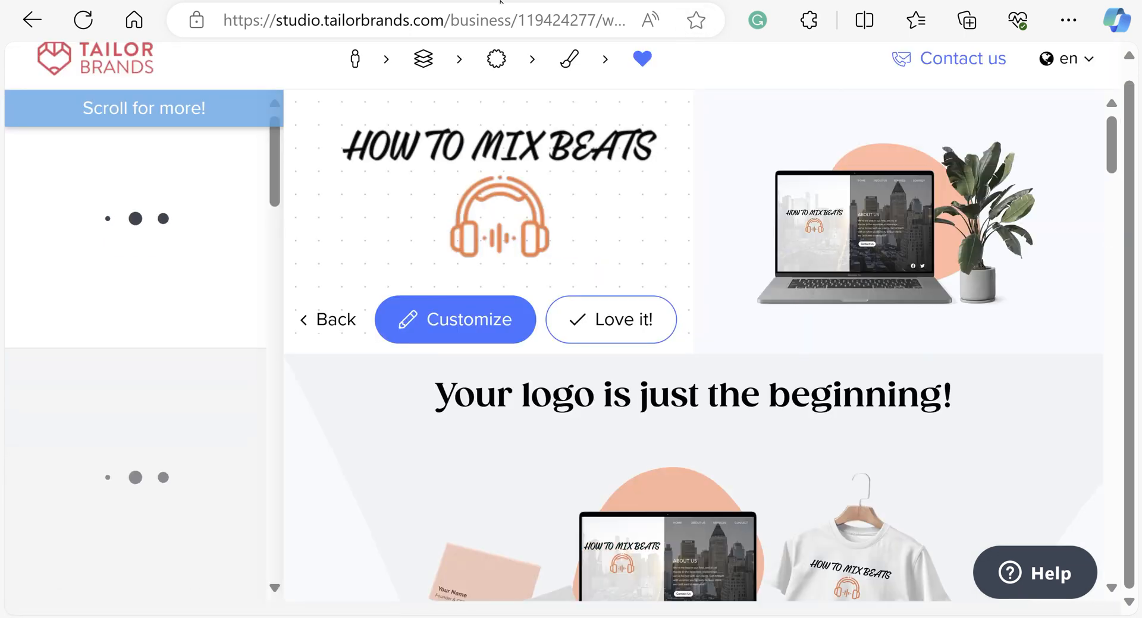
Browse the logo list and preview the black soundwave HOW TO MIX BEATS design on the mockups
scroll("down", 3)
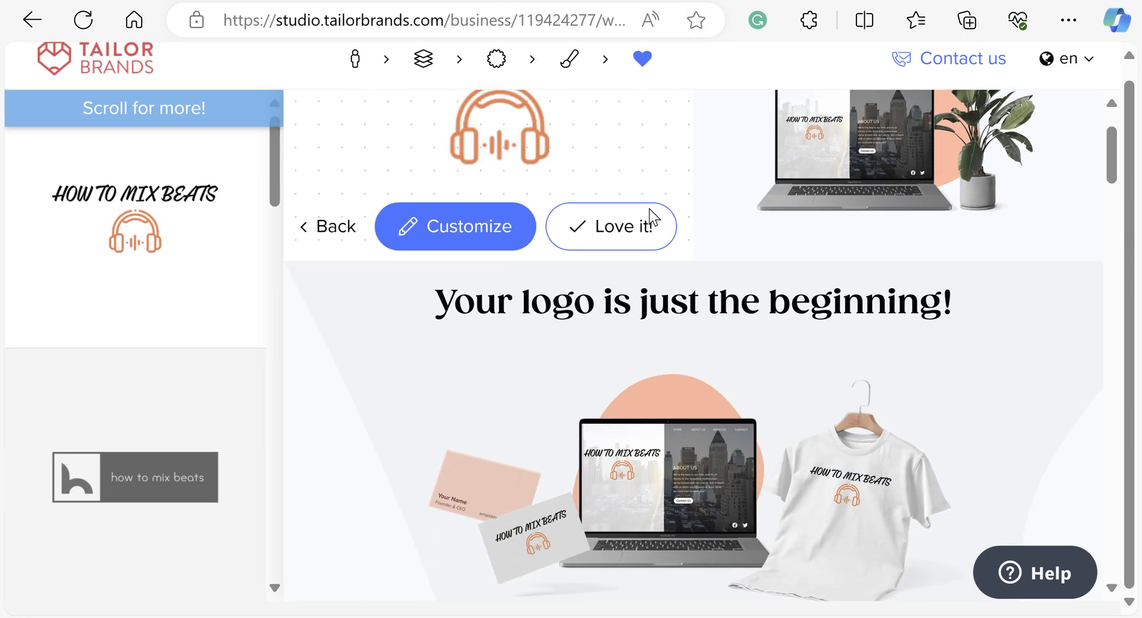
scroll("down", 3)
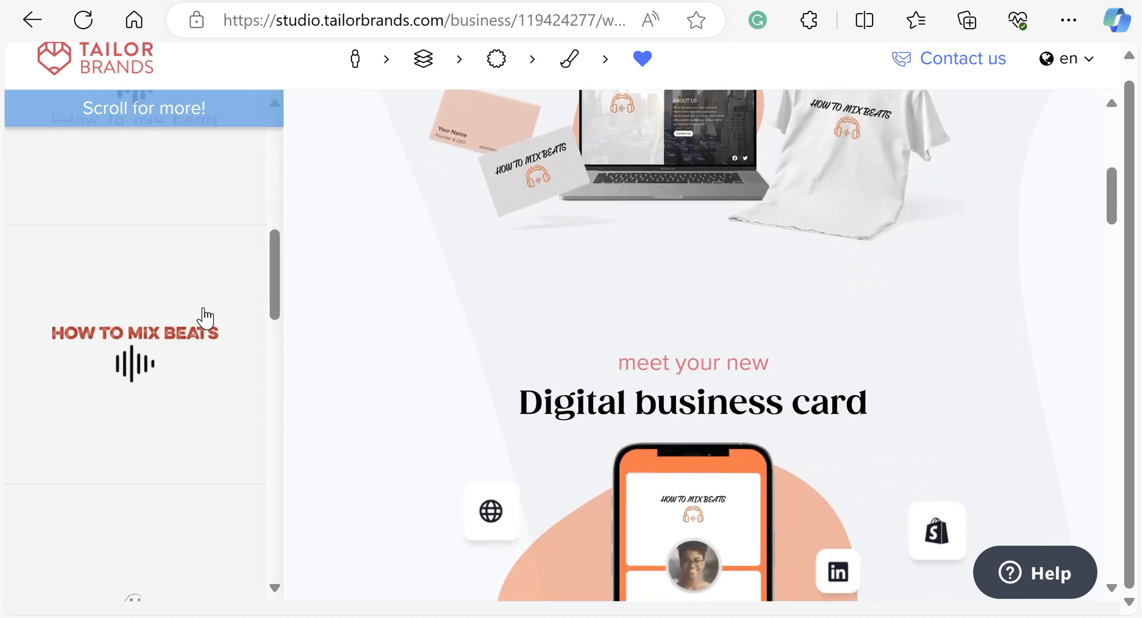
scroll("down", 3)
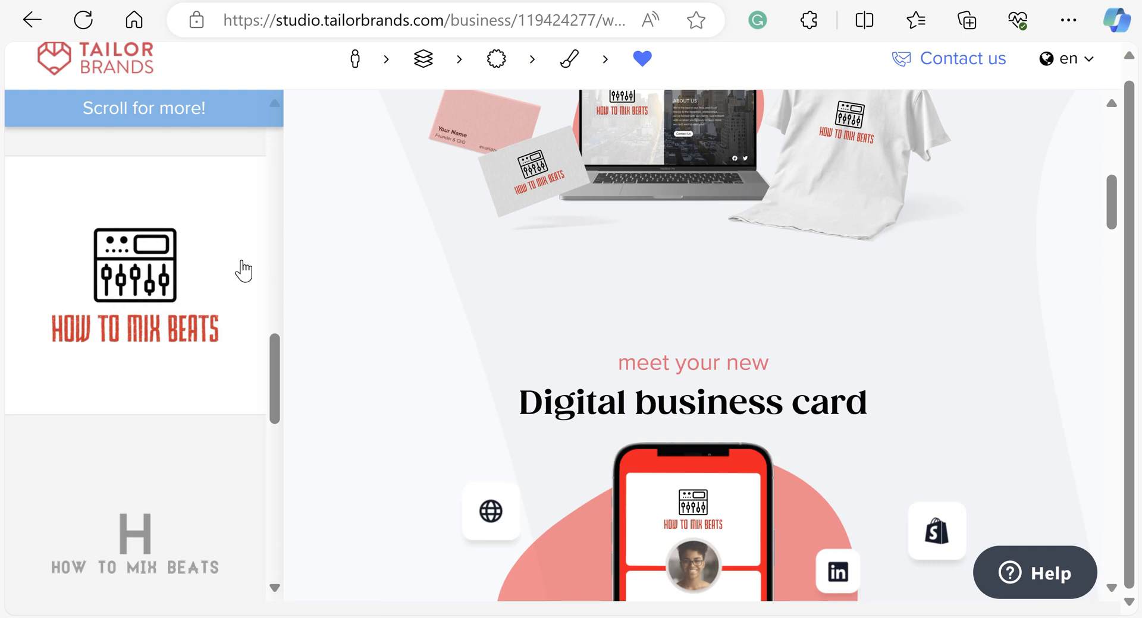
scroll("up", 3)
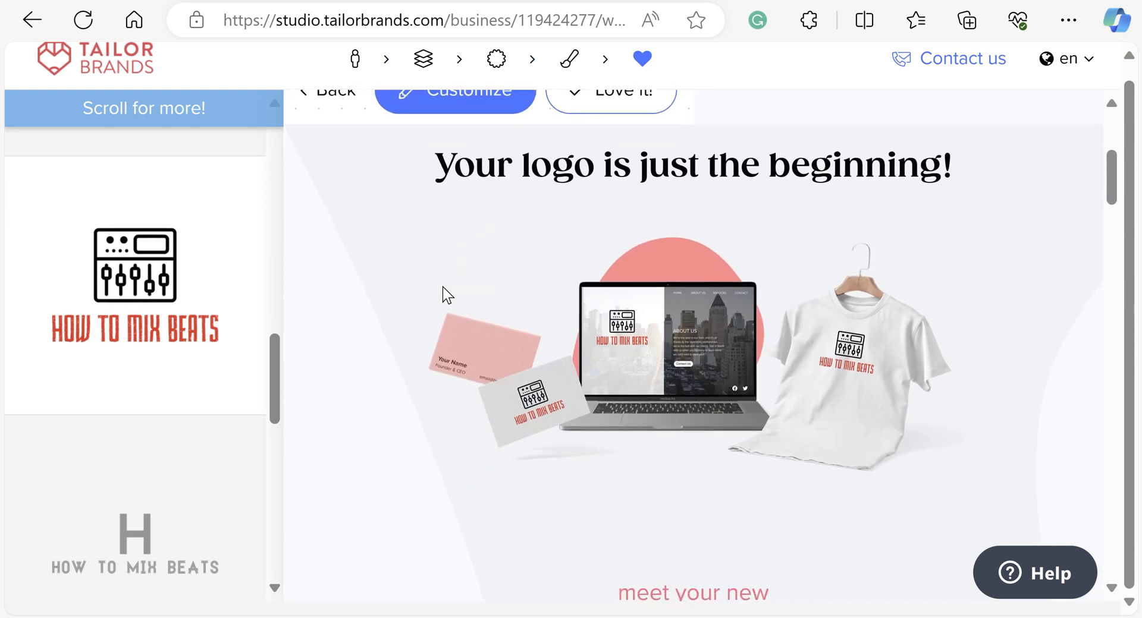
mouse_move(468, 298)
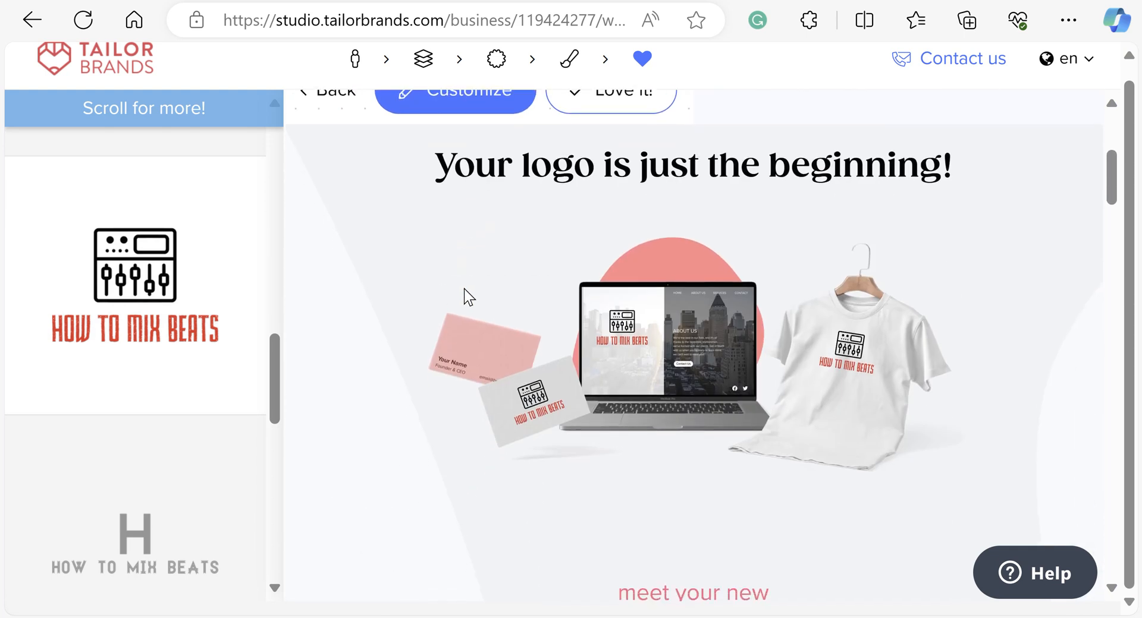
scroll("down", 3)
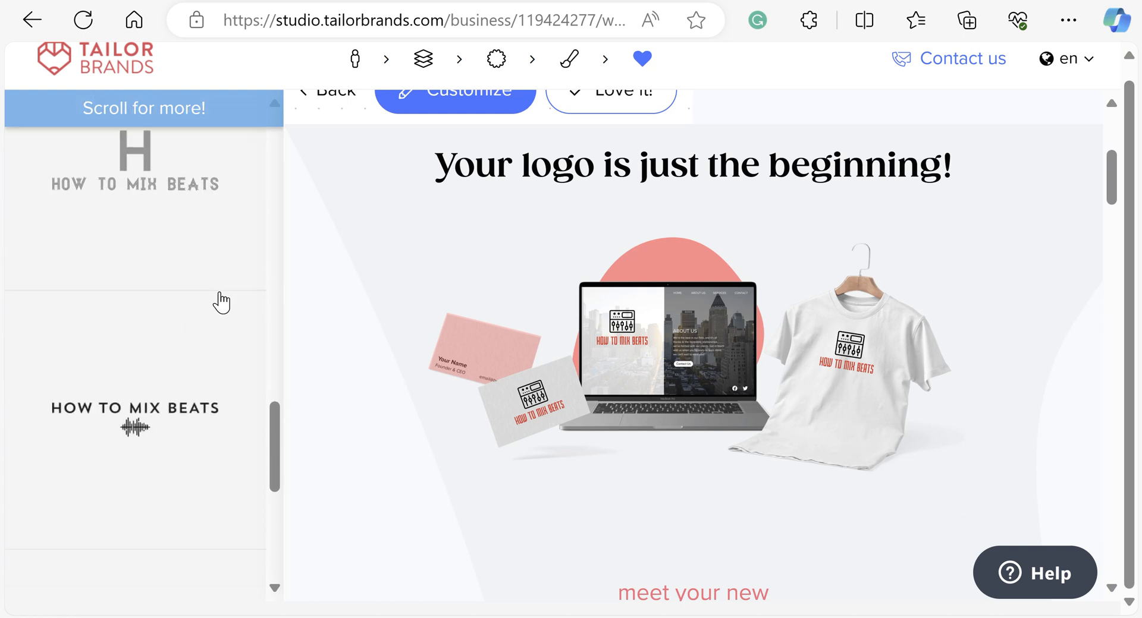
left_click(134, 417)
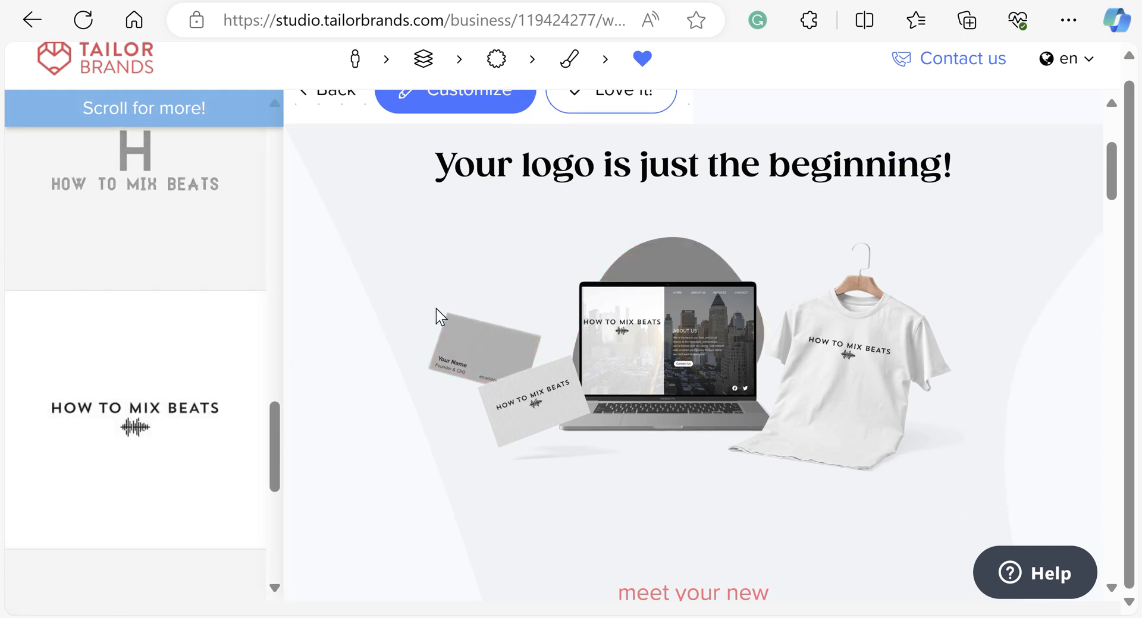
scroll("down", 3)
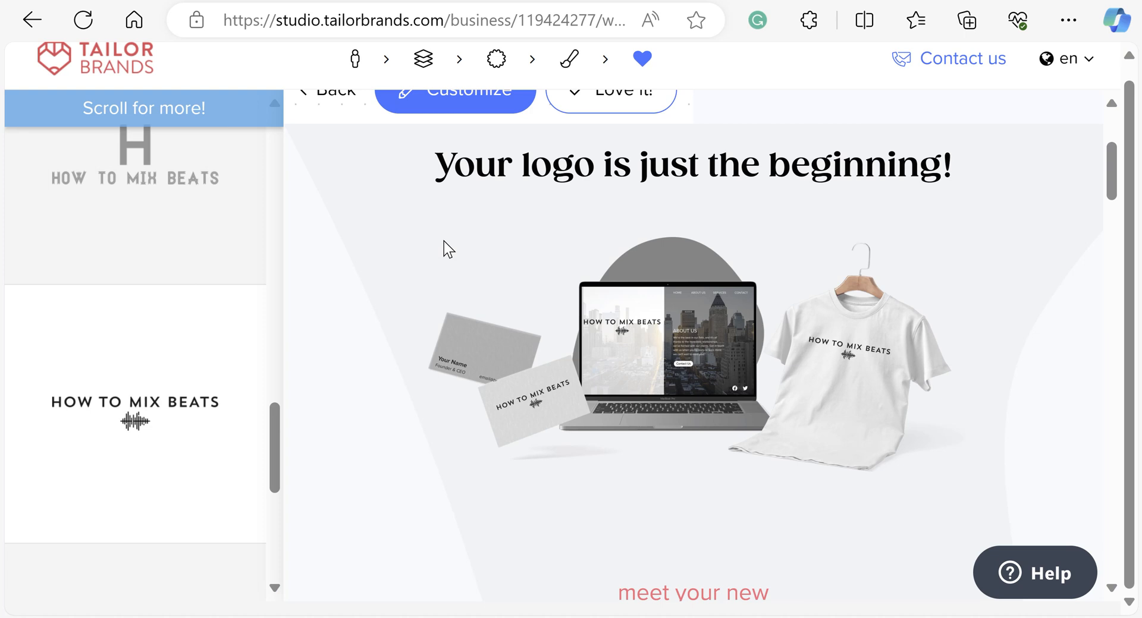
mouse_move(598, 224)
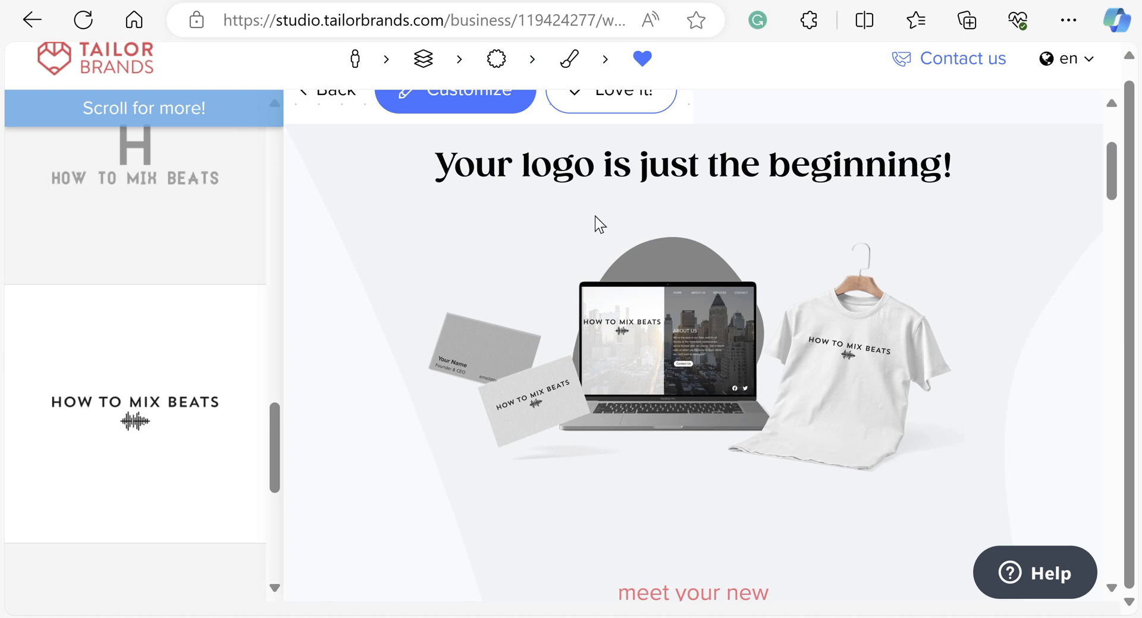
mouse_move(586, 226)
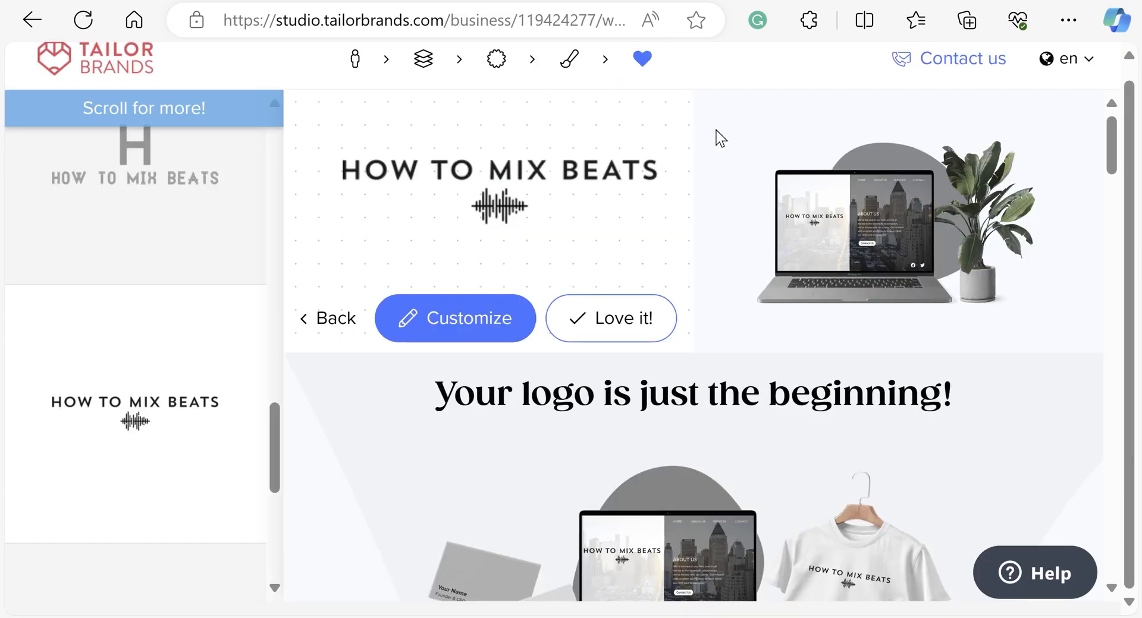
mouse_move(815, 138)
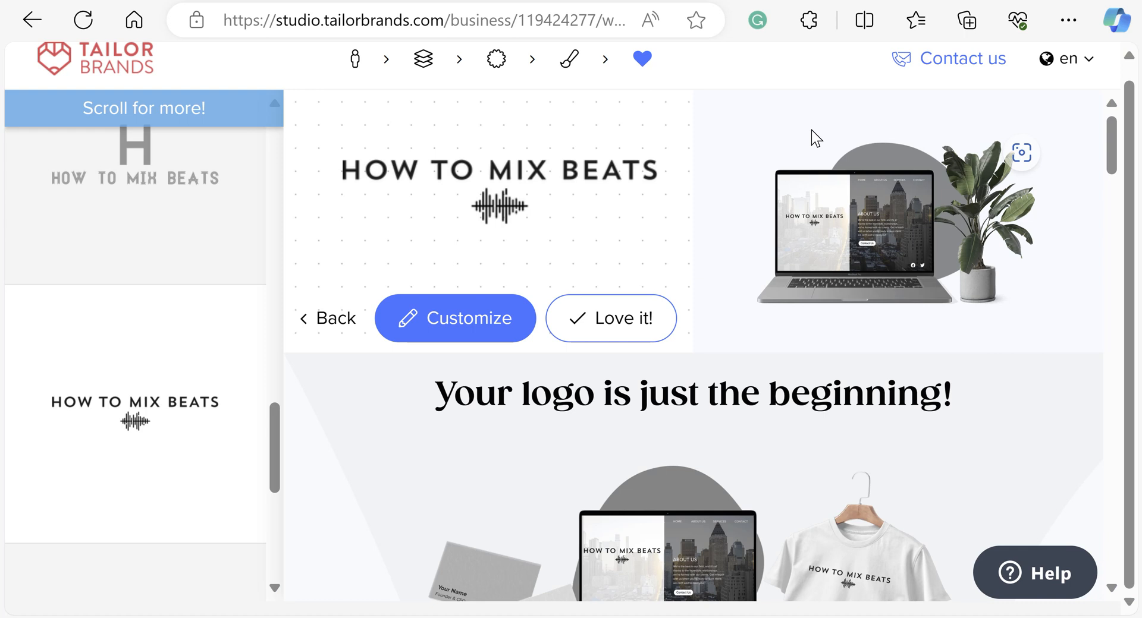
mouse_move(1049, 153)
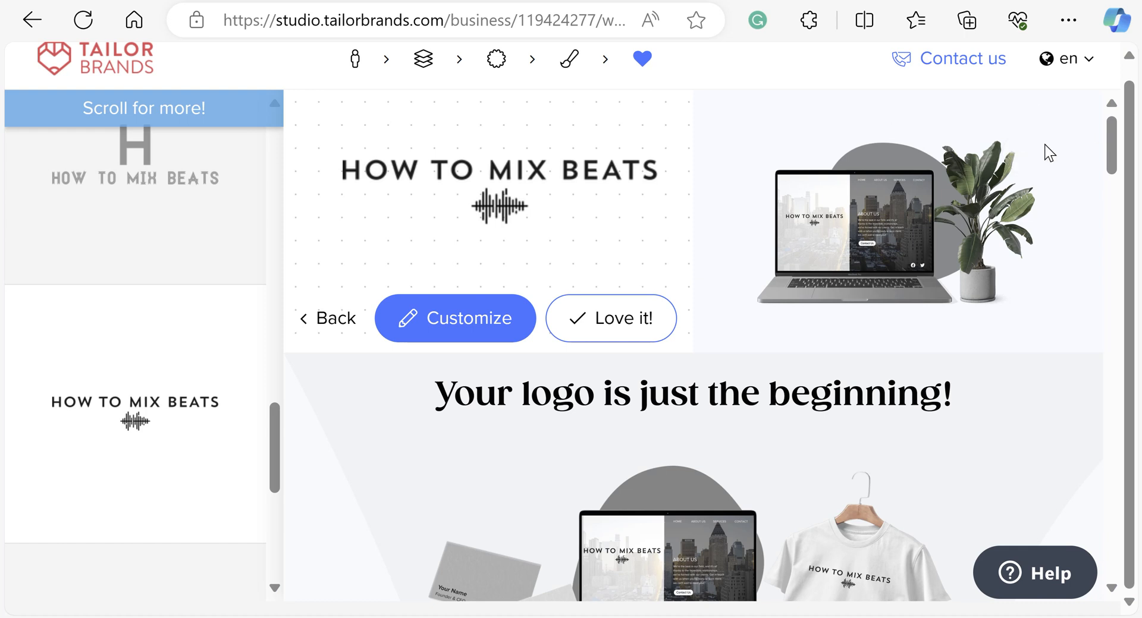